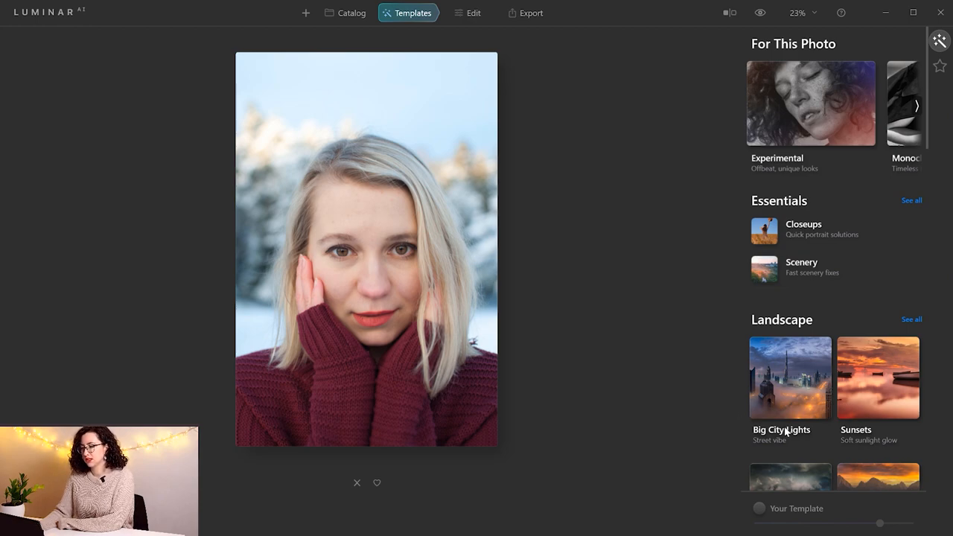
mouse_move(512, 314)
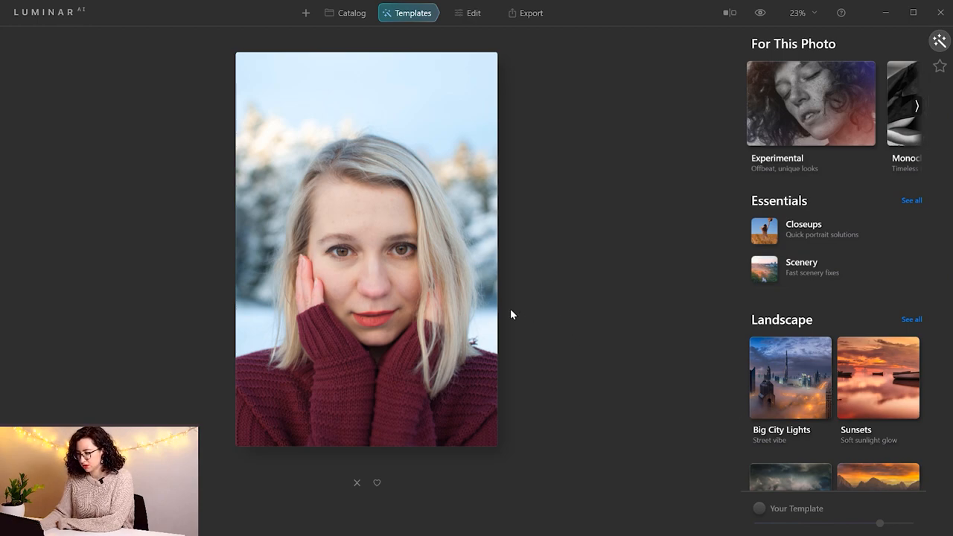
mouse_move(891, 129)
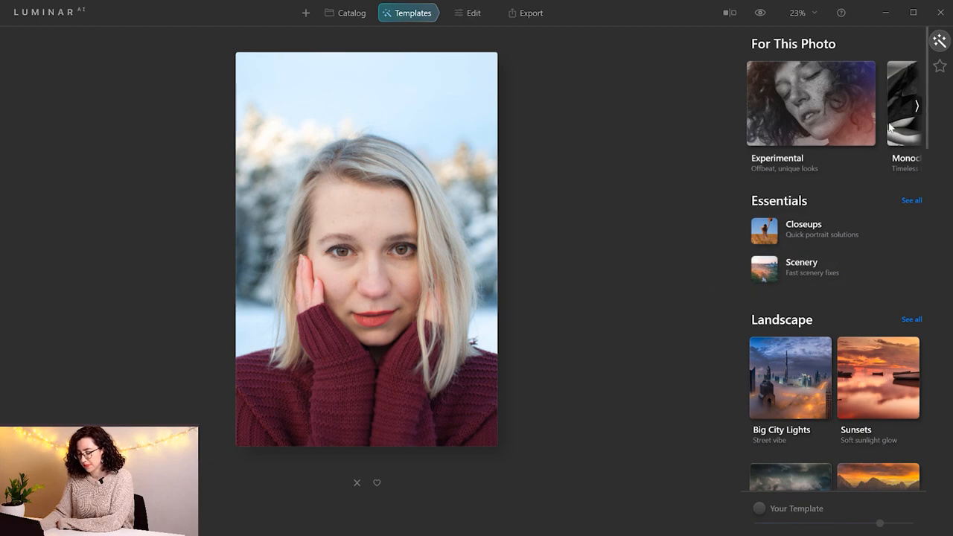
mouse_move(896, 136)
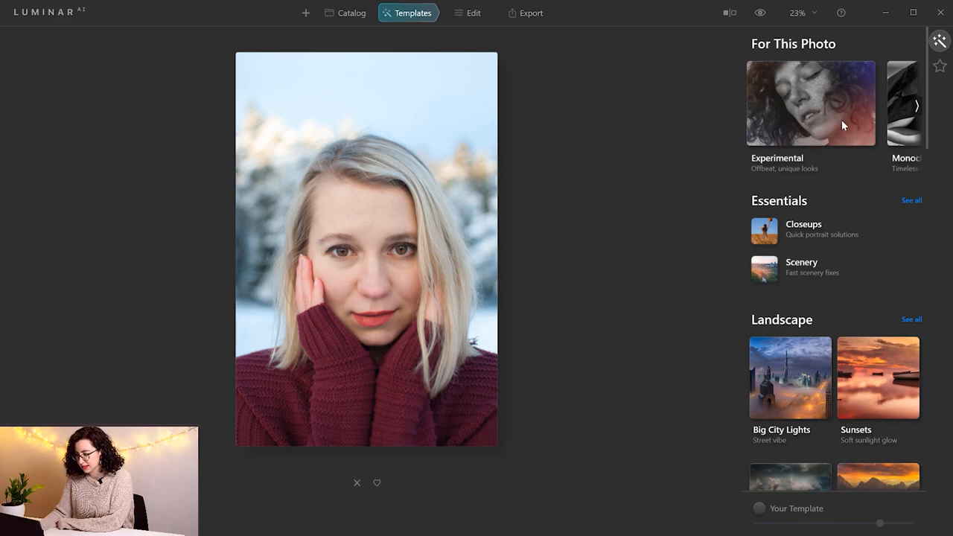
- Preview the Experimental looks Color Ramp and Feather Light, lowering Feather Light's amount
left_click(811, 103)
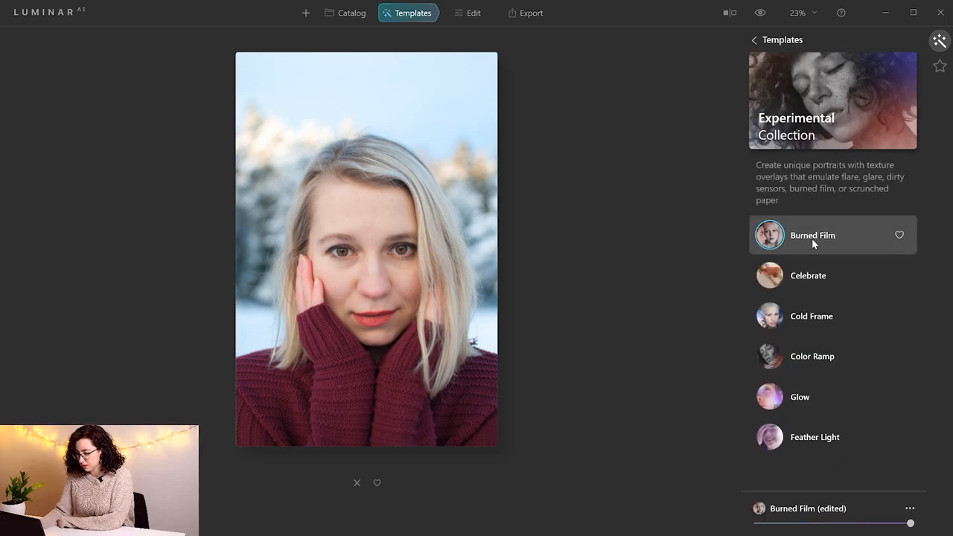
left_click(811, 356)
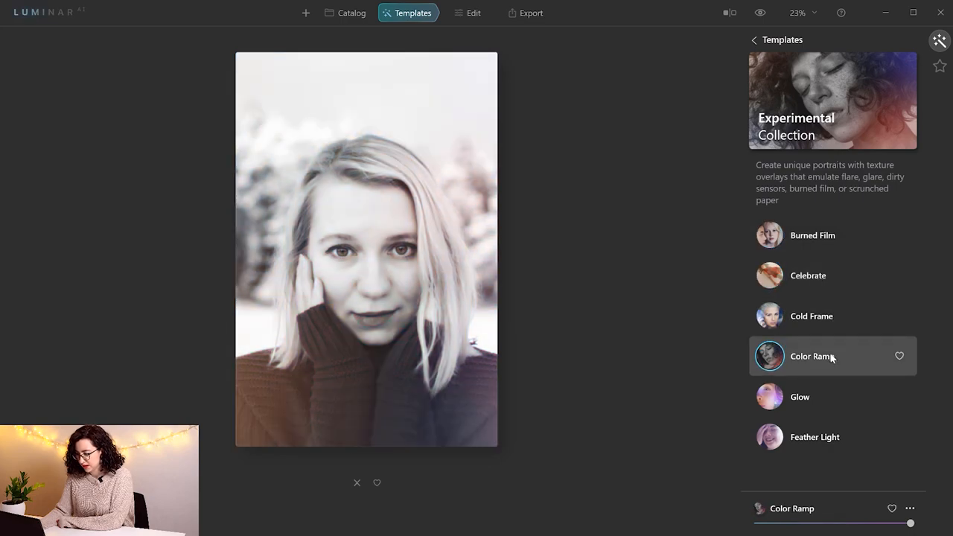
left_click(814, 437)
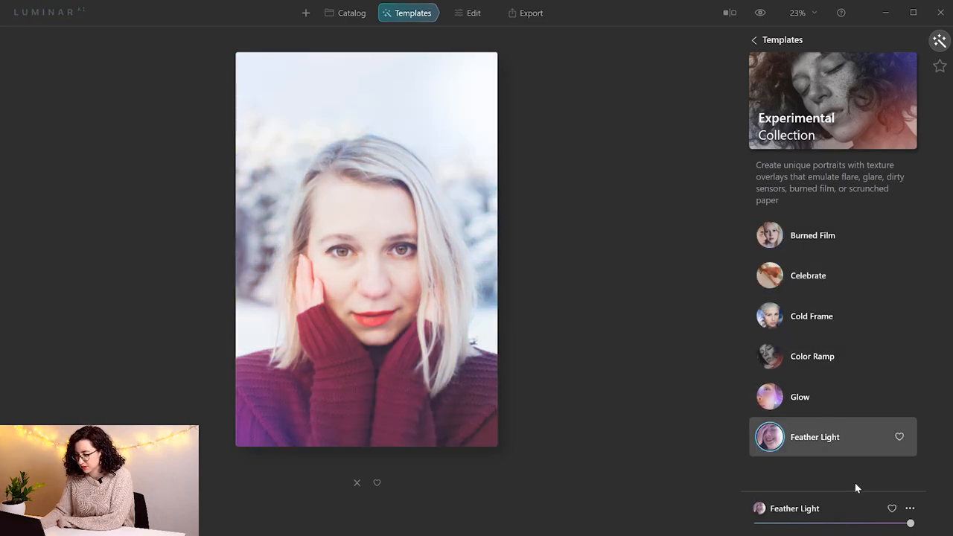
left_click_drag(909, 523, 860, 523)
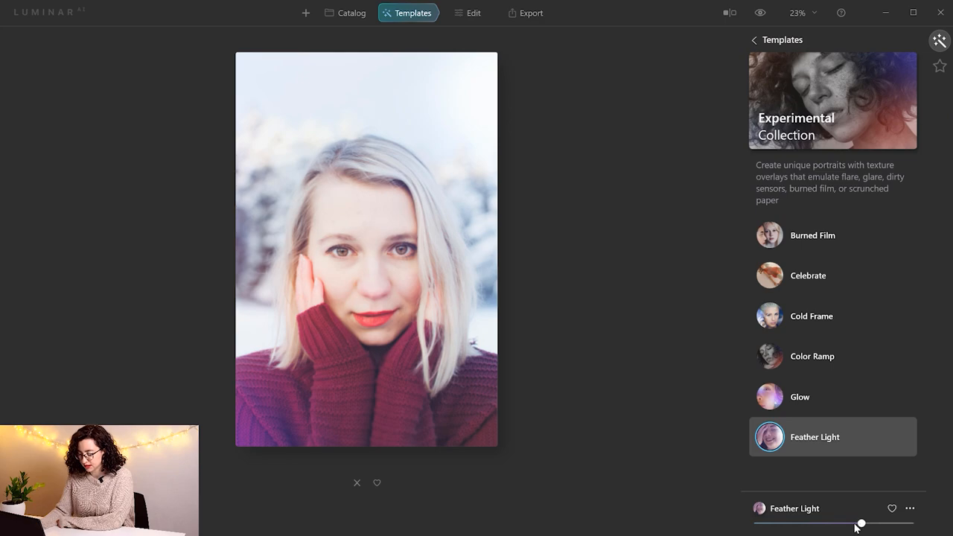
left_click_drag(860, 524, 817, 523)
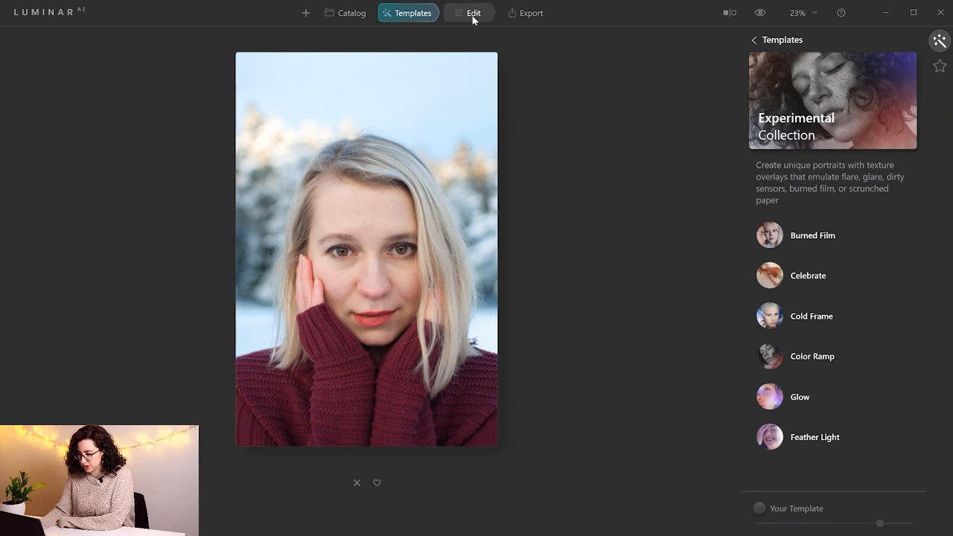
- In Edit, set the Enhance AI Accent slider to 44
left_click(468, 13)
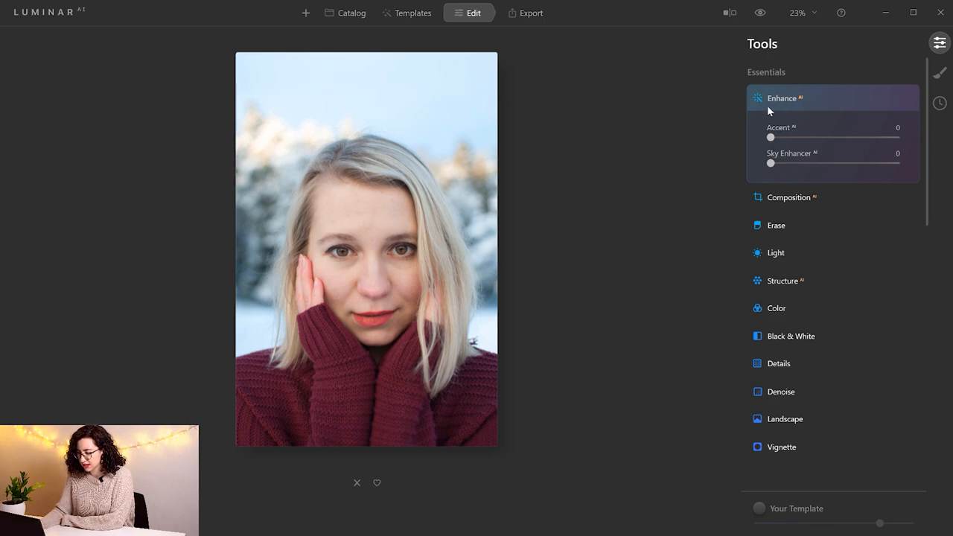
mouse_move(772, 139)
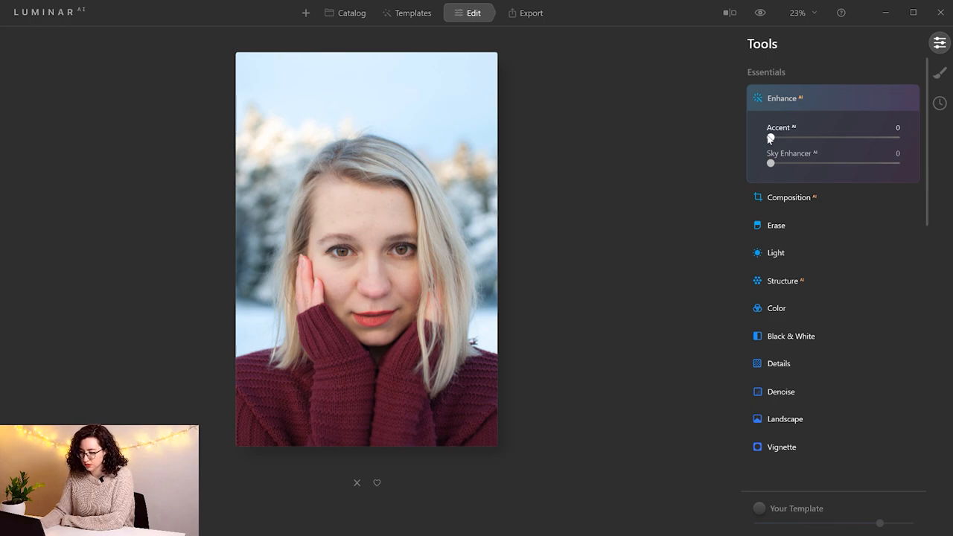
left_click_drag(771, 139, 787, 138)
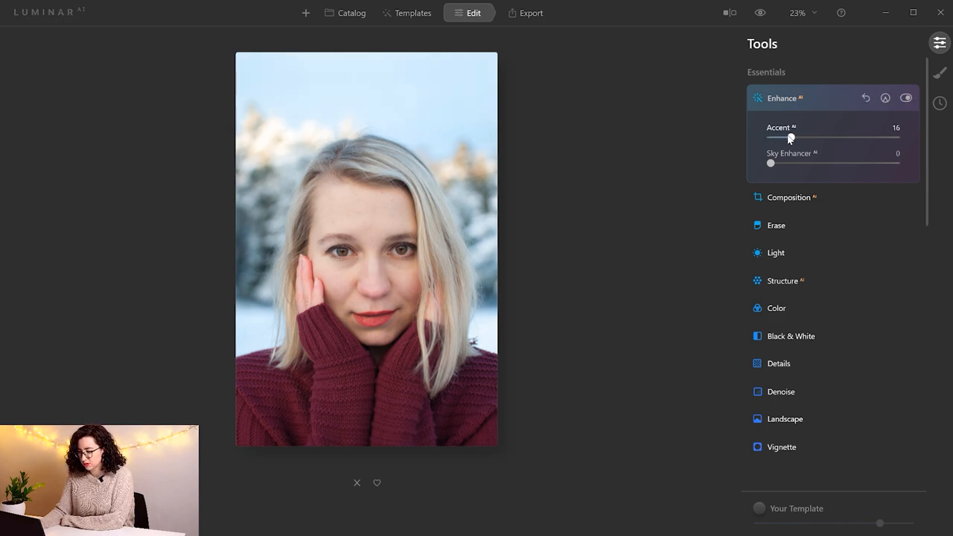
left_click_drag(790, 139, 833, 138)
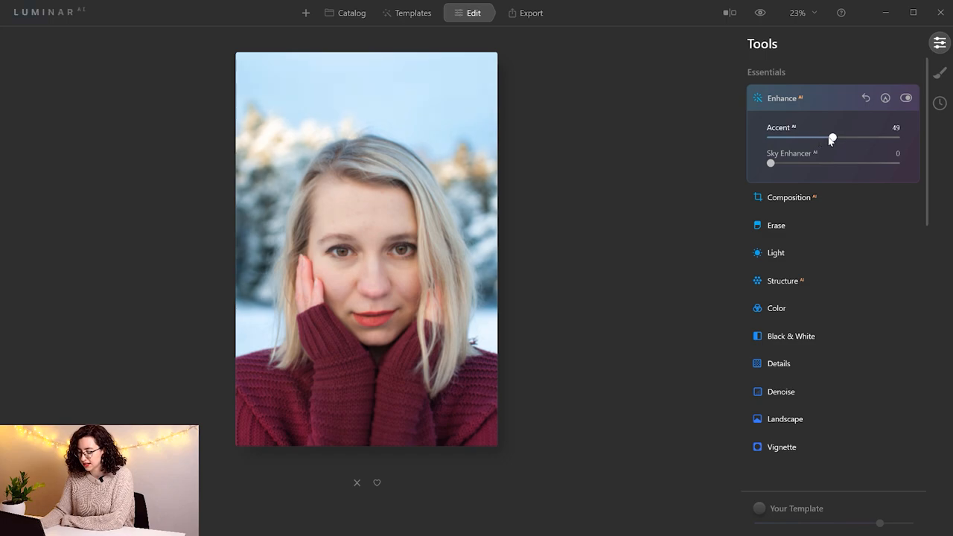
left_click_drag(832, 138, 844, 139)
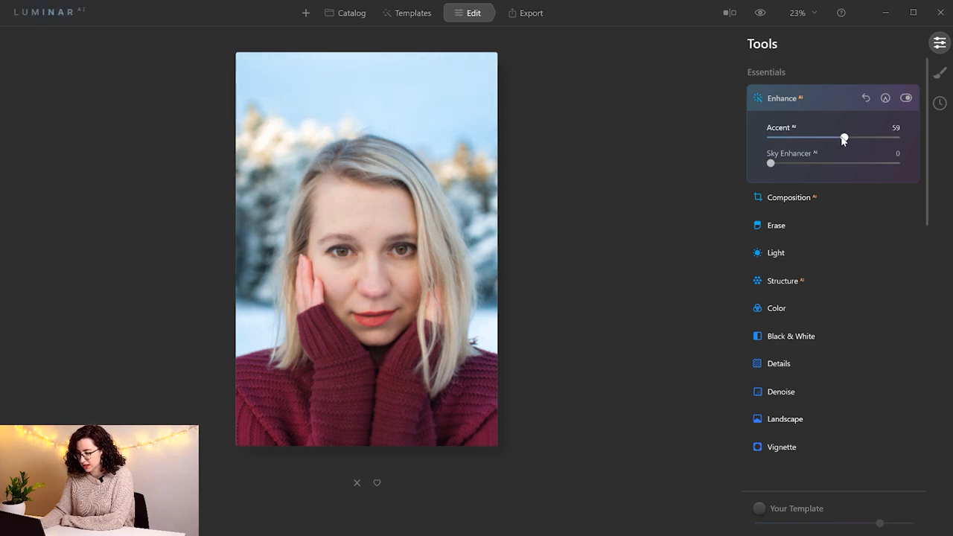
left_click_drag(844, 139, 860, 138)
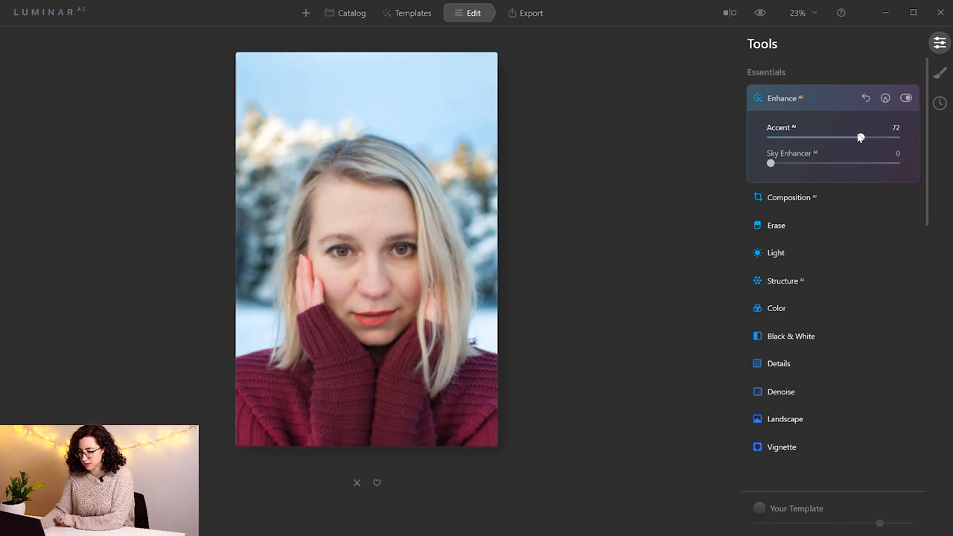
left_click_drag(860, 137, 835, 137)
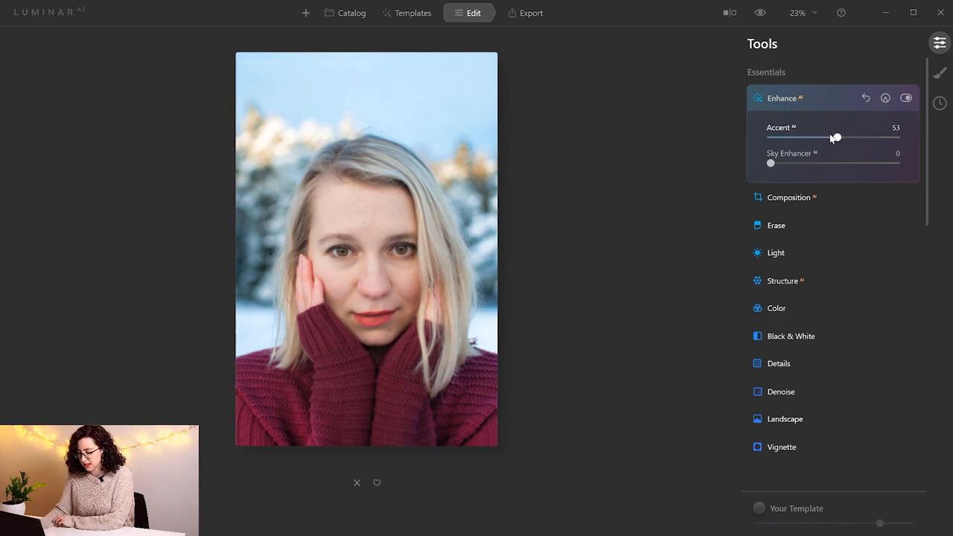
left_click_drag(836, 138, 862, 138)
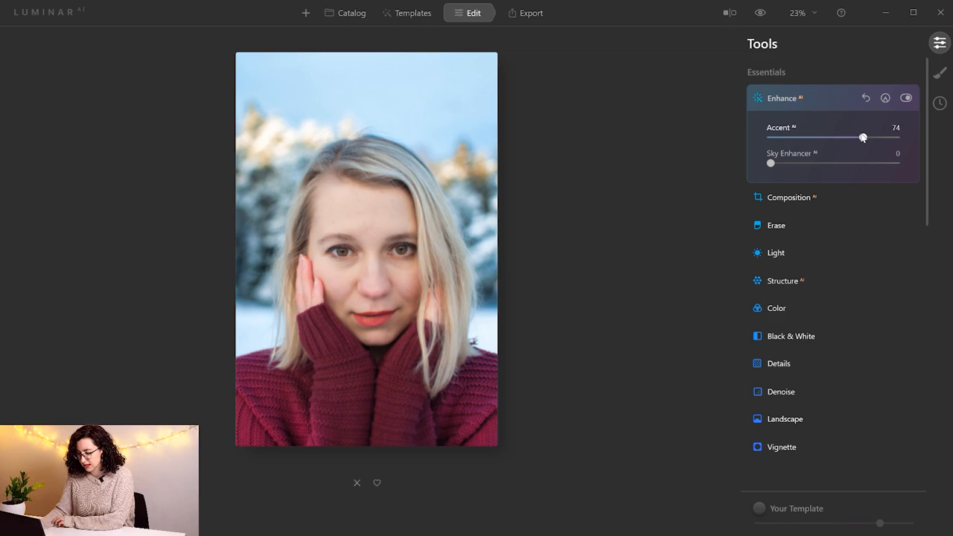
left_click_drag(862, 137, 885, 137)
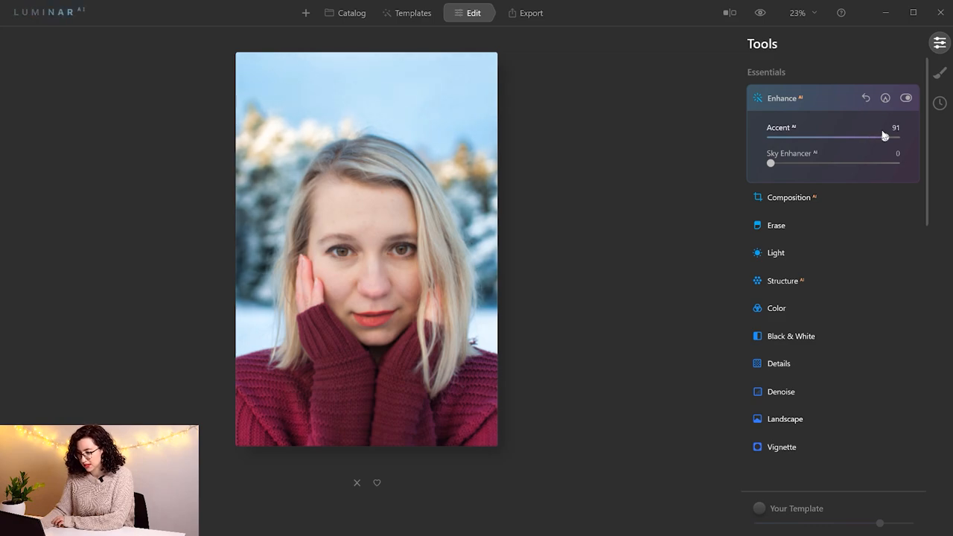
left_click_drag(884, 137, 831, 138)
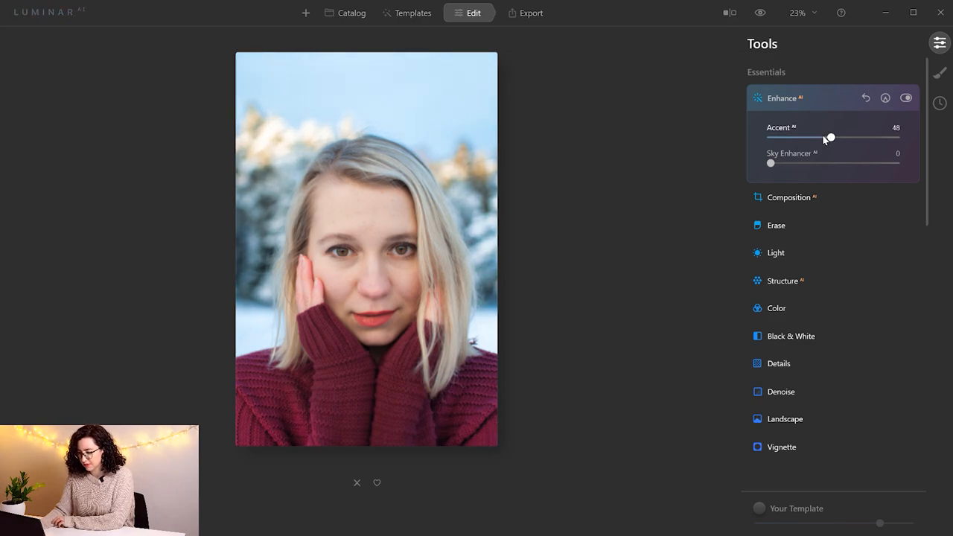
left_click_drag(830, 137, 823, 138)
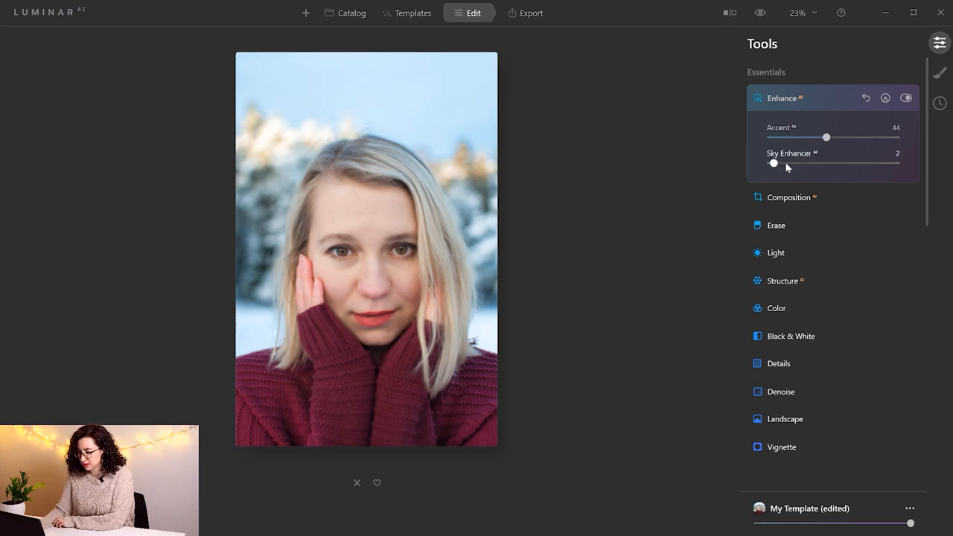
- Set Sky Enhancer to 16
left_click_drag(773, 163, 799, 163)
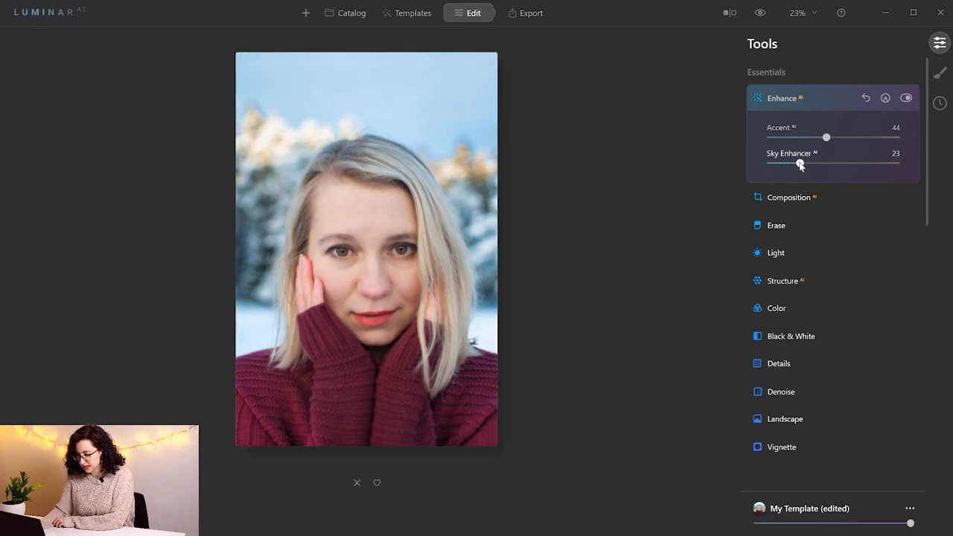
left_click_drag(799, 164, 803, 163)
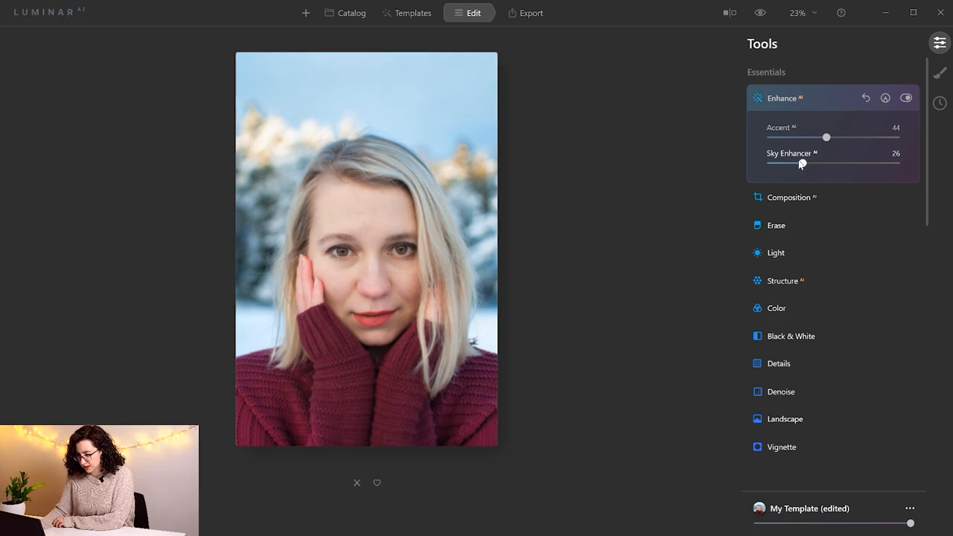
left_click_drag(802, 163, 790, 163)
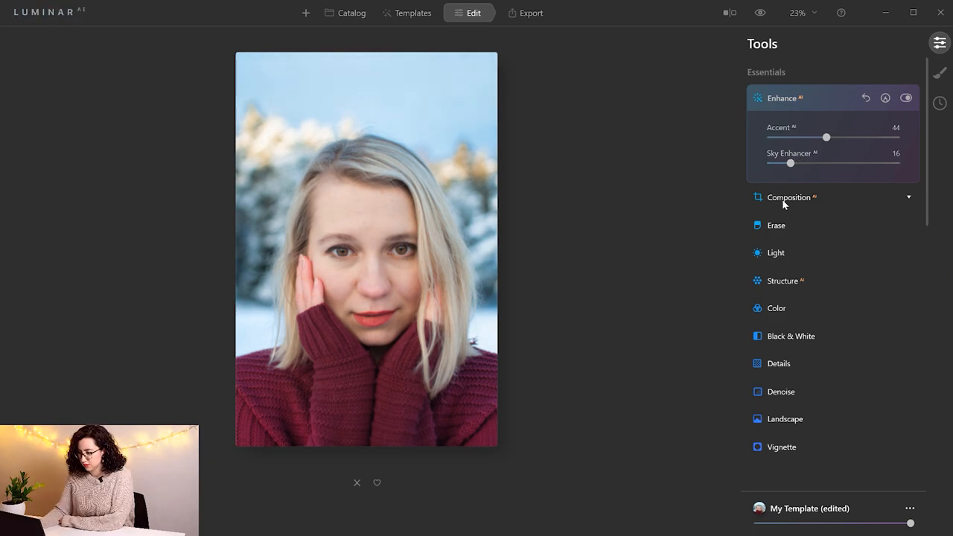
- Preview 4:3, 21:9 and free crop ratios, keep the original ratio, then open Erase
left_click(788, 197)
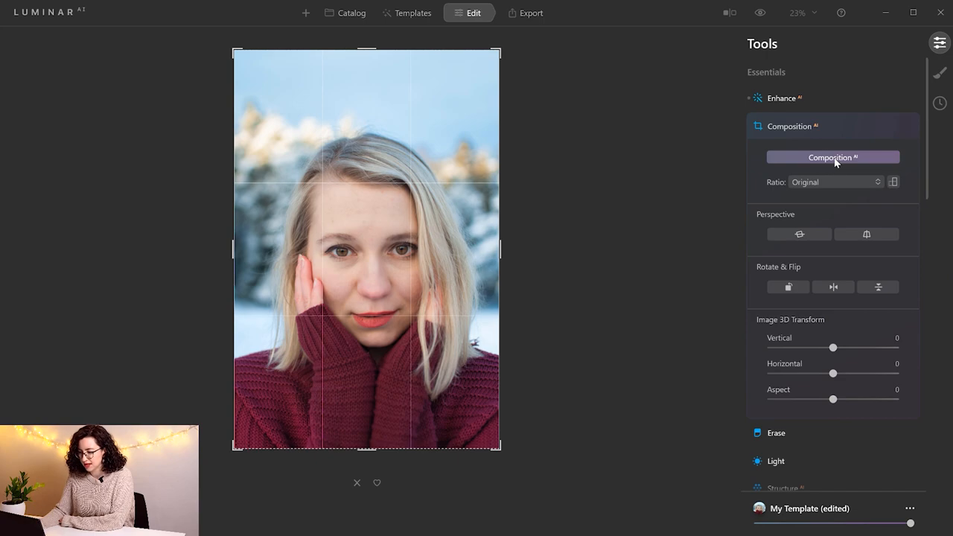
left_click(834, 181)
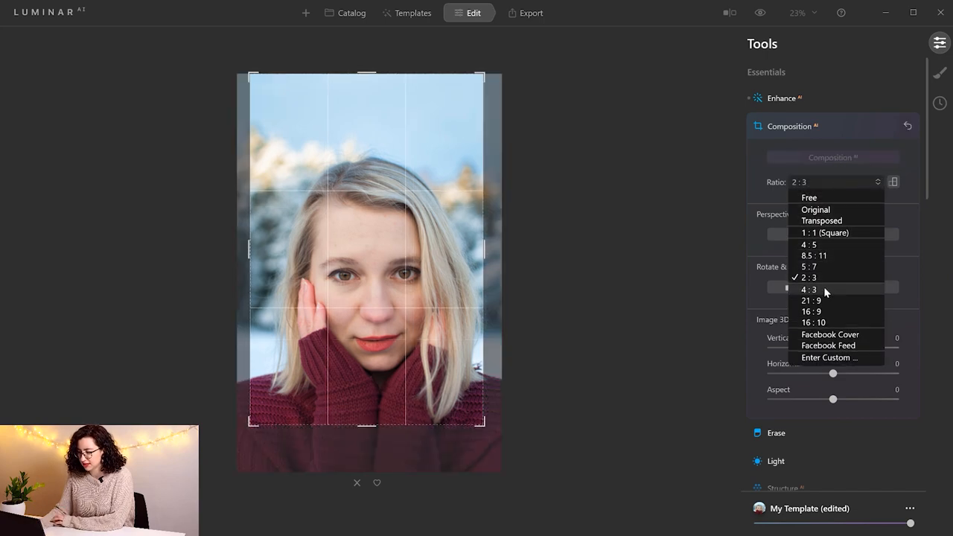
left_click(808, 289)
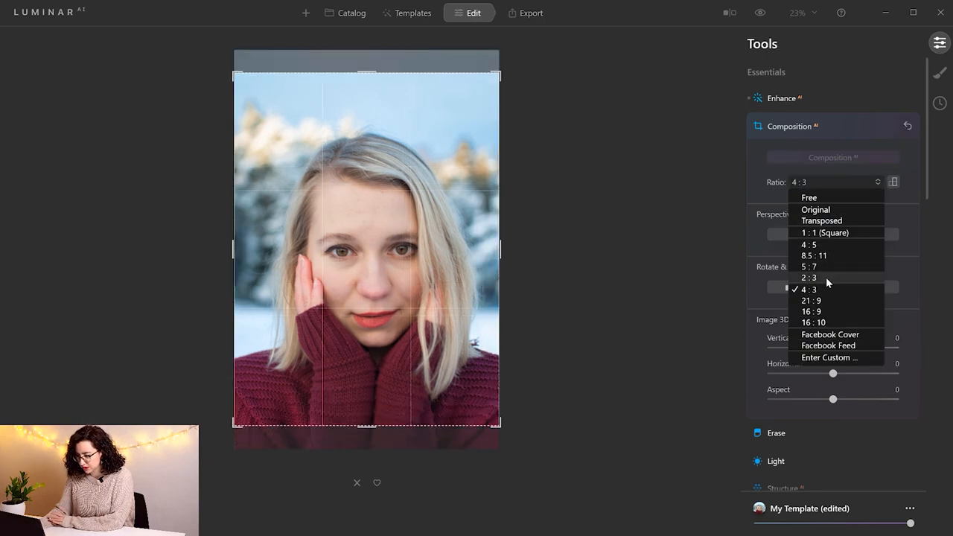
left_click(811, 300)
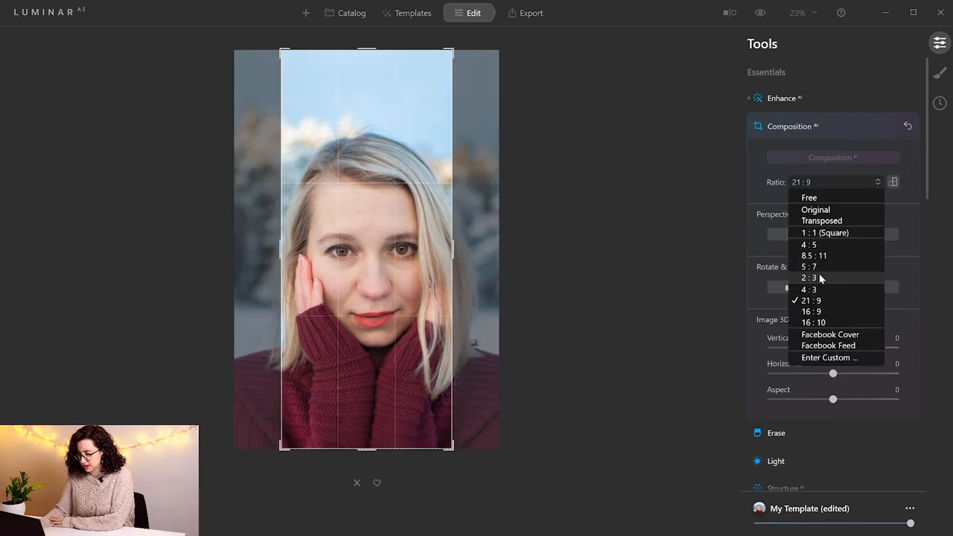
left_click(808, 198)
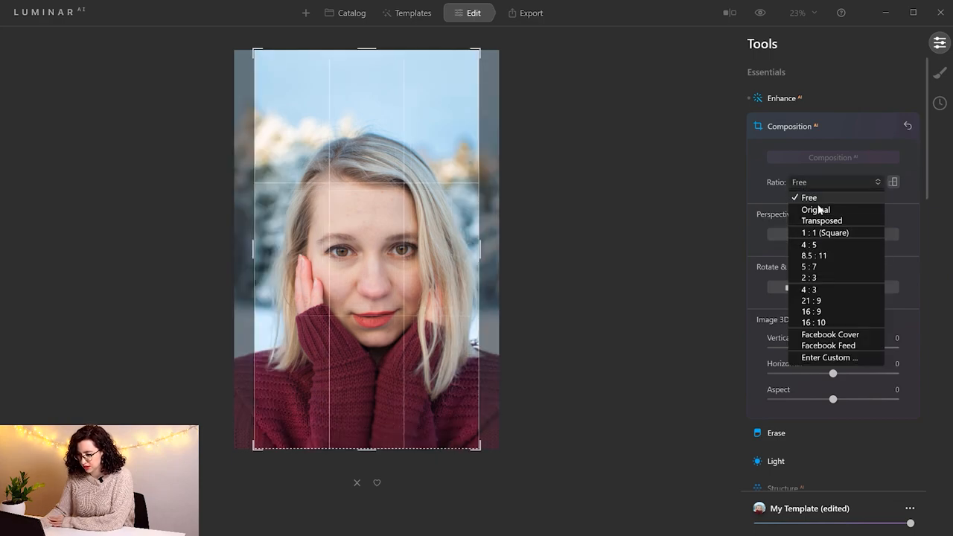
left_click(815, 209)
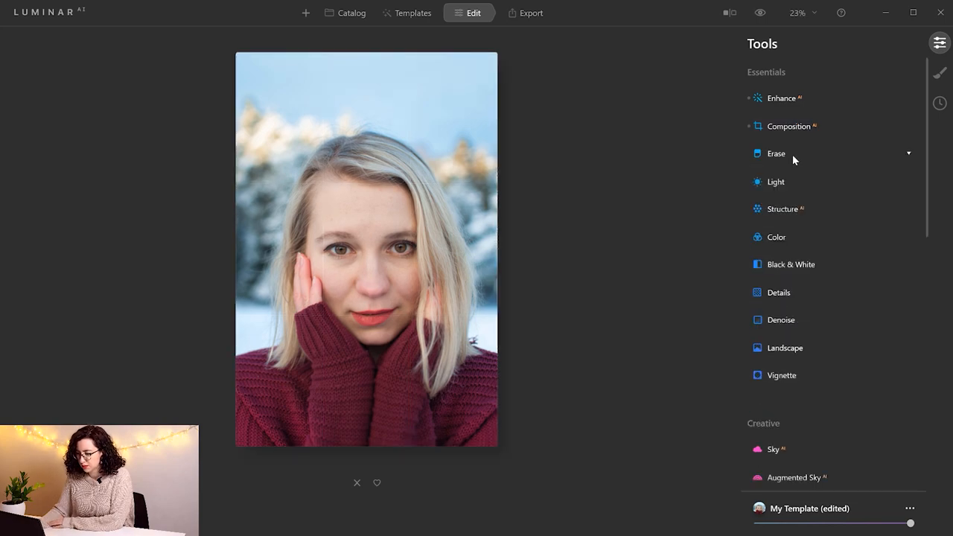
left_click(777, 154)
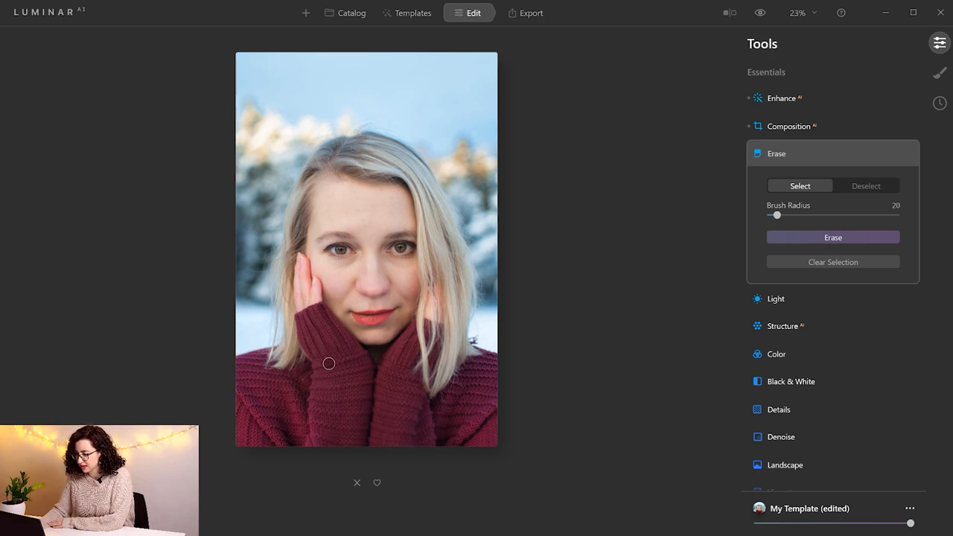
- Set Light Temperature to 5453 and Tint to -12
left_click(776, 153)
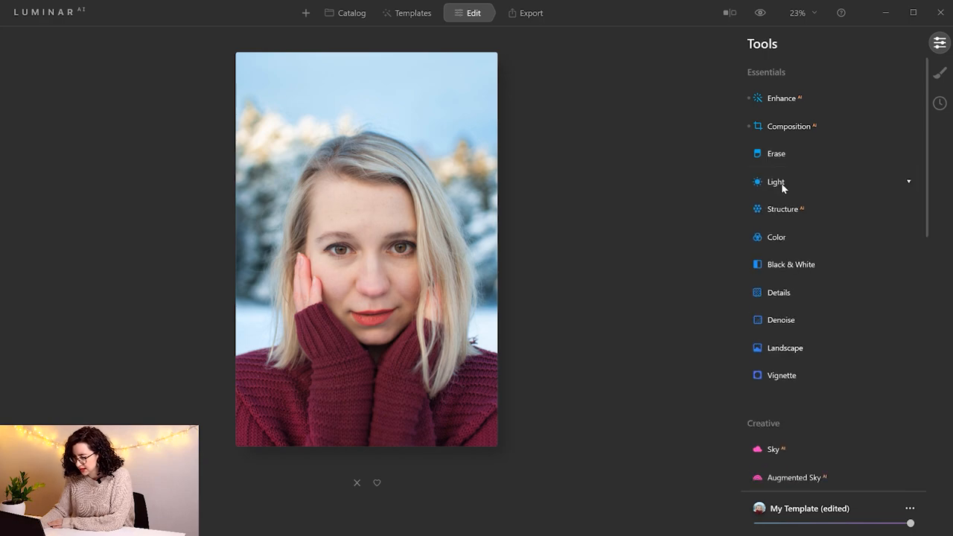
left_click(776, 182)
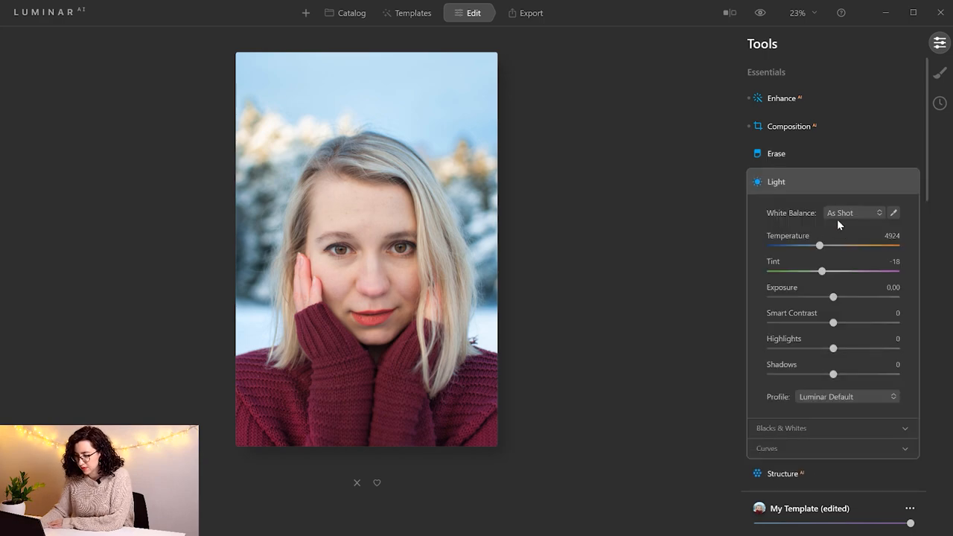
left_click_drag(819, 245, 826, 245)
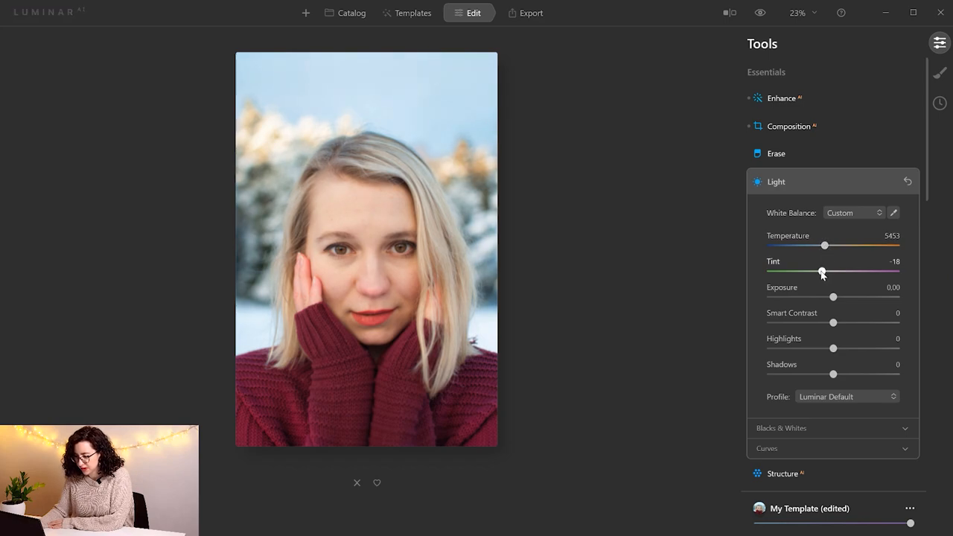
left_click_drag(822, 272, 825, 272)
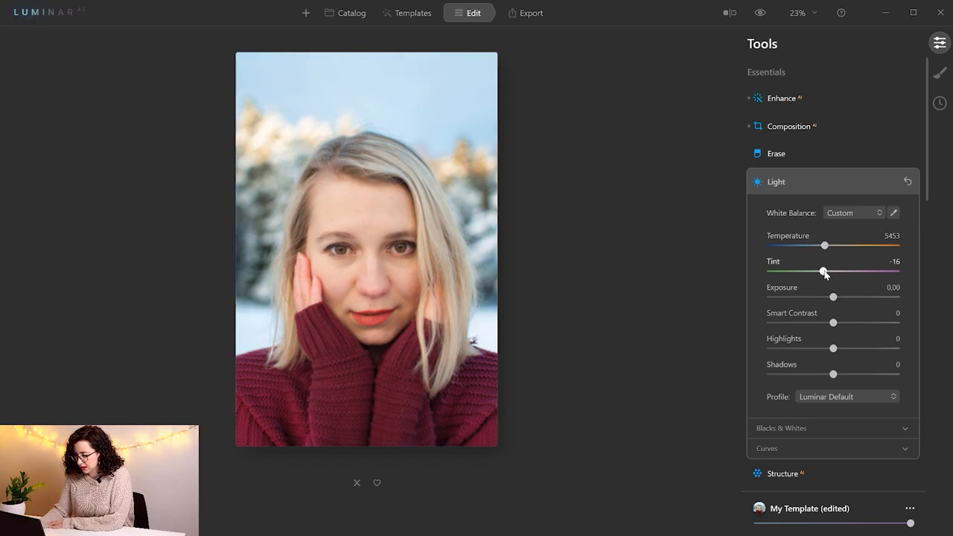
left_click_drag(824, 271, 827, 271)
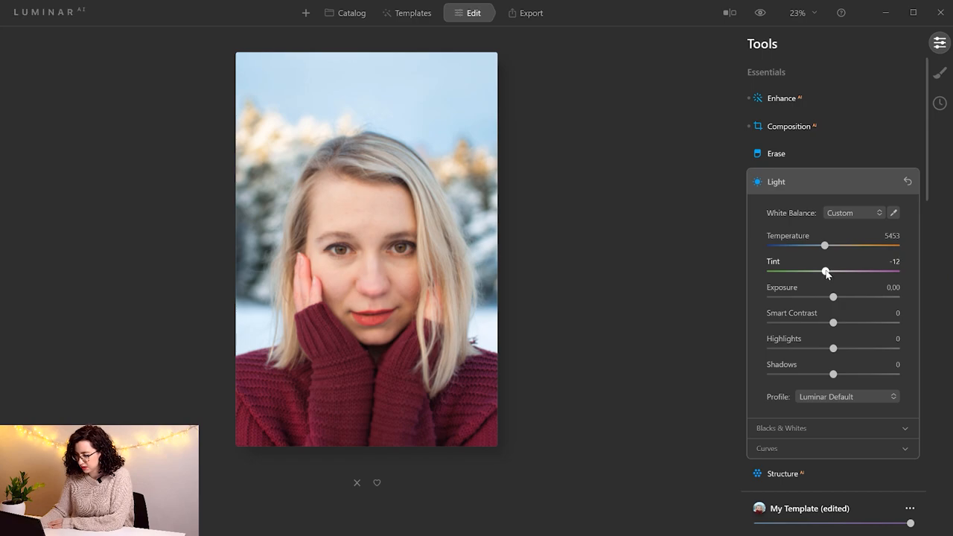
mouse_move(832, 295)
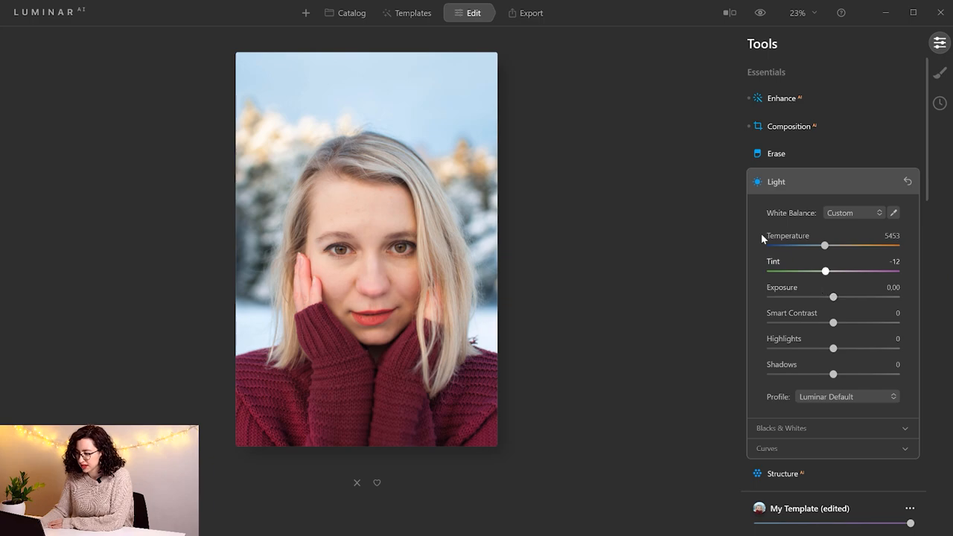
left_click(730, 12)
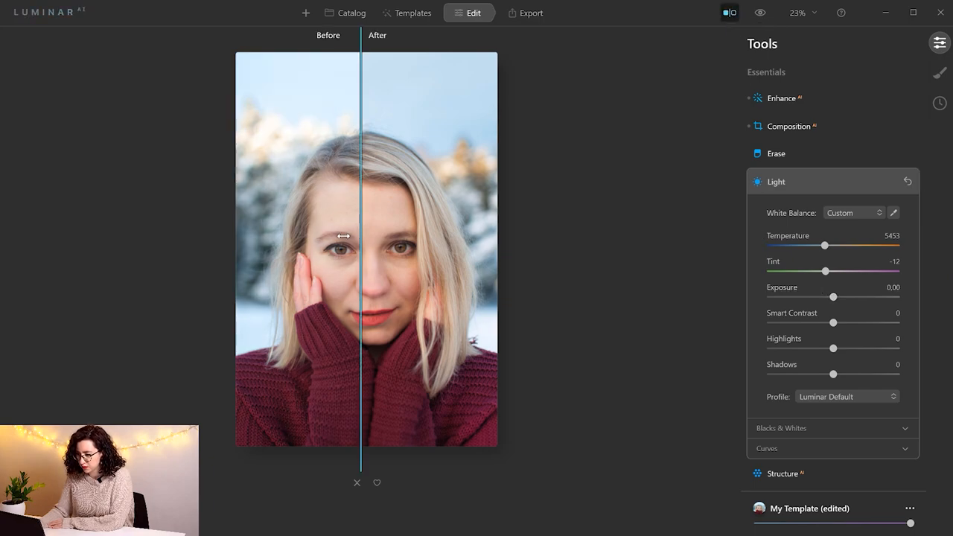
left_click_drag(343, 236, 434, 245)
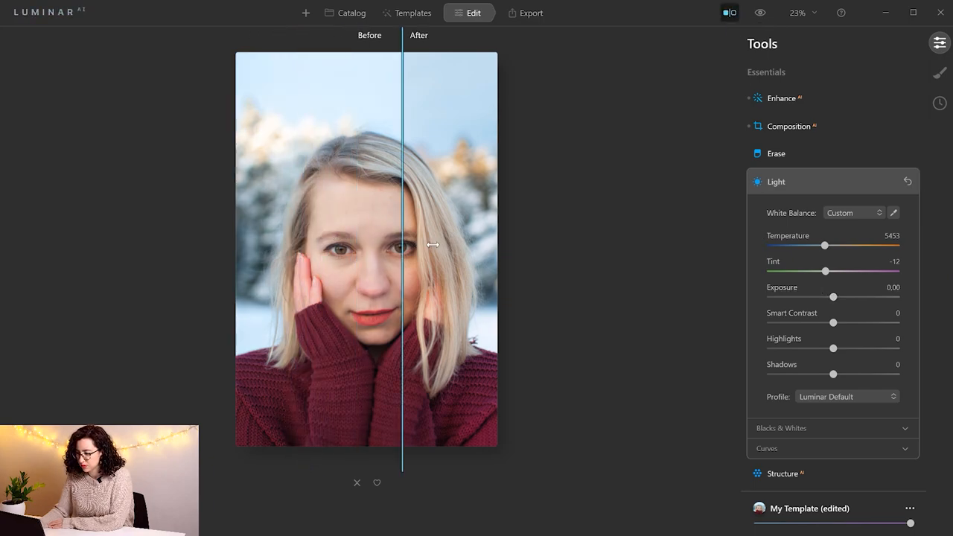
left_click_drag(402, 250, 350, 253)
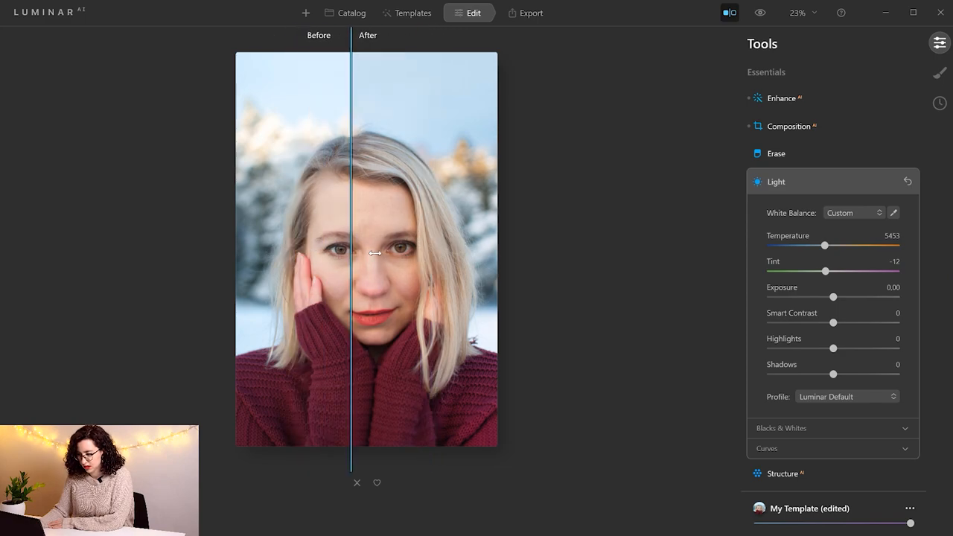
left_click_drag(374, 253, 365, 253)
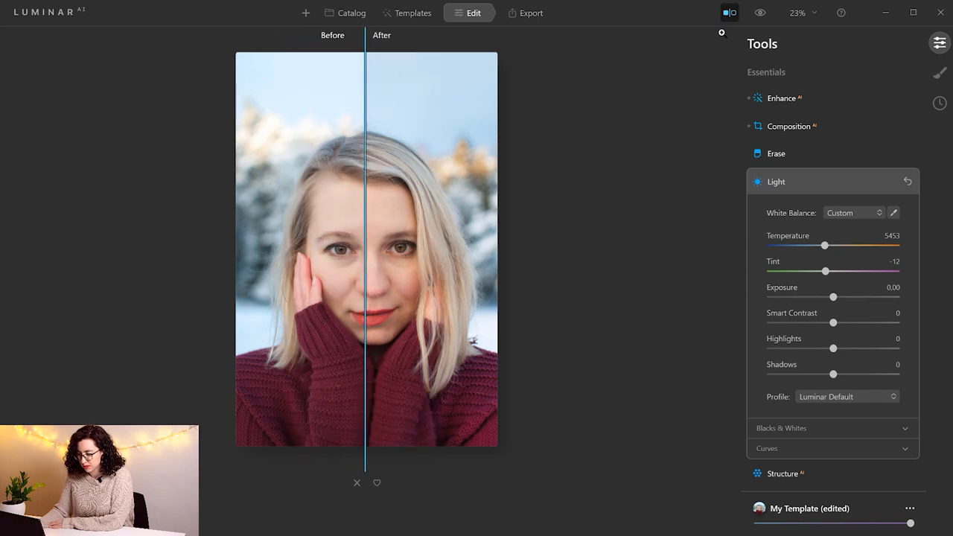
left_click(760, 13)
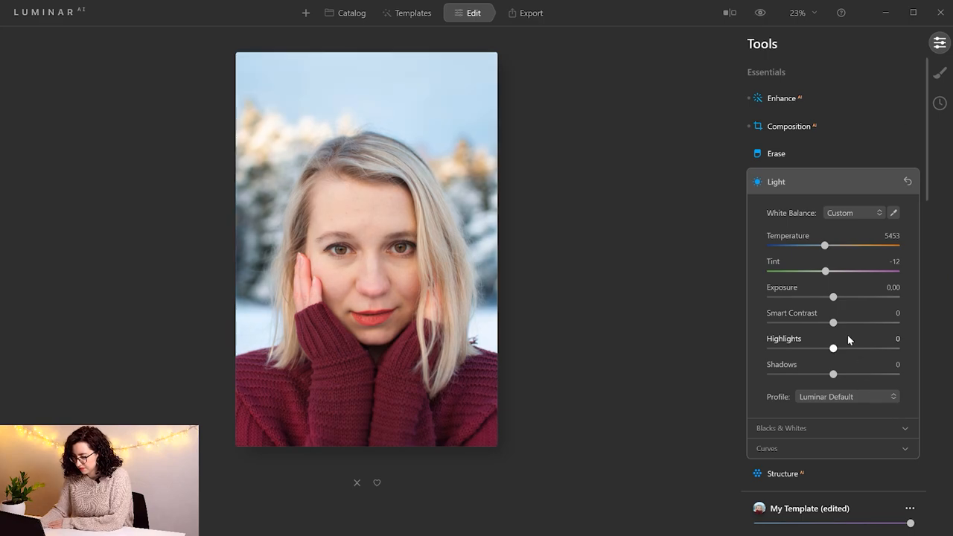
- Expand Blacks & Whites, collapse Light, and scroll down to the Portrait tools
scroll("down", 3)
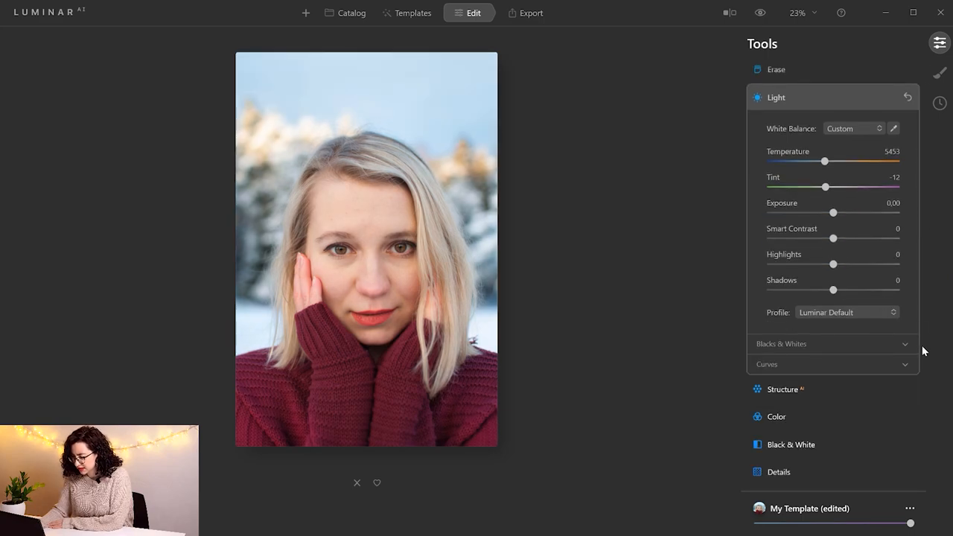
left_click(904, 343)
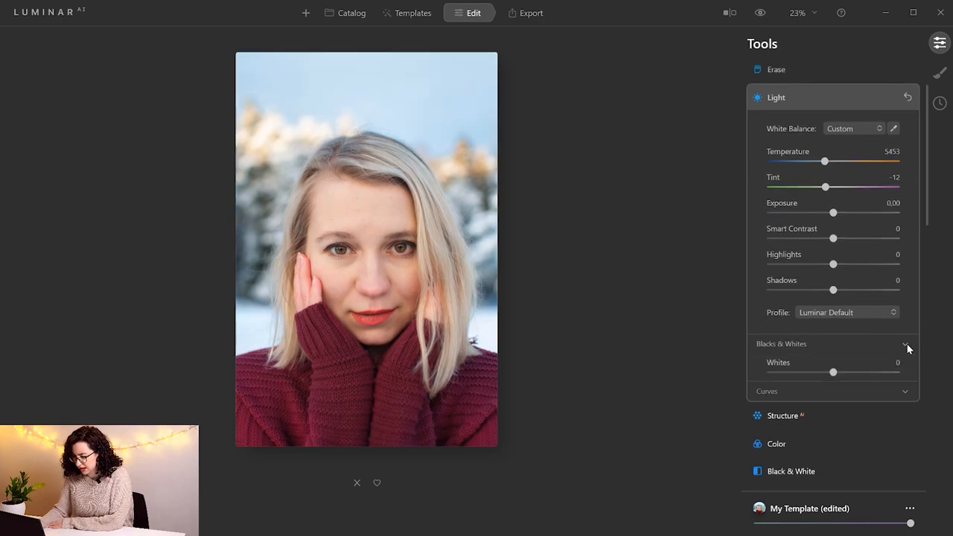
left_click(776, 96)
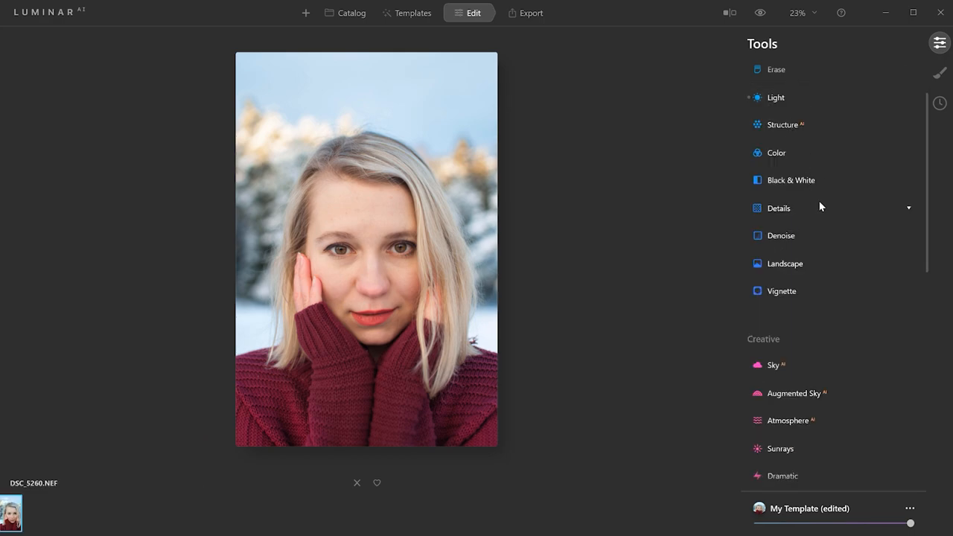
scroll("down", 3)
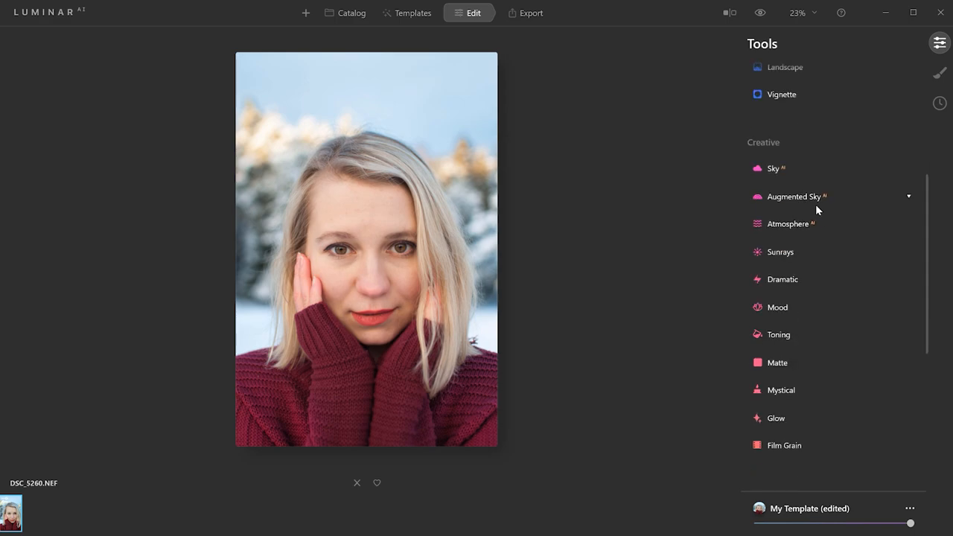
scroll("down", 3)
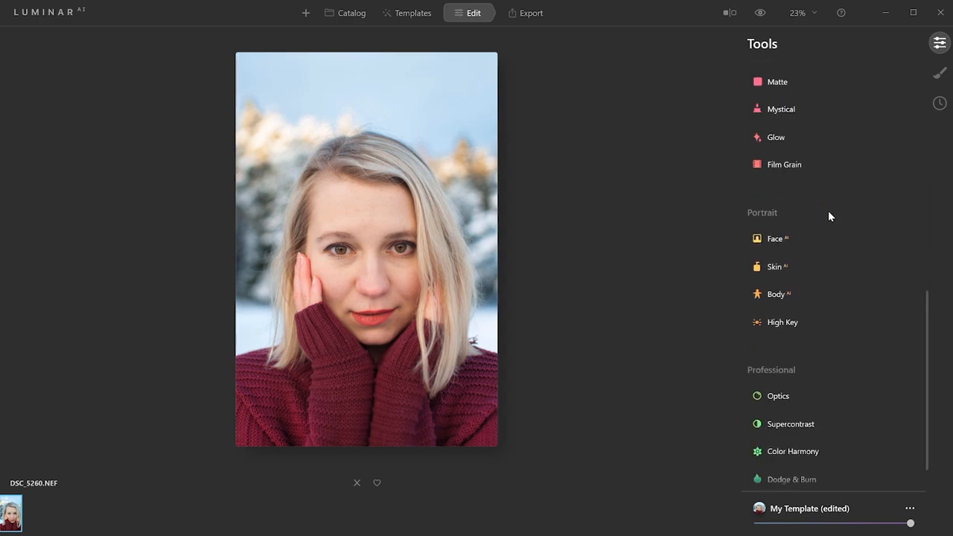
scroll("down", 3)
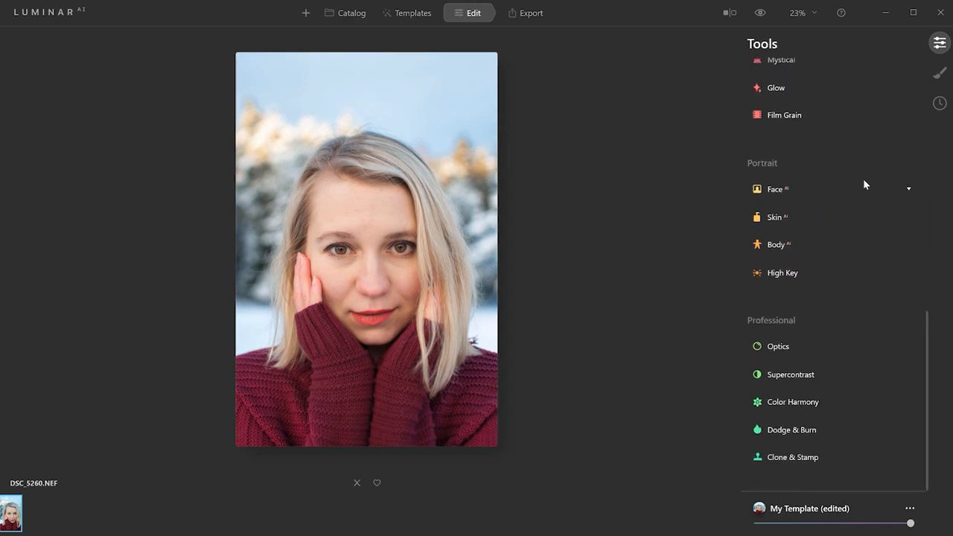
- In Portrait > Face, set Face Light to 20
left_click(775, 188)
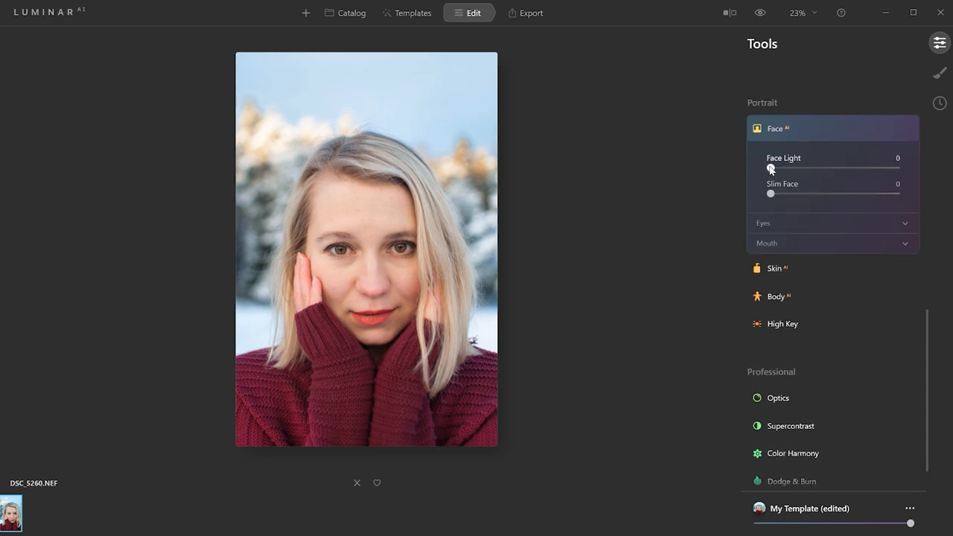
left_click_drag(770, 169, 786, 168)
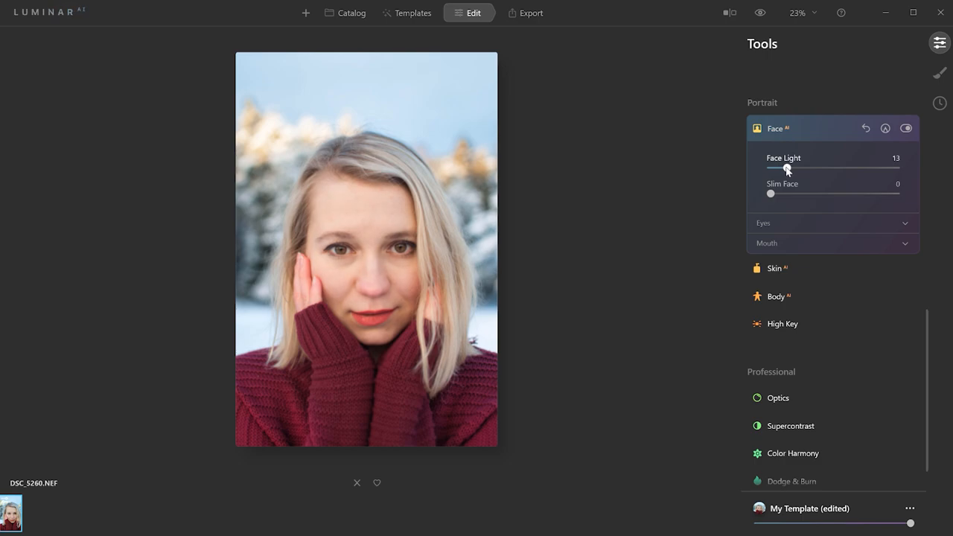
left_click_drag(787, 167, 797, 167)
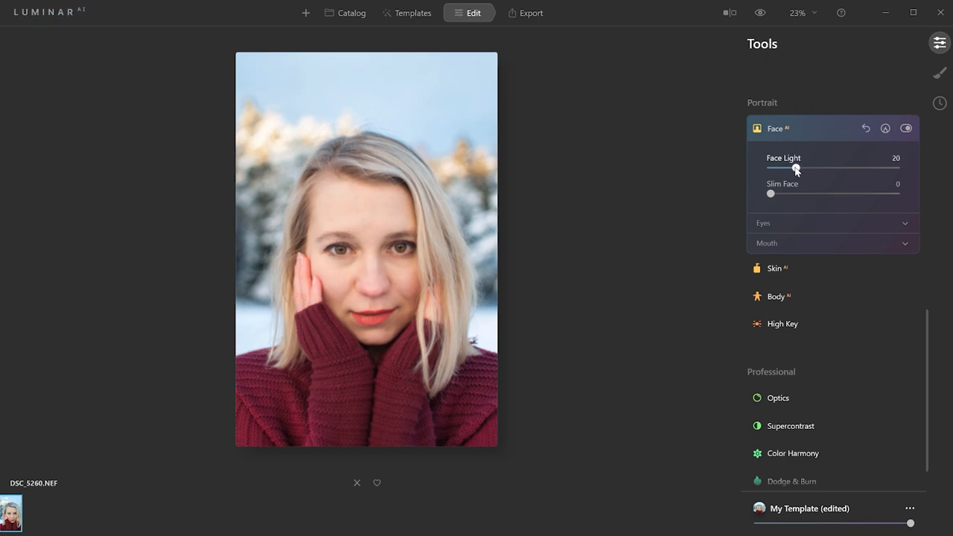
left_click_drag(797, 167, 800, 168)
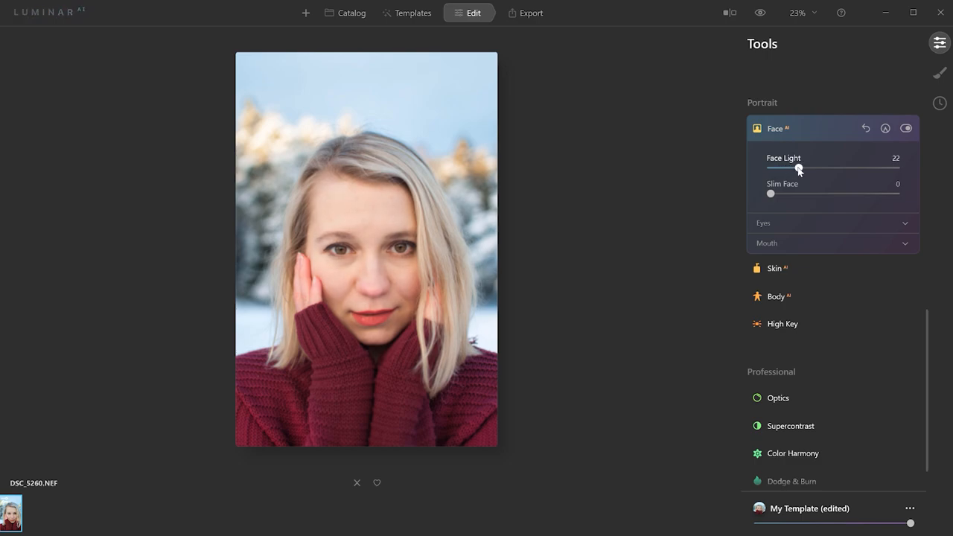
left_click_drag(798, 167, 795, 167)
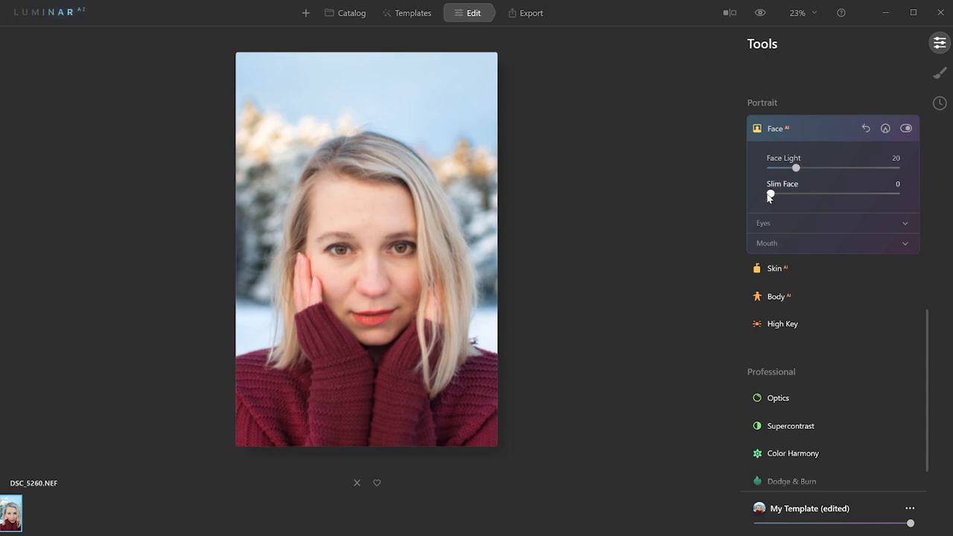
- Try Slim Face up to 48, then reset it to 0
left_click_drag(769, 195, 802, 195)
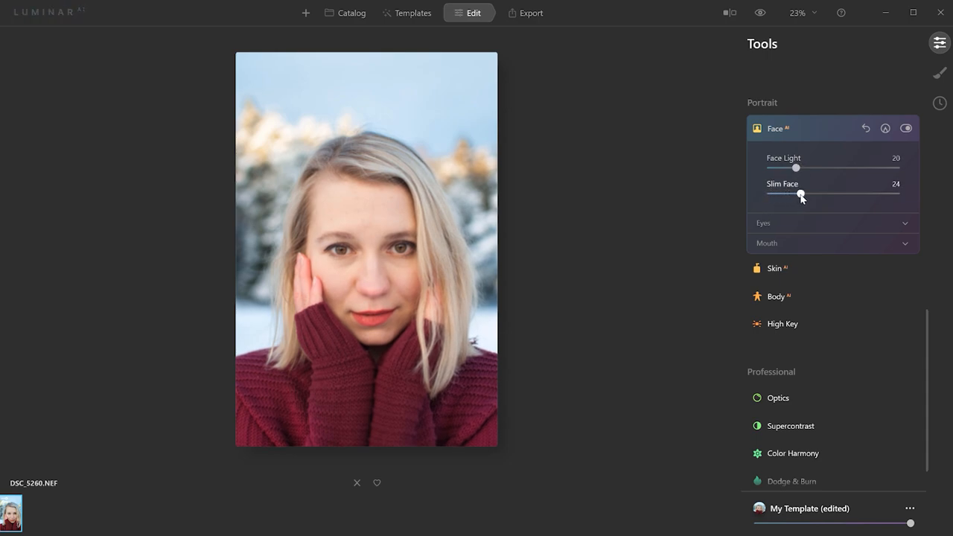
left_click_drag(801, 195, 804, 196)
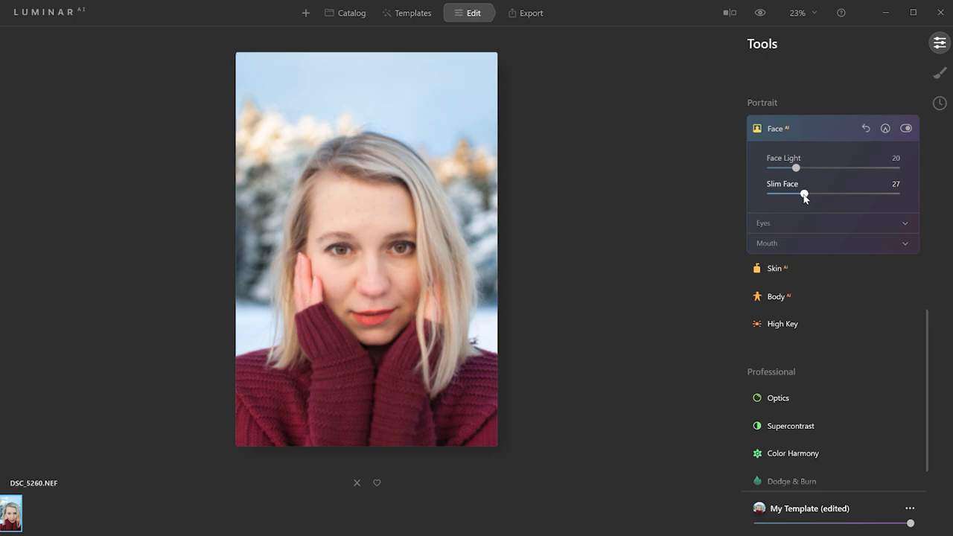
left_click_drag(804, 194, 831, 195)
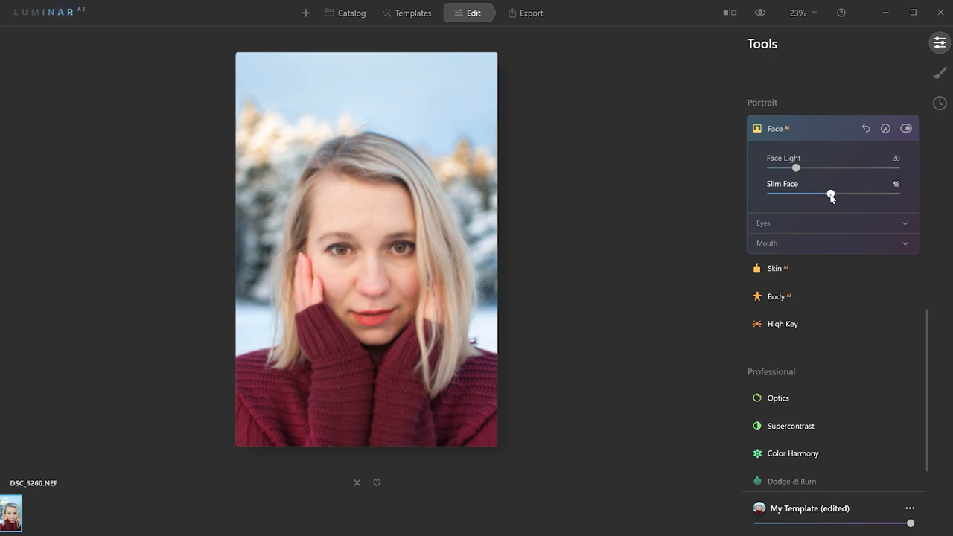
left_click_drag(831, 193, 803, 193)
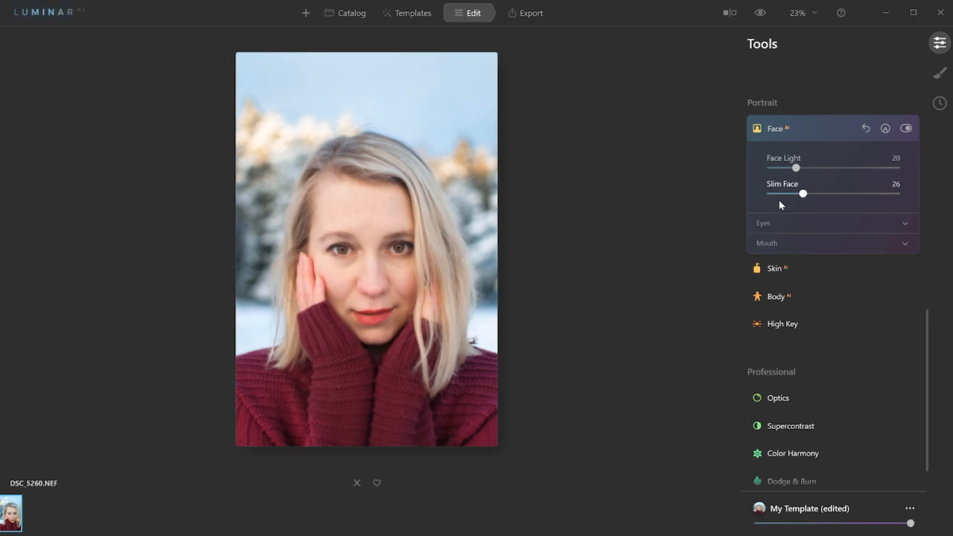
left_click_drag(802, 193, 771, 193)
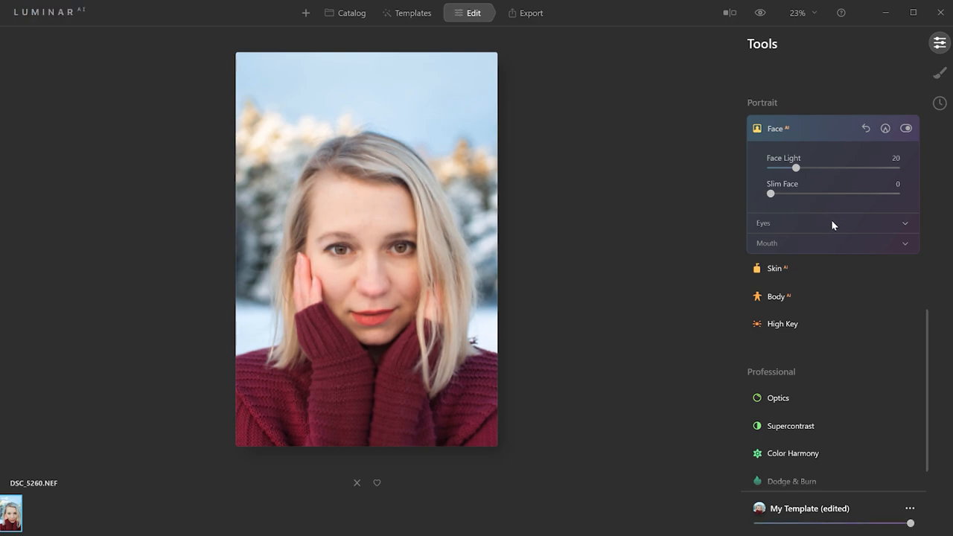
mouse_move(913, 229)
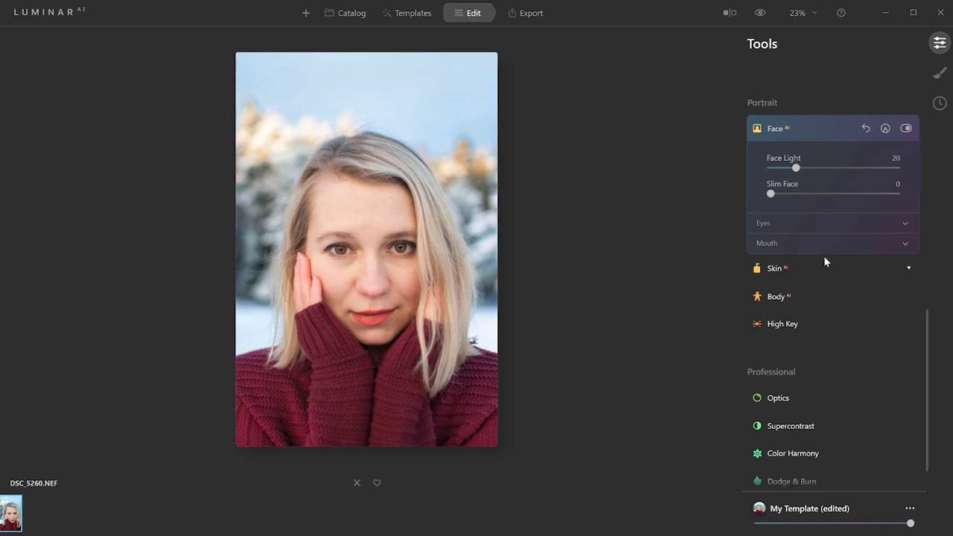
- Preview blue, brown, green and grey iris colour presets on the eyes
left_click(906, 223)
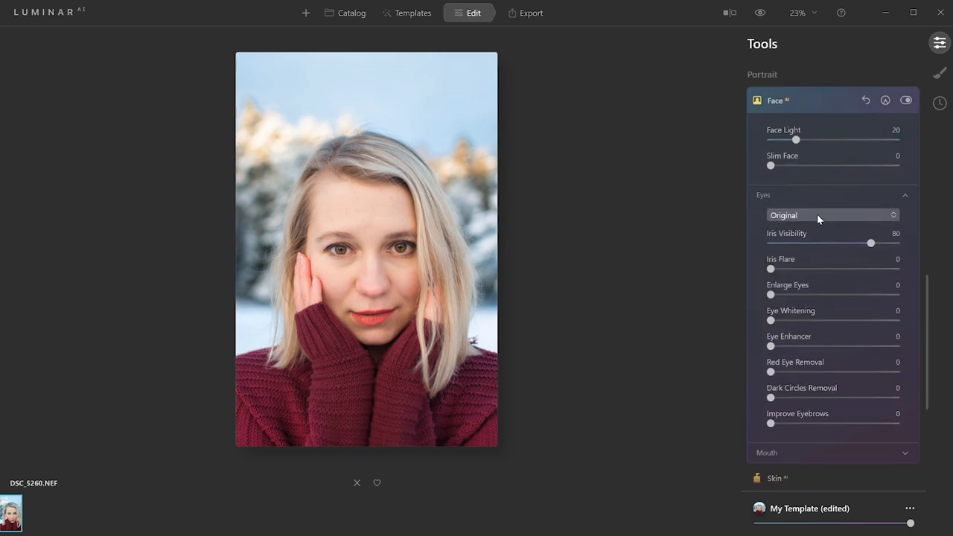
left_click(832, 215)
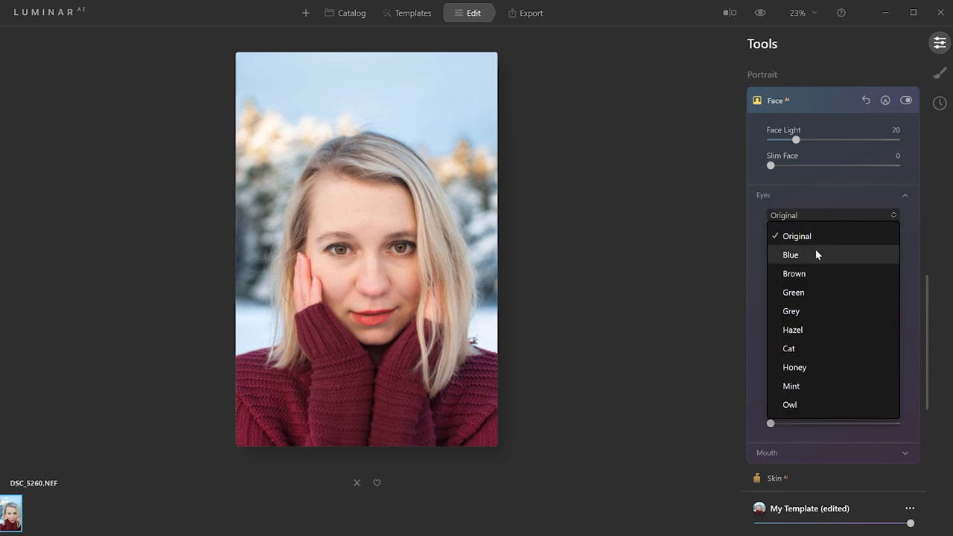
left_click(790, 255)
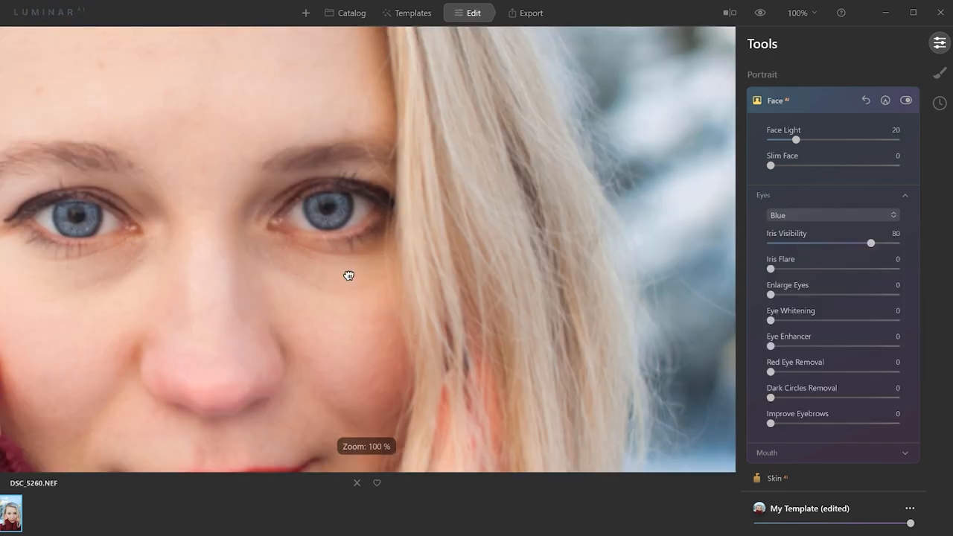
left_click(833, 215)
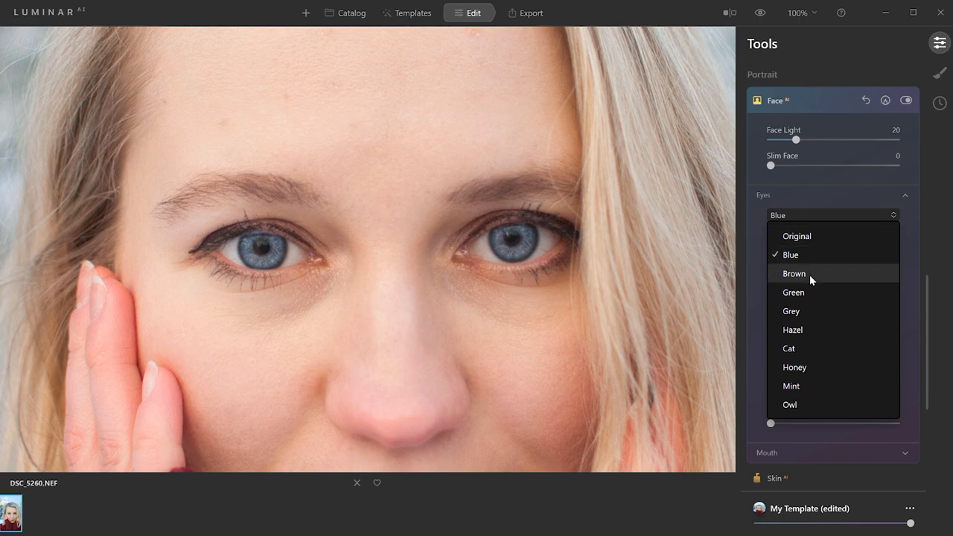
left_click(793, 292)
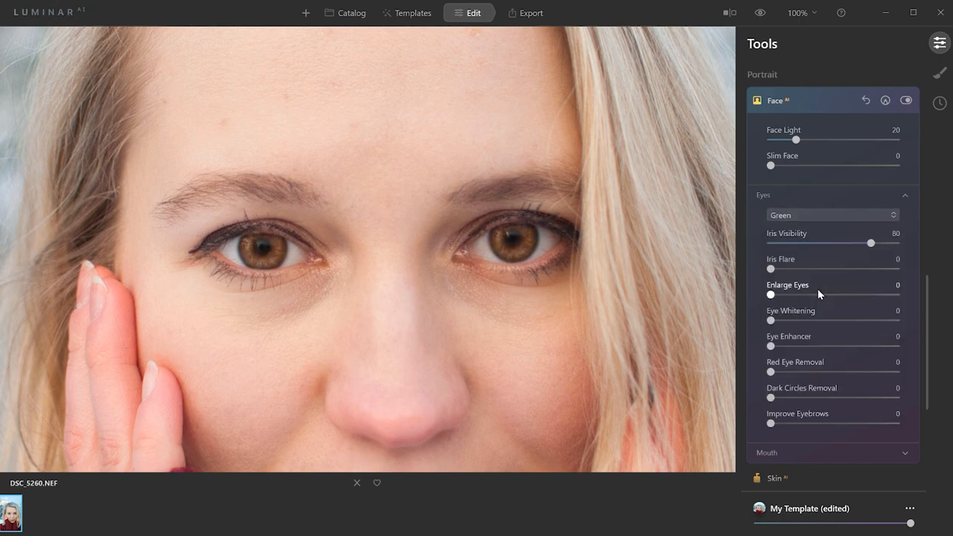
left_click(831, 216)
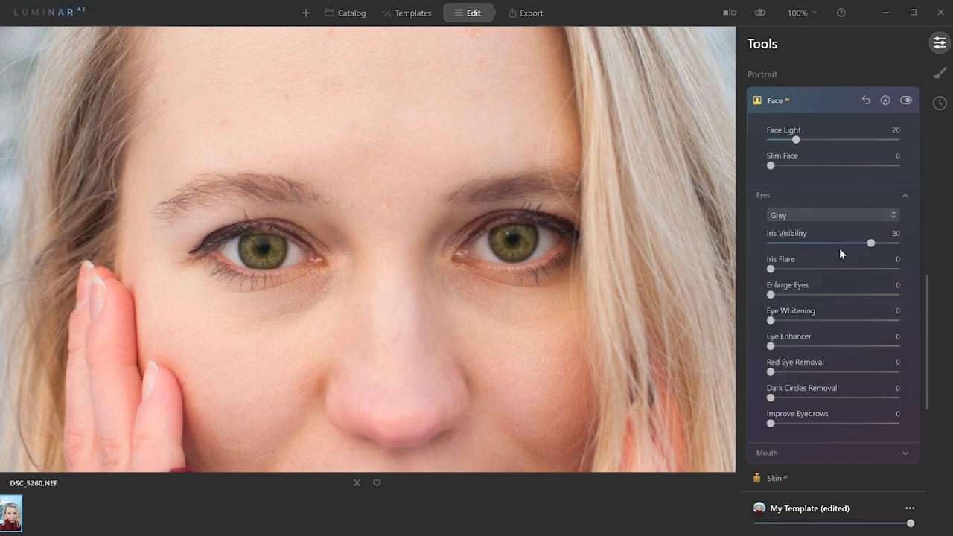
left_click(832, 214)
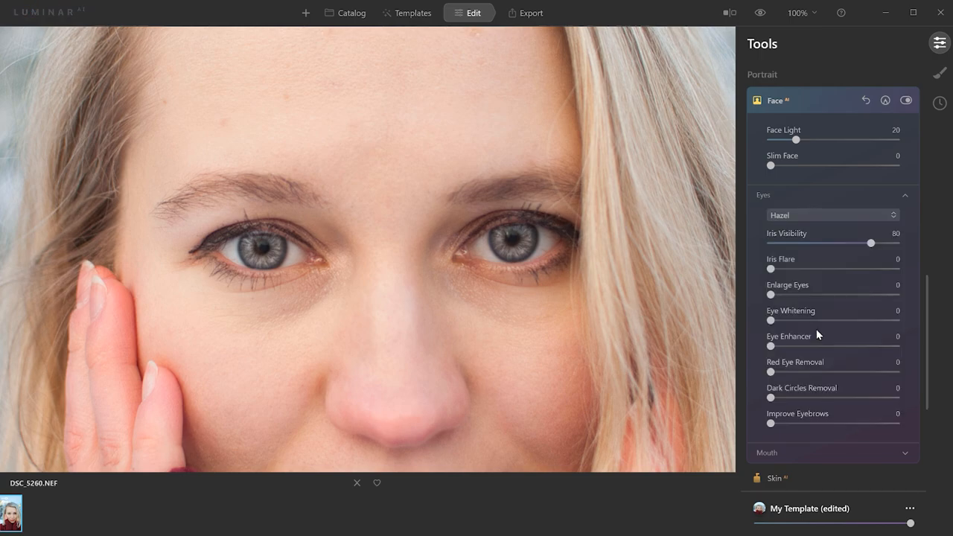
- Lower Iris Visibility to 2 and return the irises to Original
left_click_drag(870, 243, 847, 243)
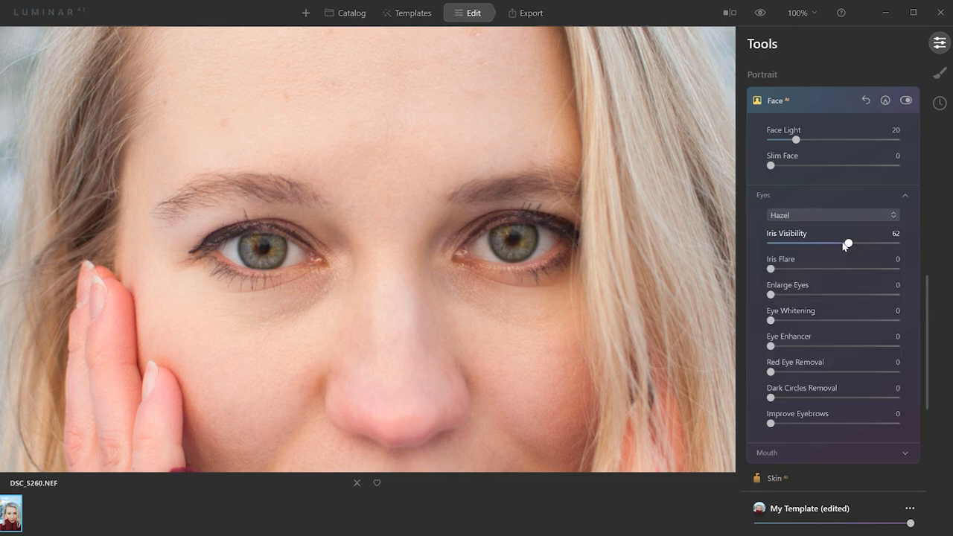
left_click_drag(846, 244, 804, 245)
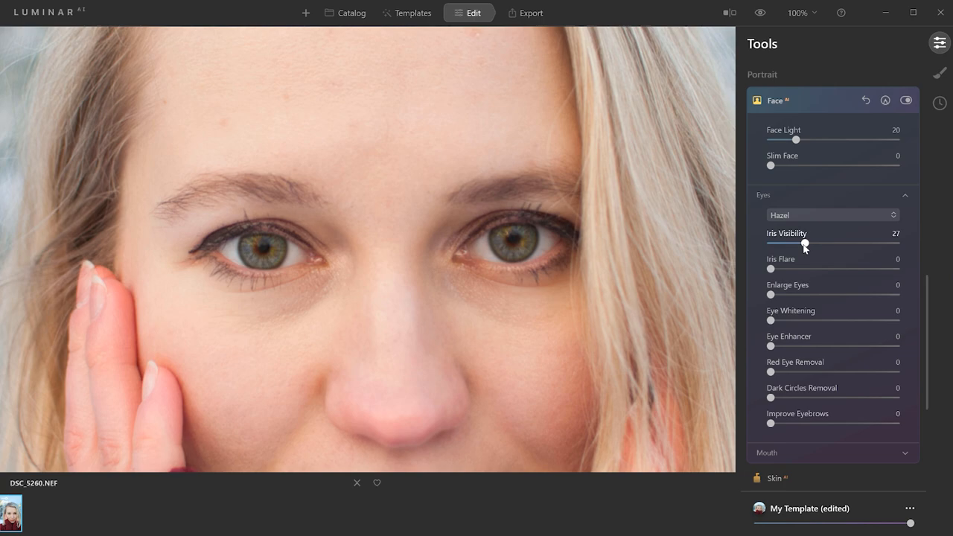
left_click_drag(804, 244, 779, 244)
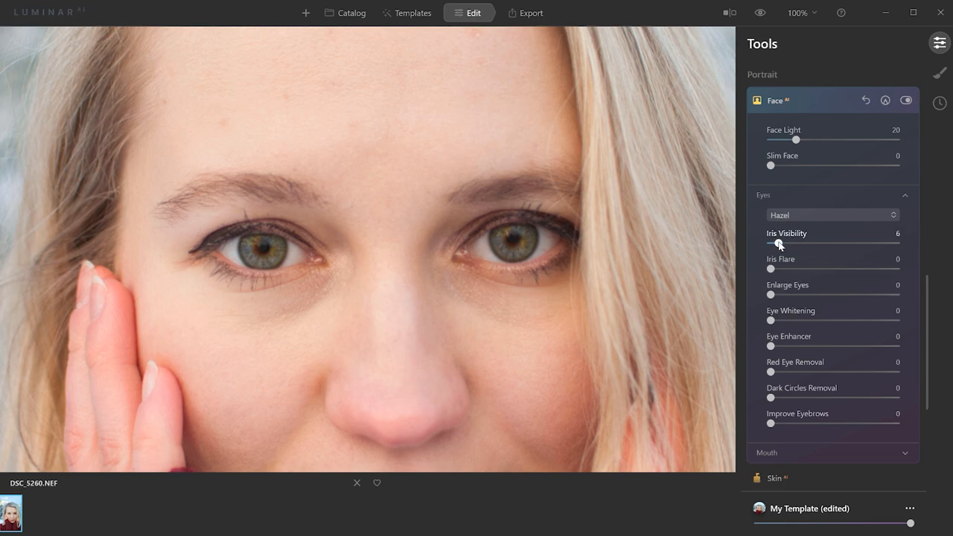
left_click(833, 215)
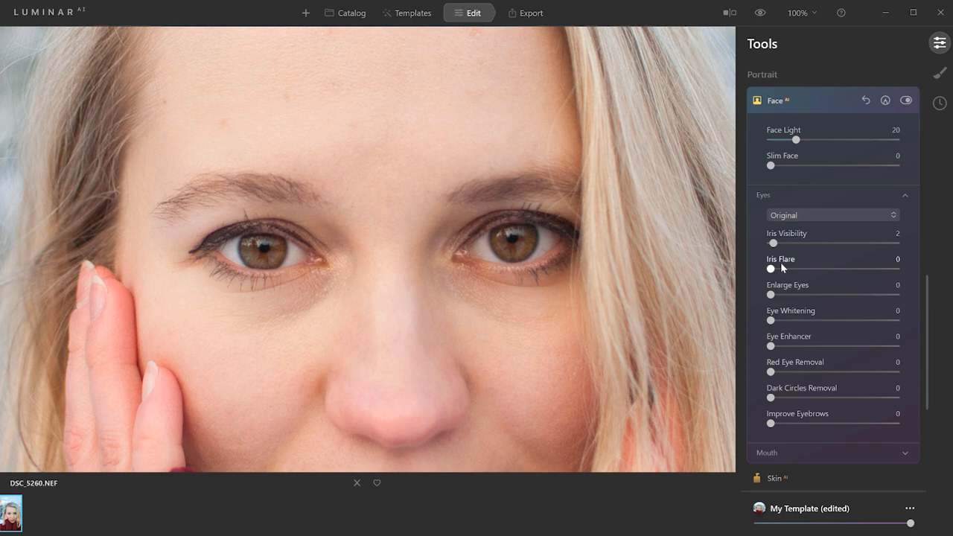
- Set Iris Flare to 66
left_click_drag(770, 269, 810, 269)
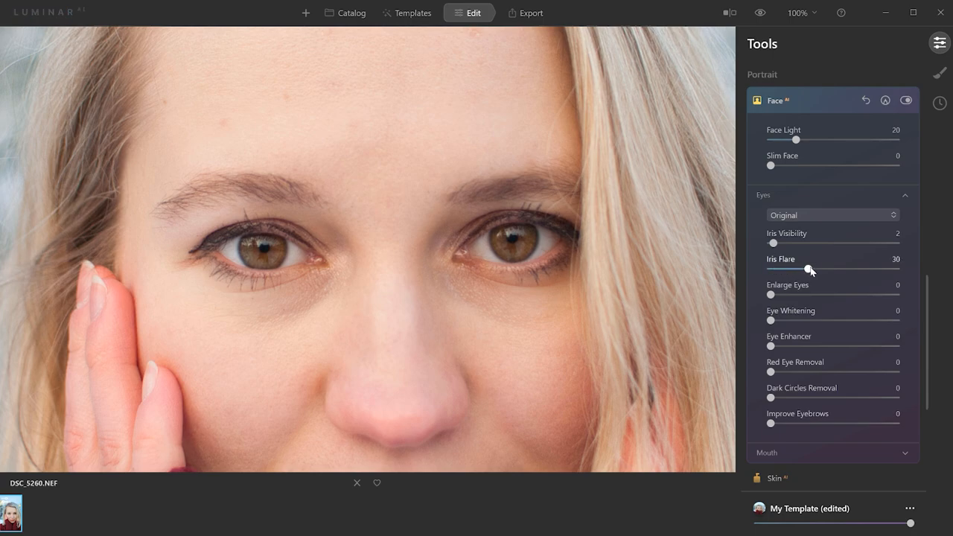
left_click_drag(808, 269, 848, 269)
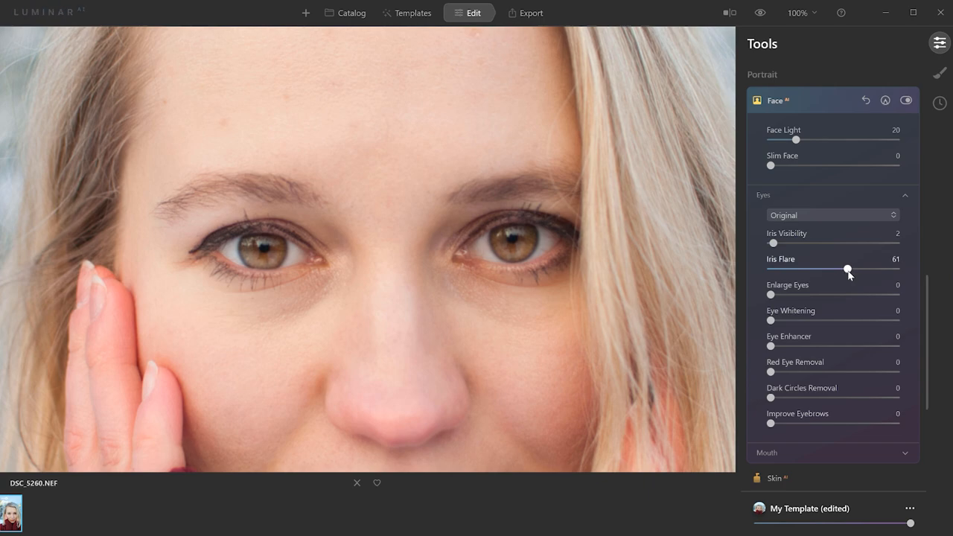
left_click_drag(848, 269, 851, 269)
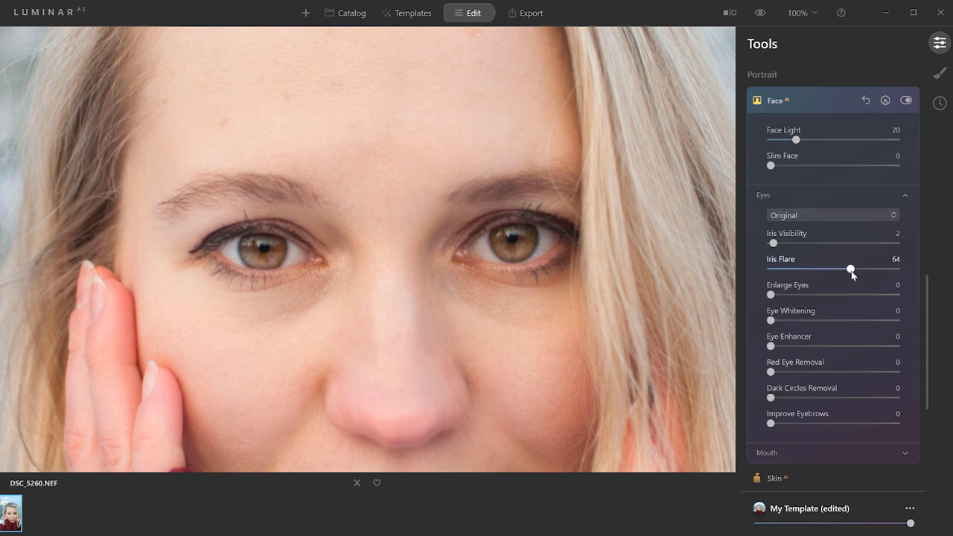
left_click_drag(851, 269, 854, 269)
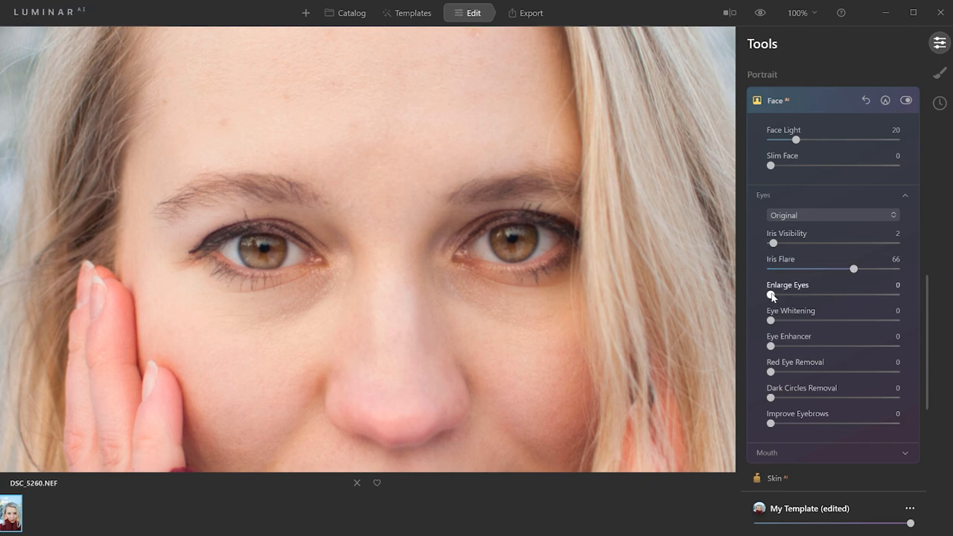
- Try Enlarge Eyes then reset it to 0, and set Eye Whitening to 2
left_click_drag(771, 297, 839, 296)
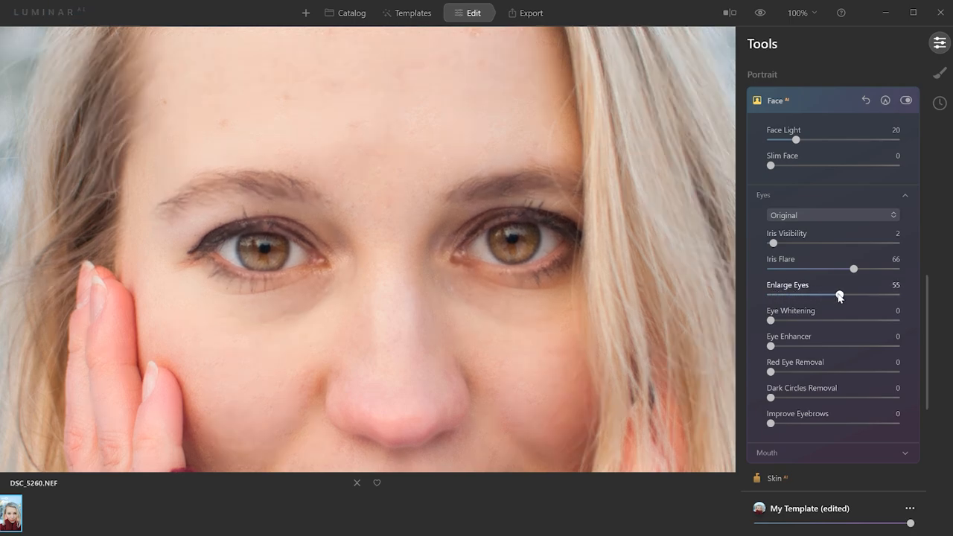
left_click_drag(840, 295, 831, 296)
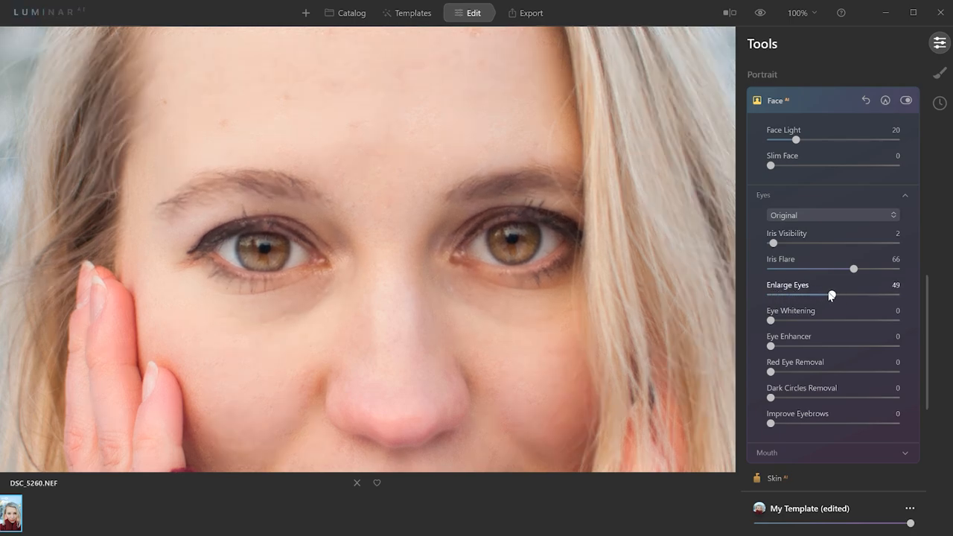
left_click_drag(831, 295, 771, 295)
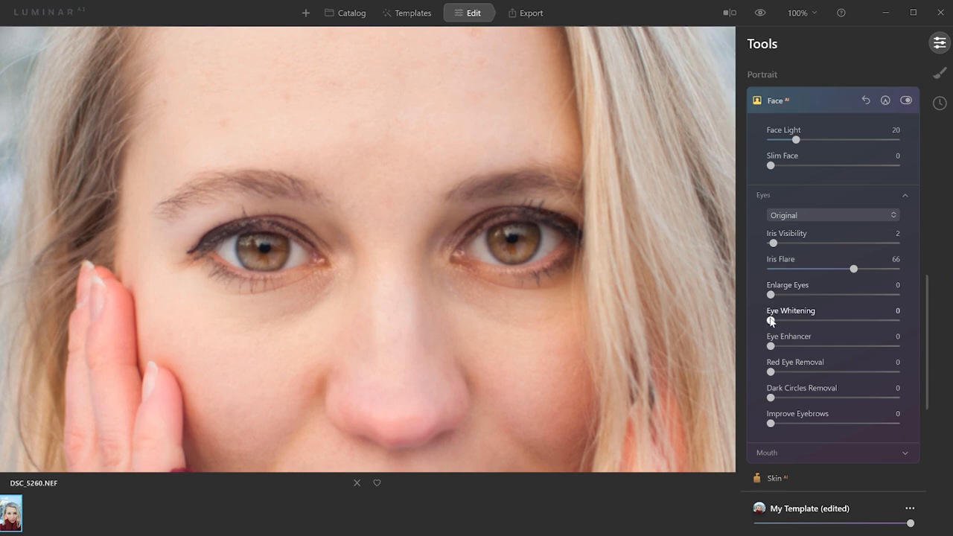
left_click_drag(770, 320, 780, 320)
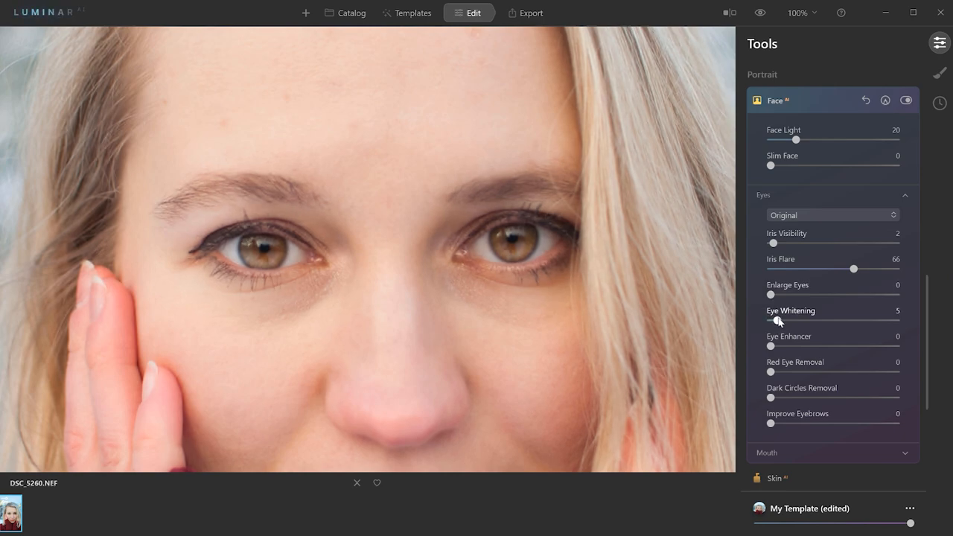
left_click_drag(770, 320, 849, 321)
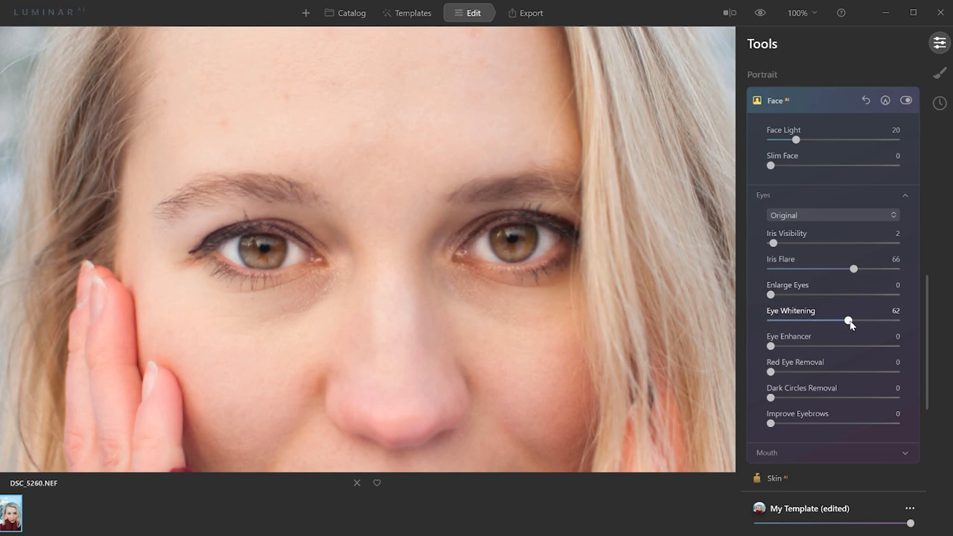
left_click_drag(849, 322, 801, 321)
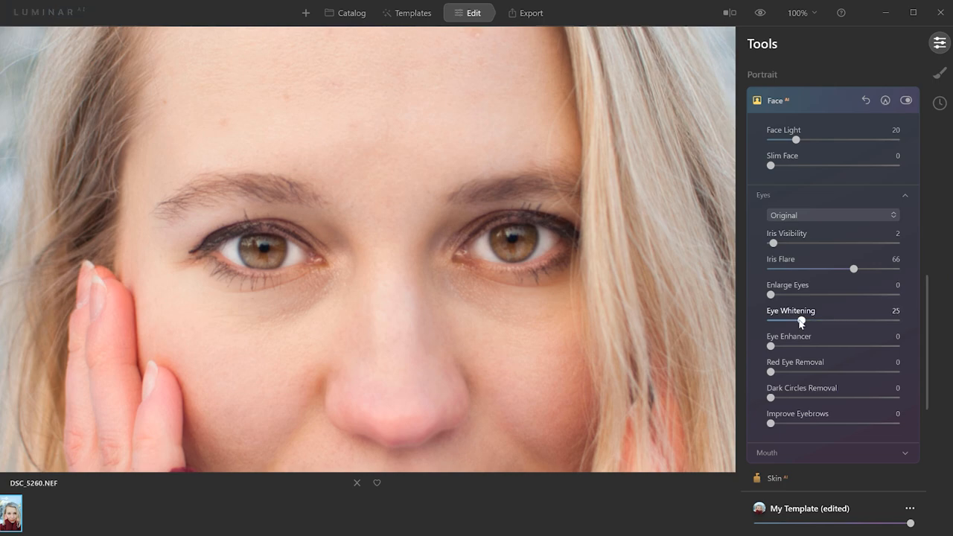
left_click_drag(802, 321, 774, 321)
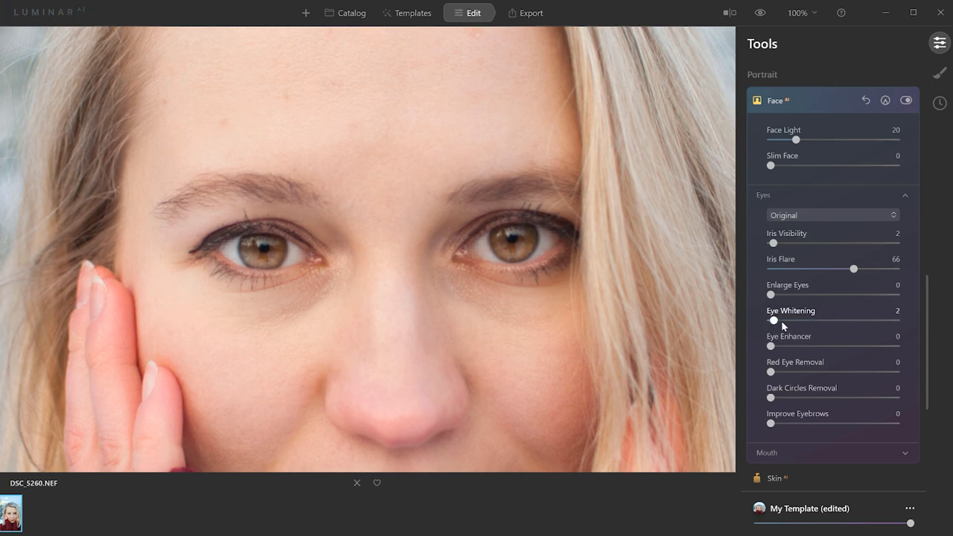
- Set Eye Enhancer to 13
left_click_drag(771, 347, 787, 347)
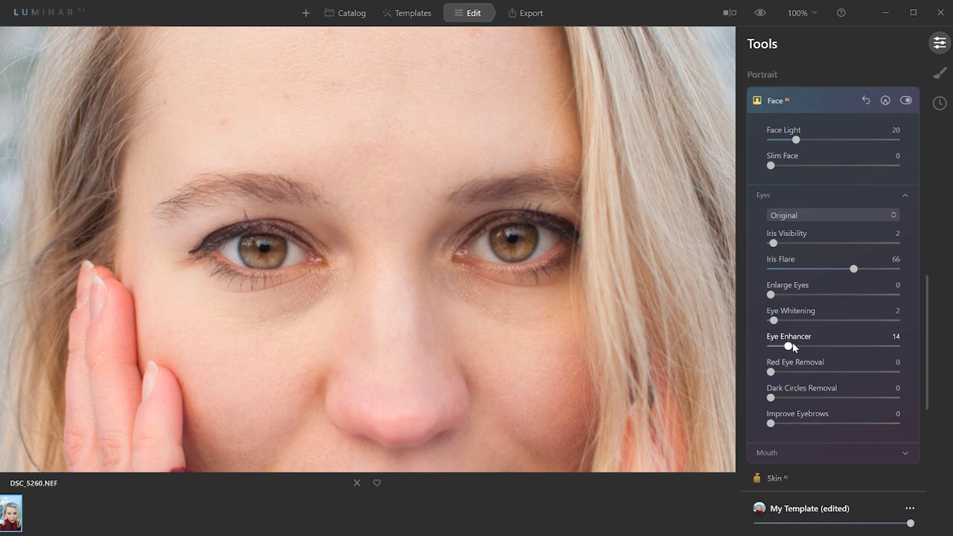
left_click_drag(788, 347, 804, 346)
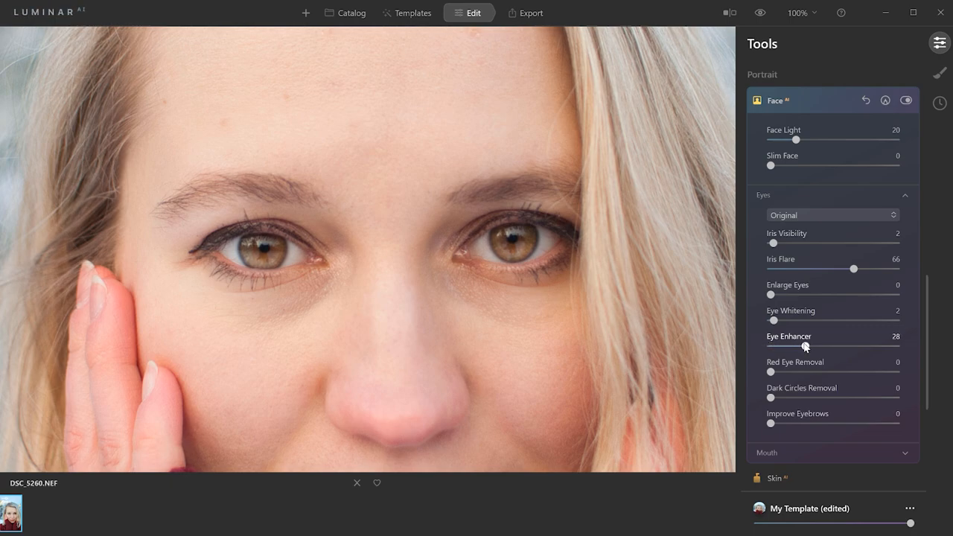
left_click_drag(804, 346, 798, 346)
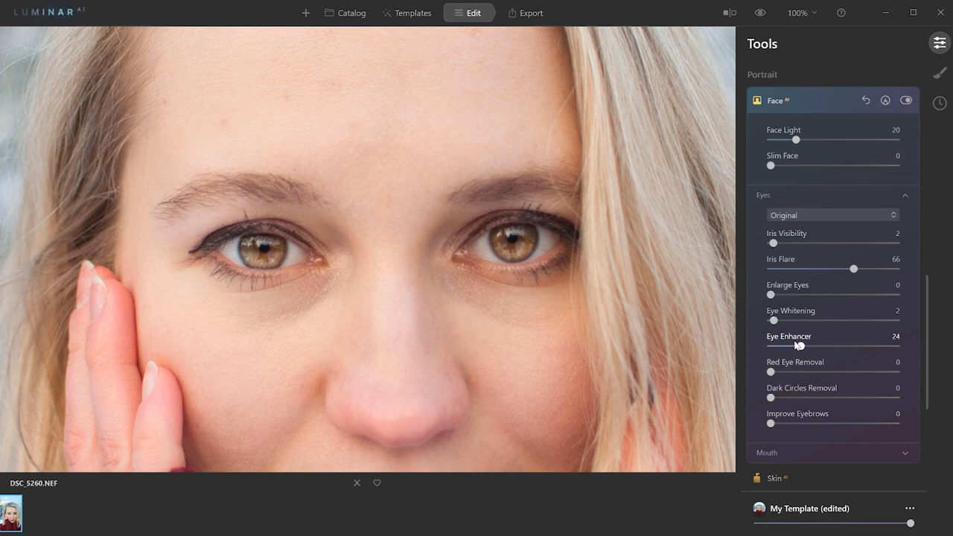
left_click_drag(799, 346, 877, 346)
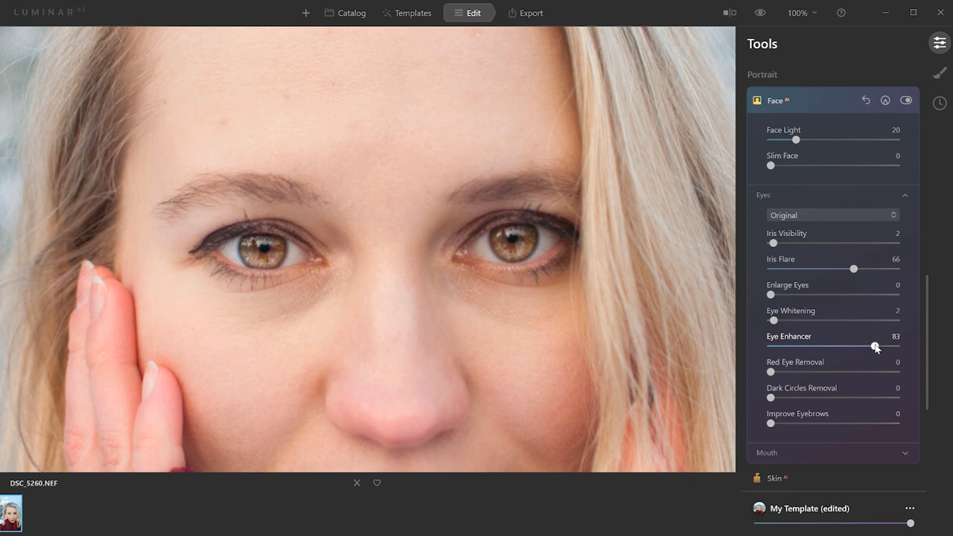
left_click_drag(875, 347, 788, 347)
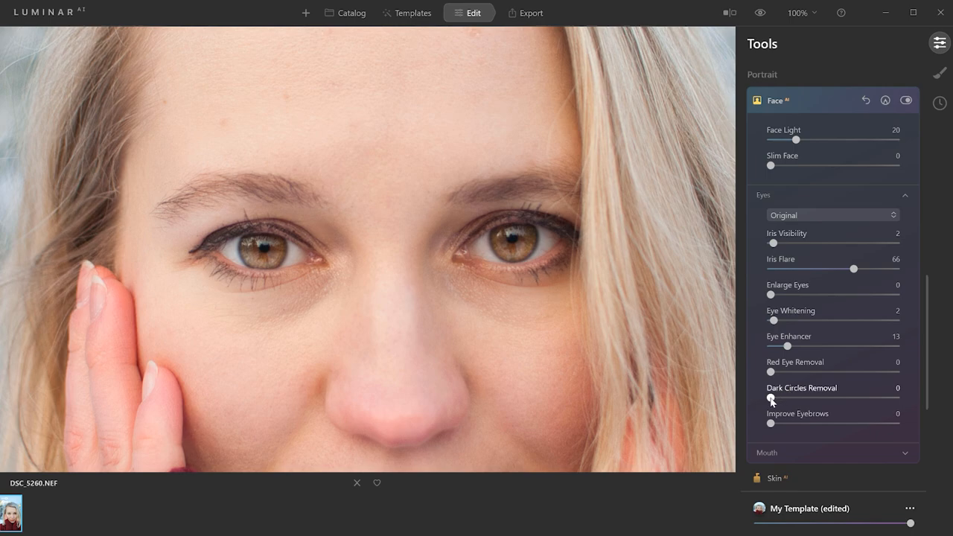
- Set Dark Circles Removal to 100
left_click_drag(771, 398, 819, 398)
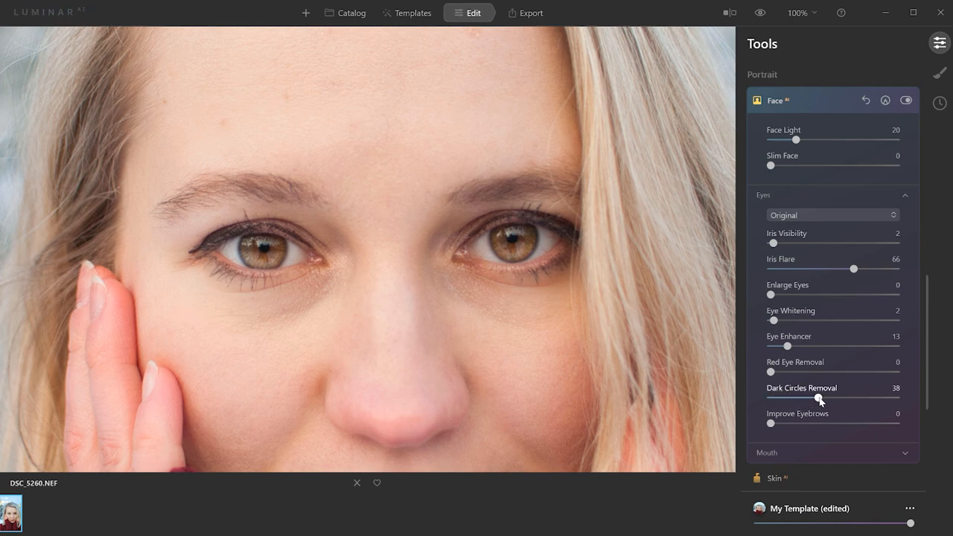
left_click_drag(819, 398, 834, 398)
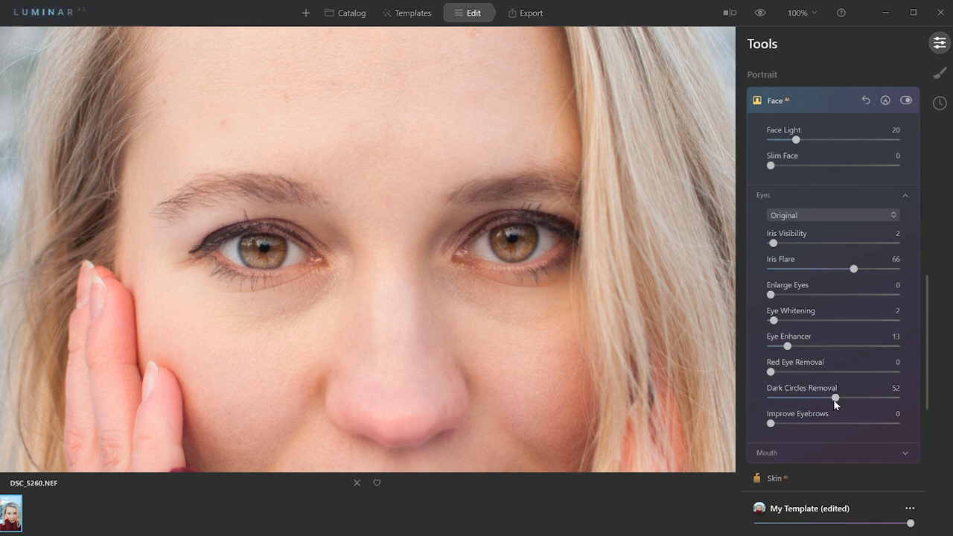
left_click_drag(835, 397, 879, 397)
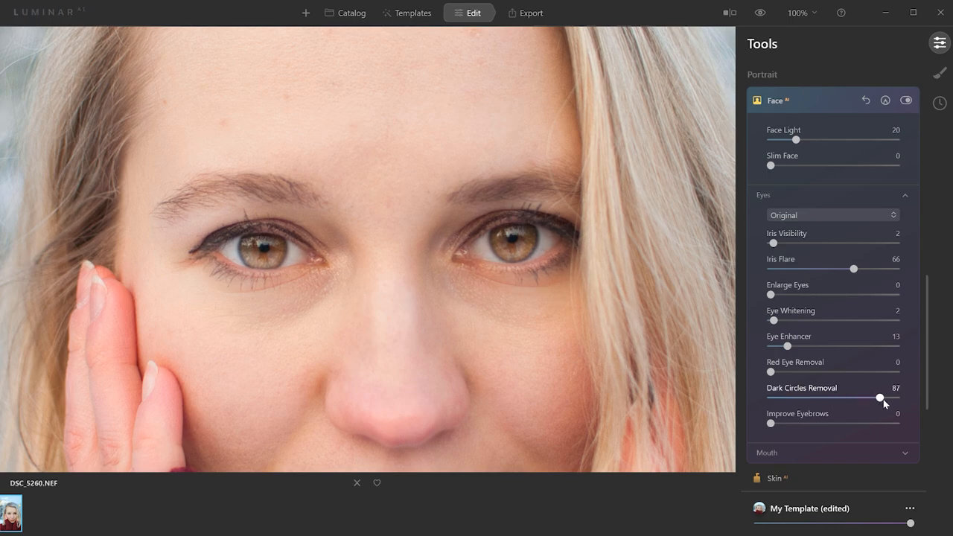
left_click_drag(880, 398, 896, 398)
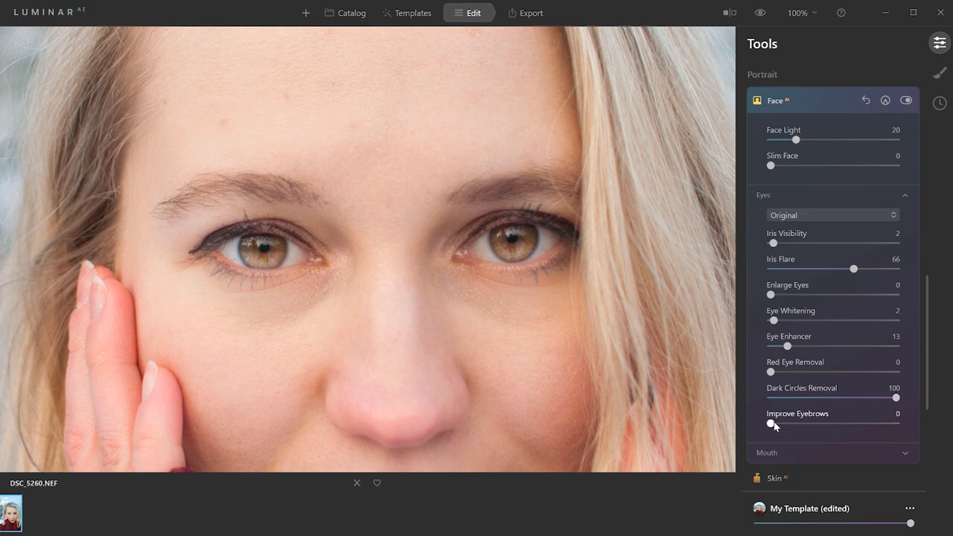
- Set Improve Eyebrows to about 26 and compare with the unedited photo
left_click_drag(770, 423, 873, 423)
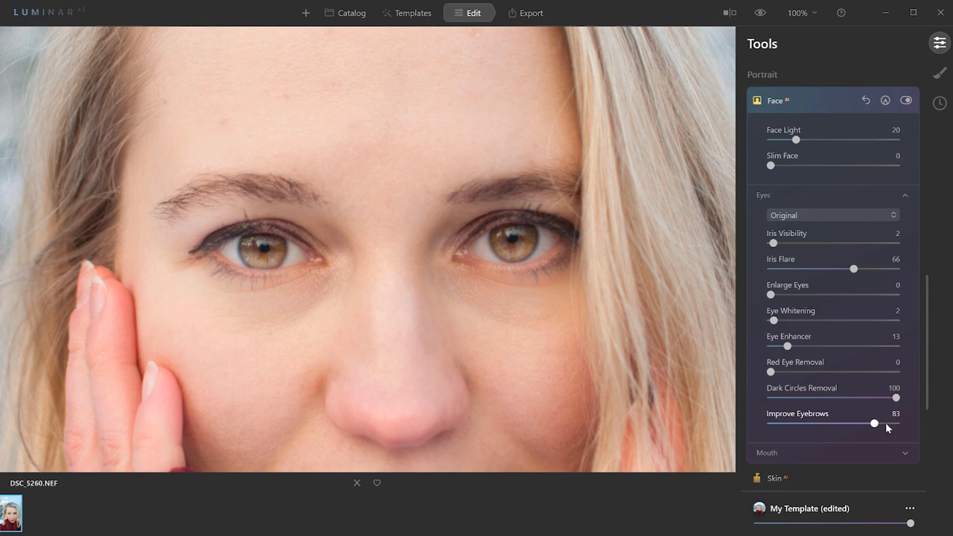
left_click_drag(874, 423, 827, 423)
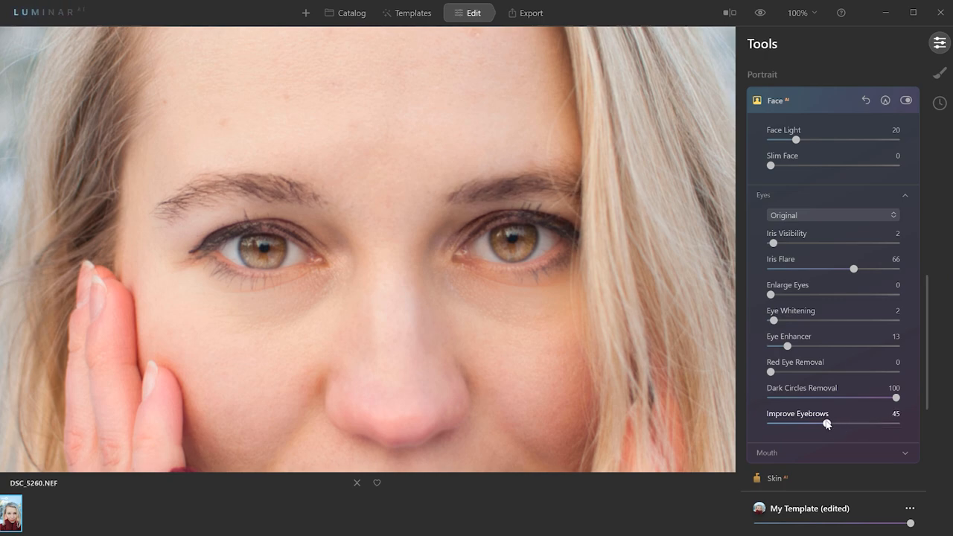
left_click_drag(826, 424, 803, 423)
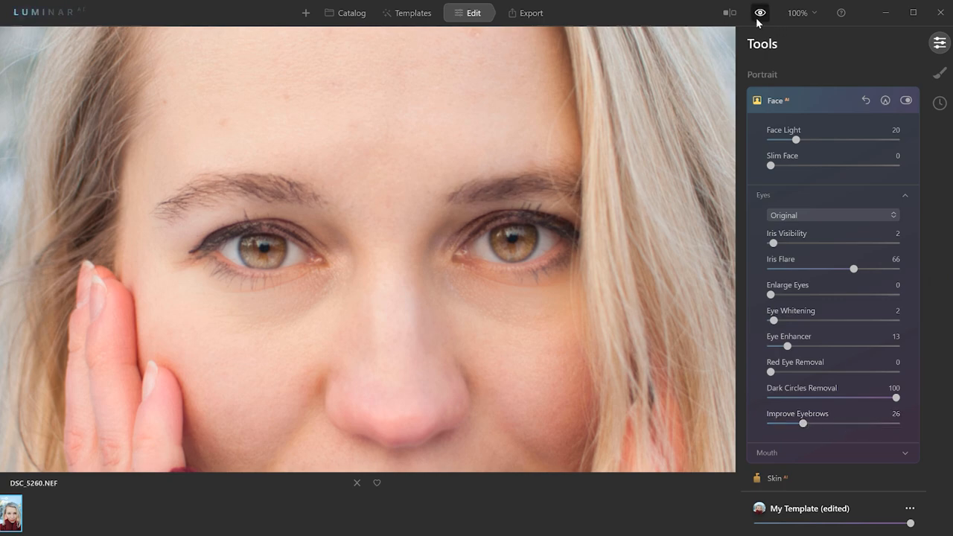
left_click(761, 12)
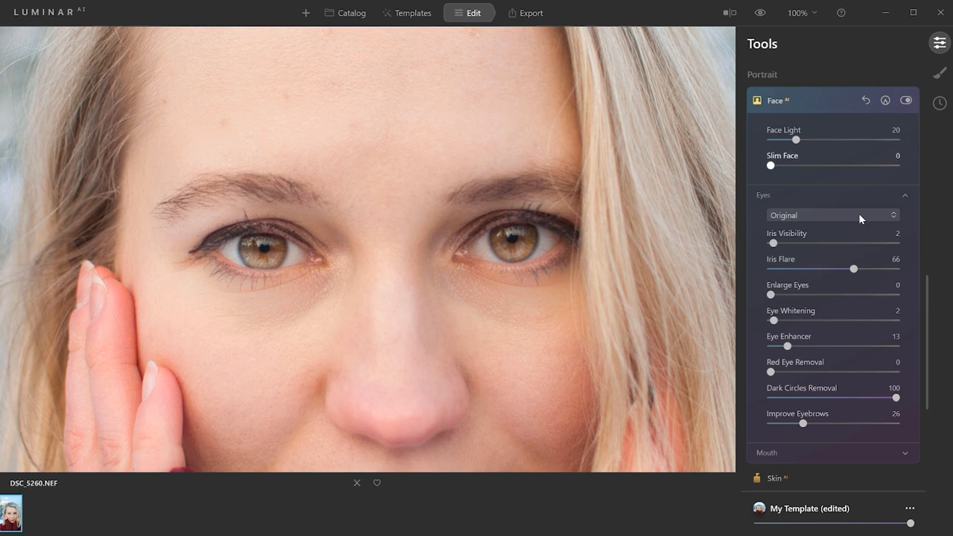
left_click(763, 195)
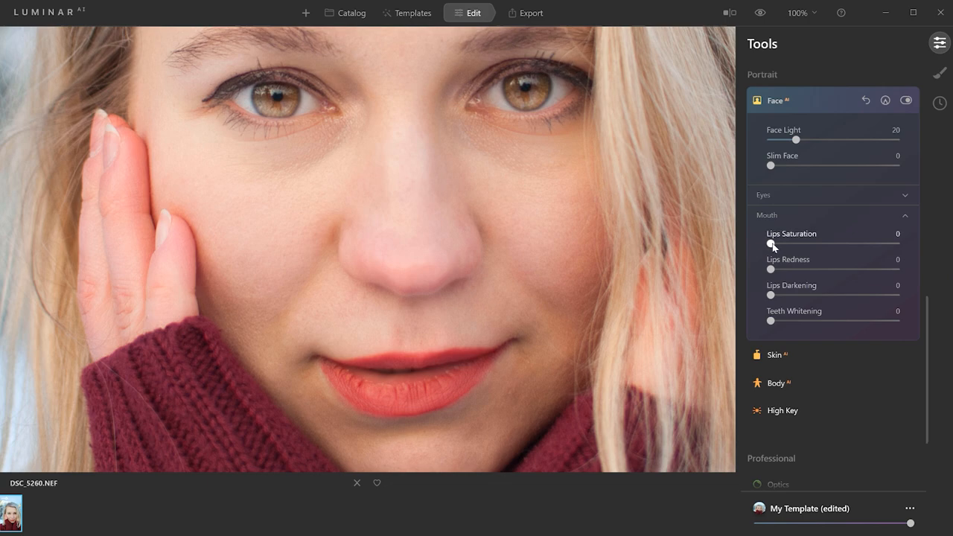
- Raise Lips Saturation to maximum, then ease it back to a moderate level
left_click_drag(770, 244, 837, 243)
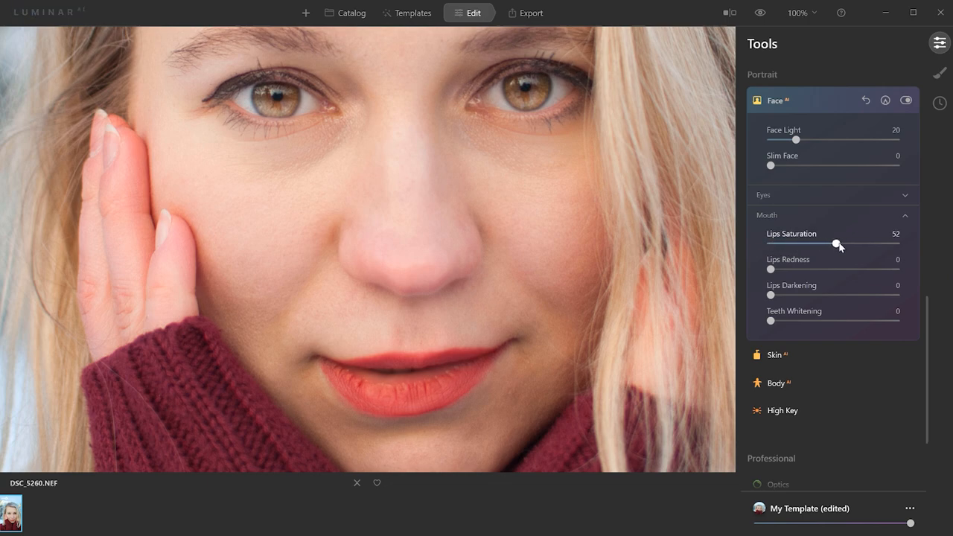
left_click_drag(836, 244, 884, 244)
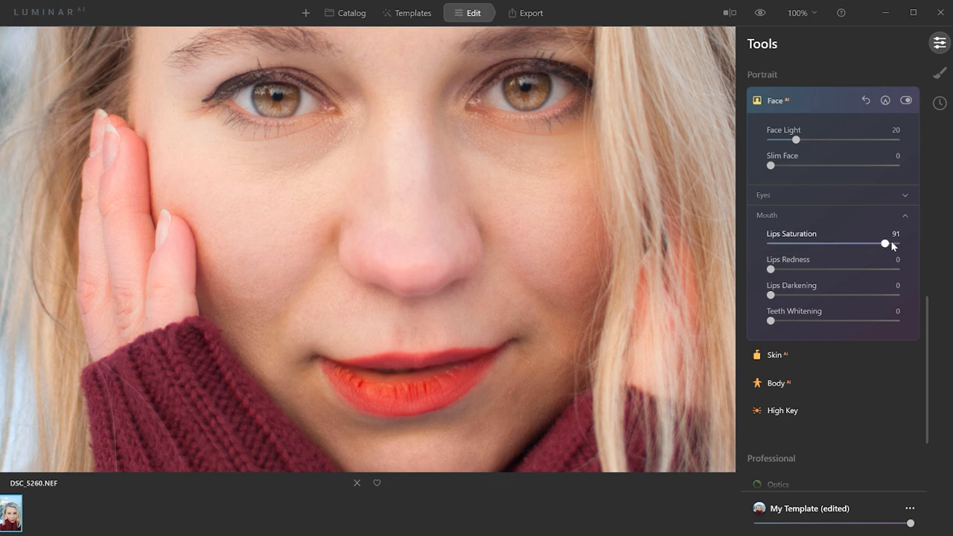
left_click_drag(884, 244, 895, 243)
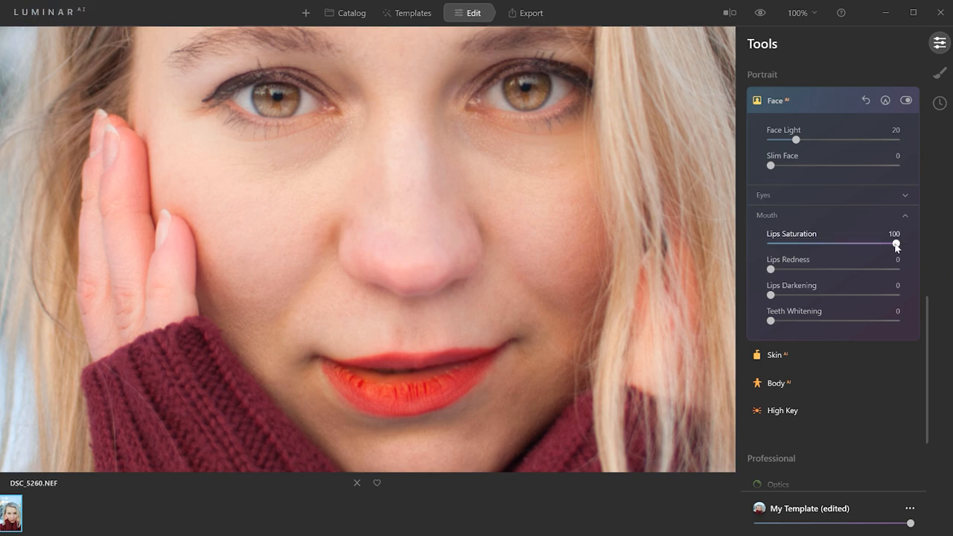
left_click_drag(897, 244, 809, 244)
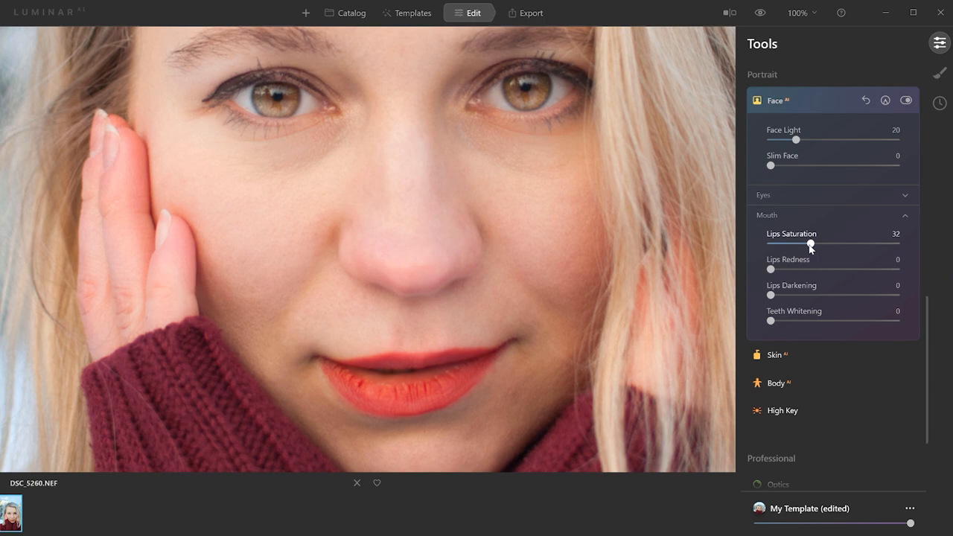
left_click_drag(810, 244, 802, 244)
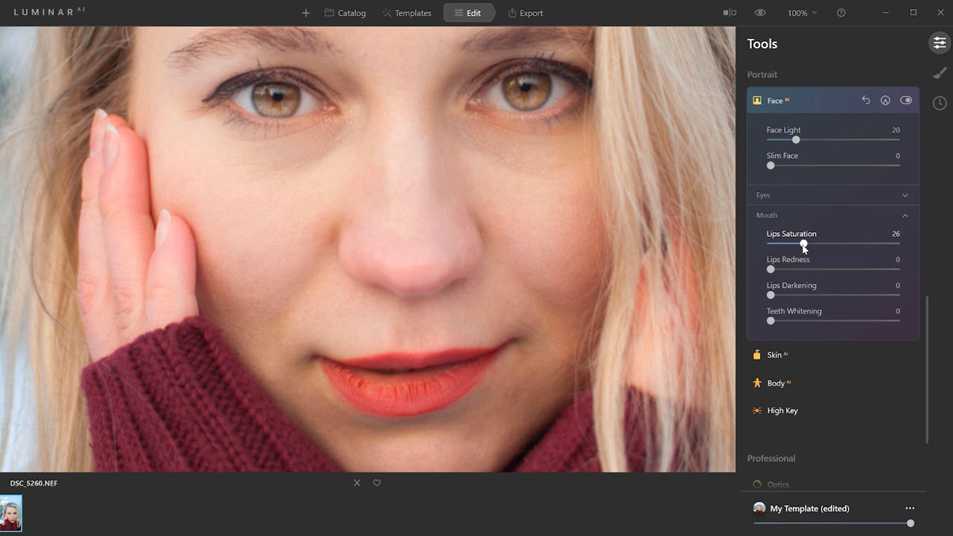
left_click_drag(802, 245, 808, 244)
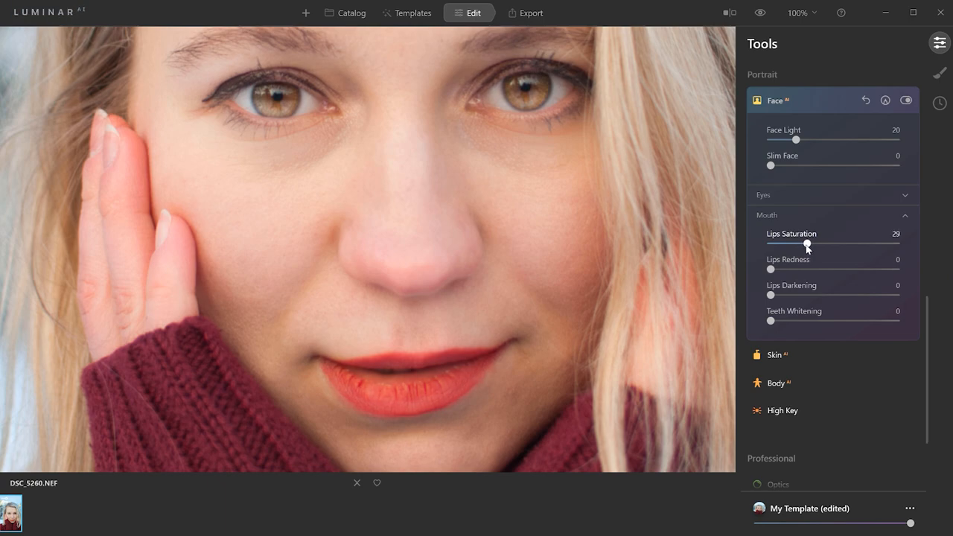
mouse_move(771, 271)
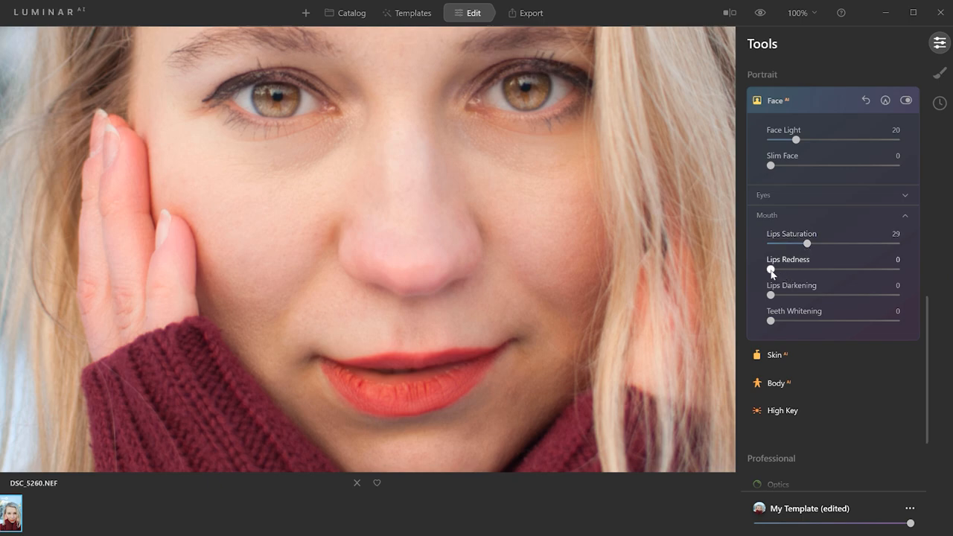
- Set Lips Redness to 11 and trim Lips Saturation down to 24
left_click_drag(771, 269, 841, 270)
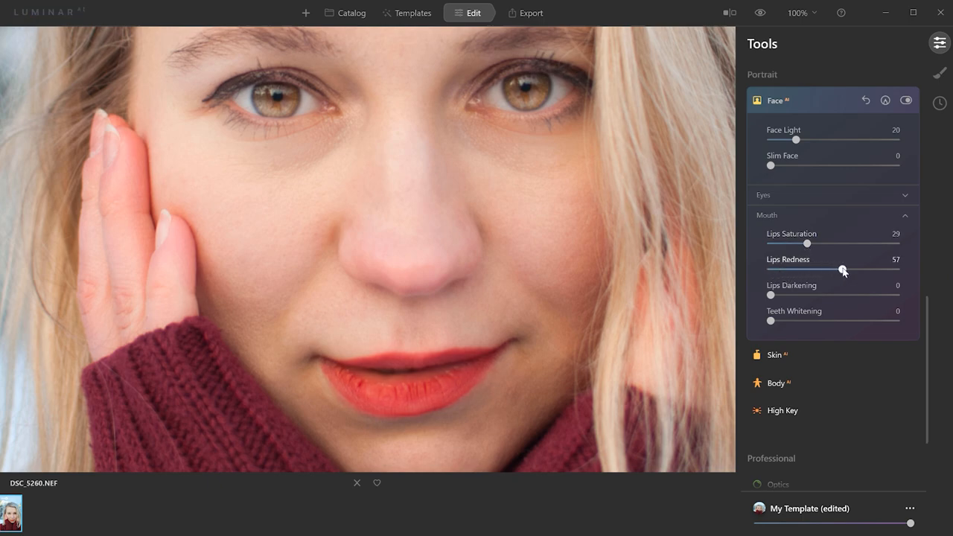
left_click_drag(843, 270, 832, 270)
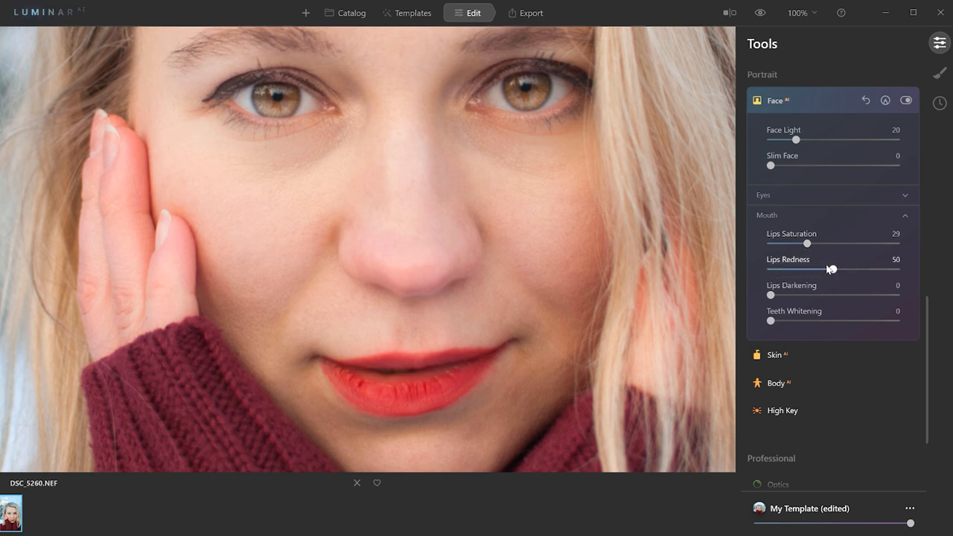
left_click_drag(831, 269, 783, 269)
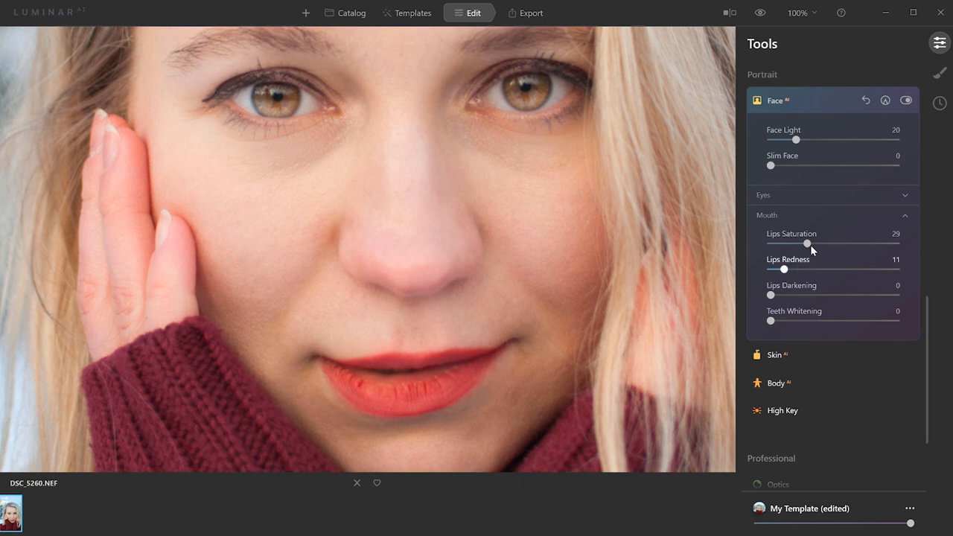
left_click_drag(806, 244, 800, 244)
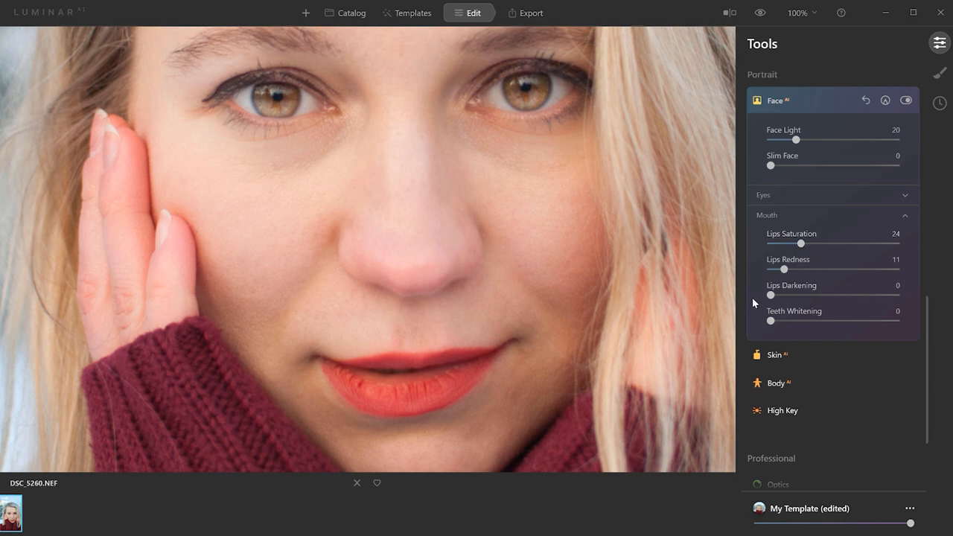
- Set Lips Darkening to 8 after trying the maximum
left_click_drag(770, 295, 825, 295)
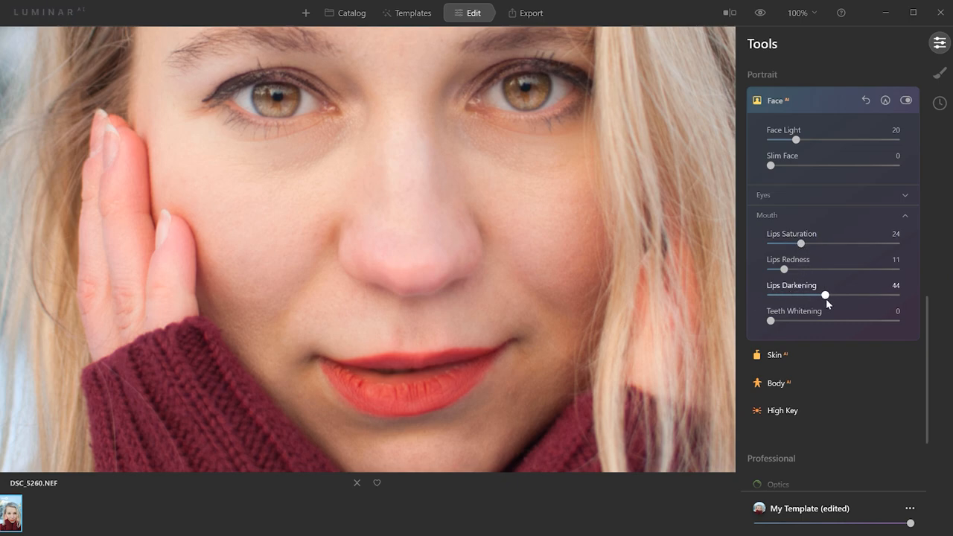
left_click_drag(825, 295, 896, 294)
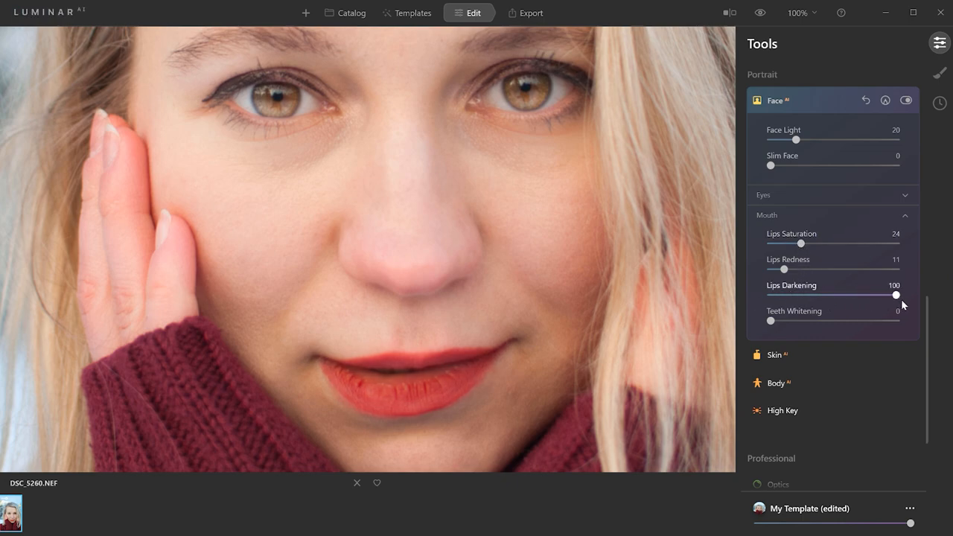
left_click_drag(896, 295, 781, 295)
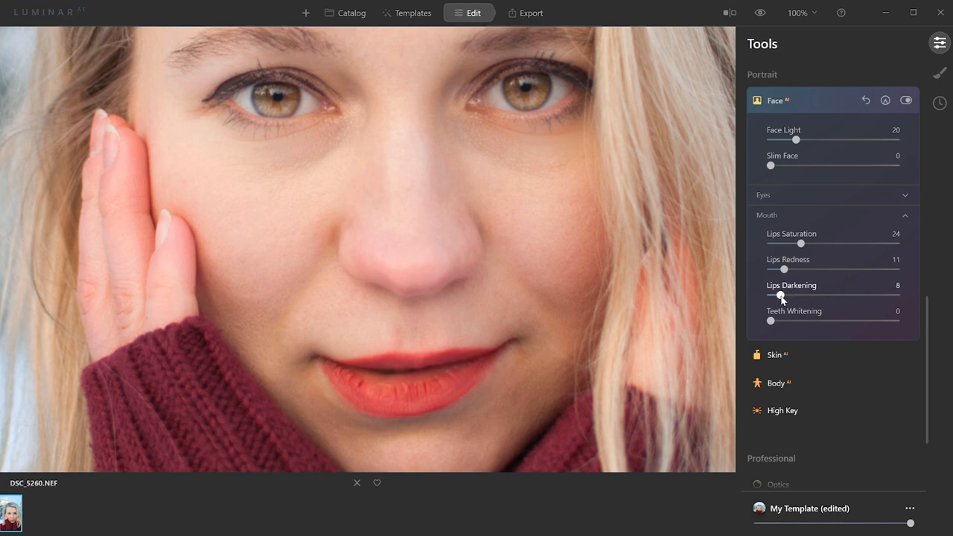
left_click_drag(782, 295, 777, 296)
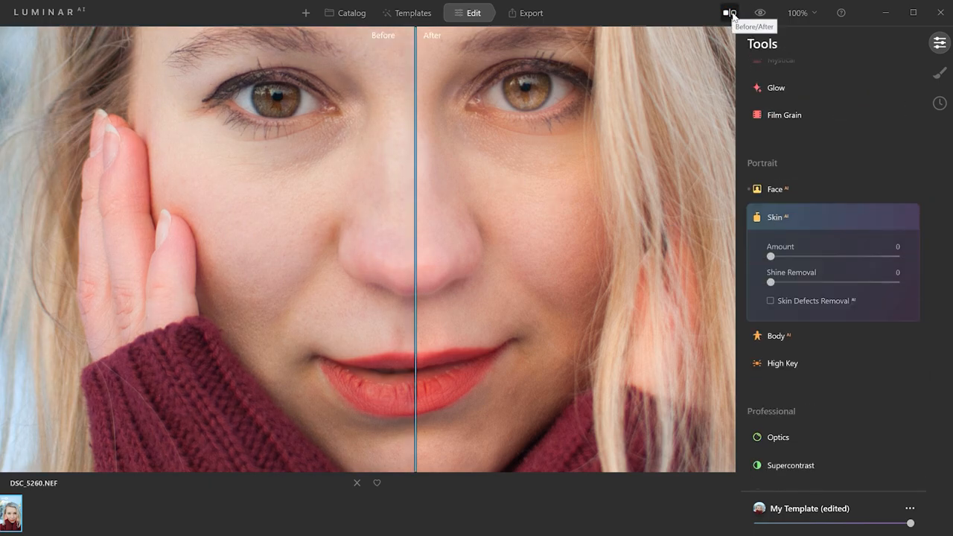
- Raise Skin AI Amount to full strength, 100
left_click(730, 12)
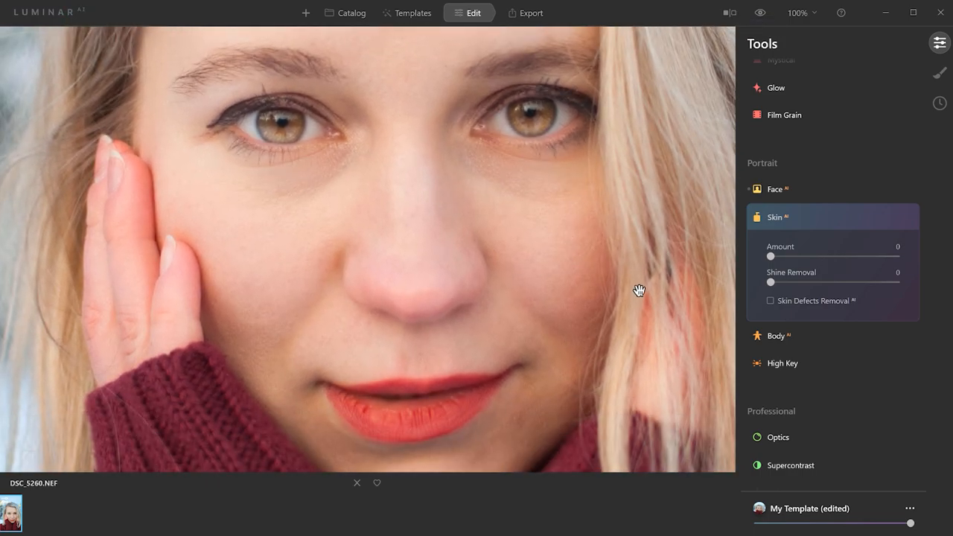
left_click_drag(770, 256, 840, 256)
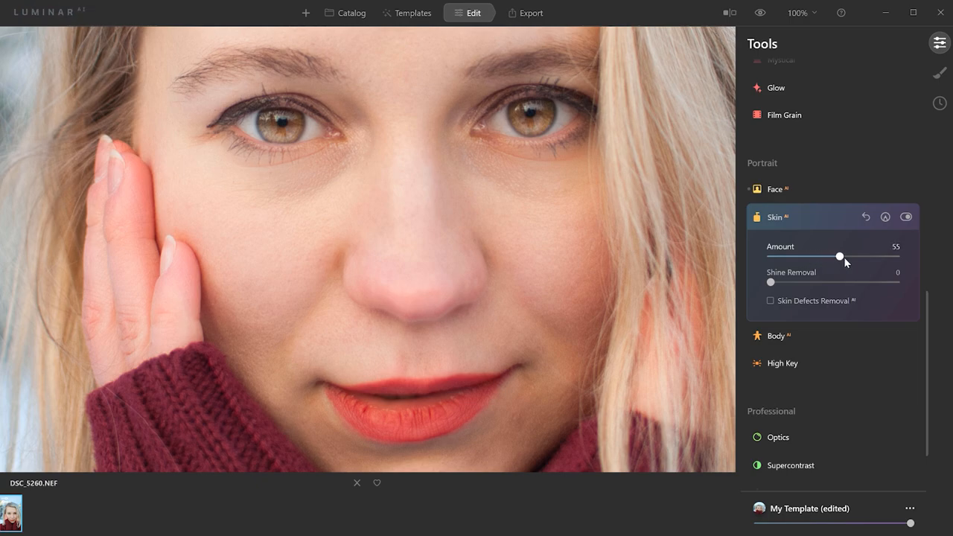
left_click_drag(840, 256, 896, 256)
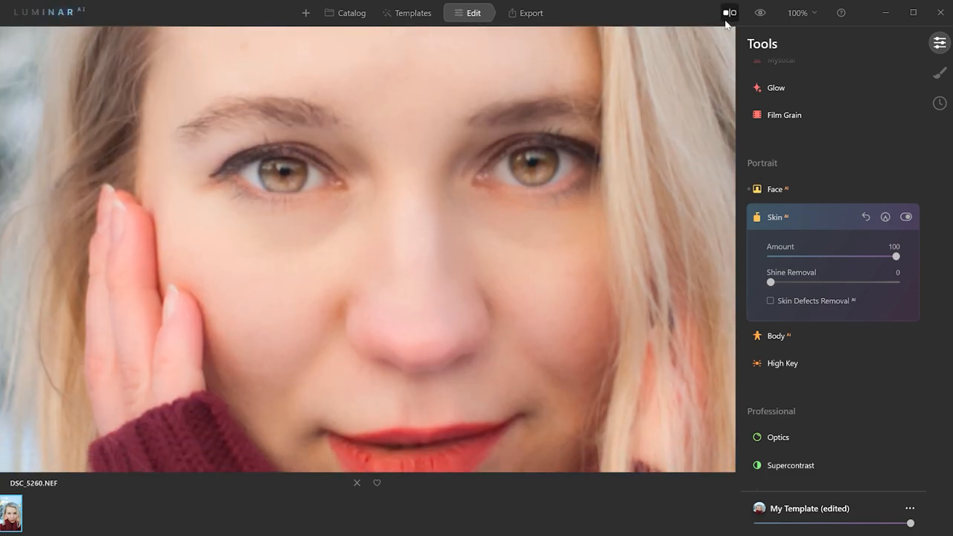
- Compare the smoothed face with the original by moving the split line
left_click(729, 12)
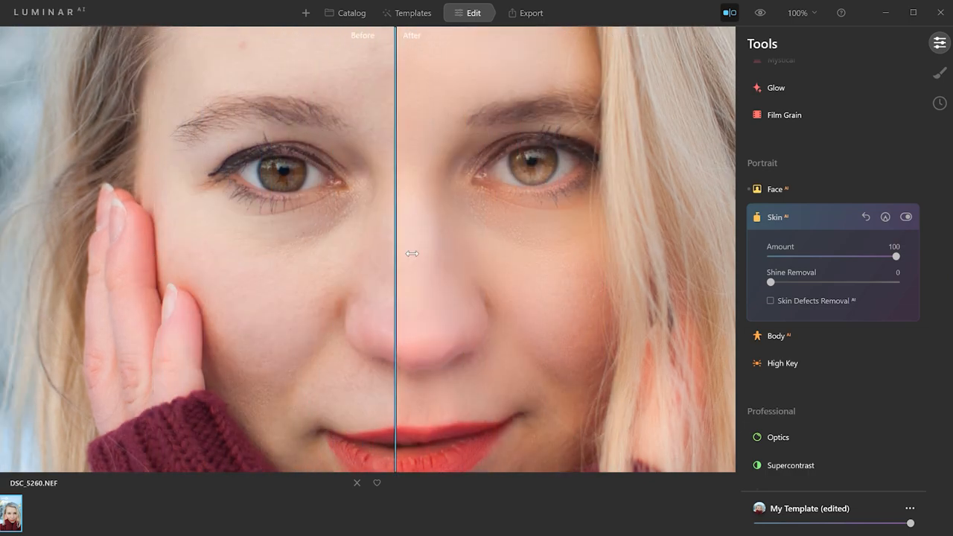
left_click_drag(395, 253, 415, 253)
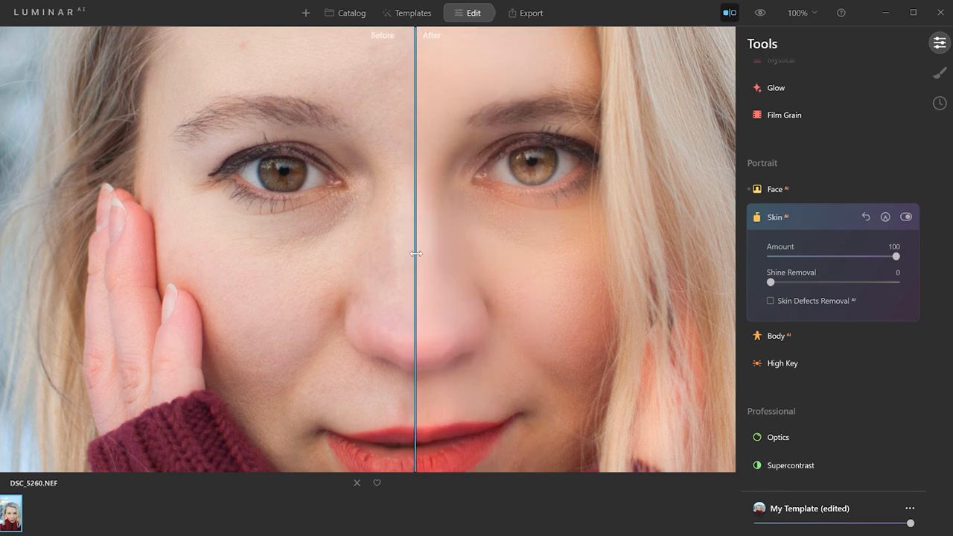
mouse_move(526, 322)
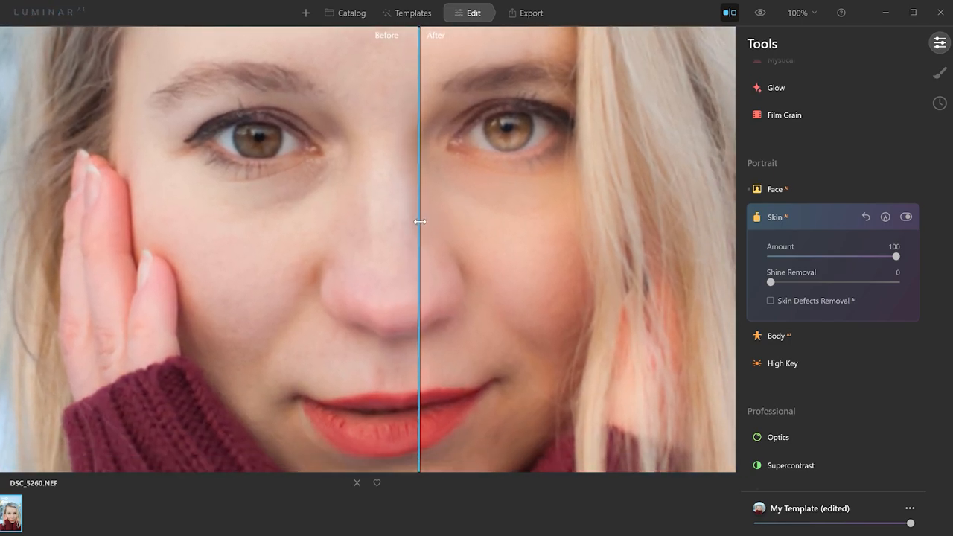
left_click_drag(420, 222, 387, 222)
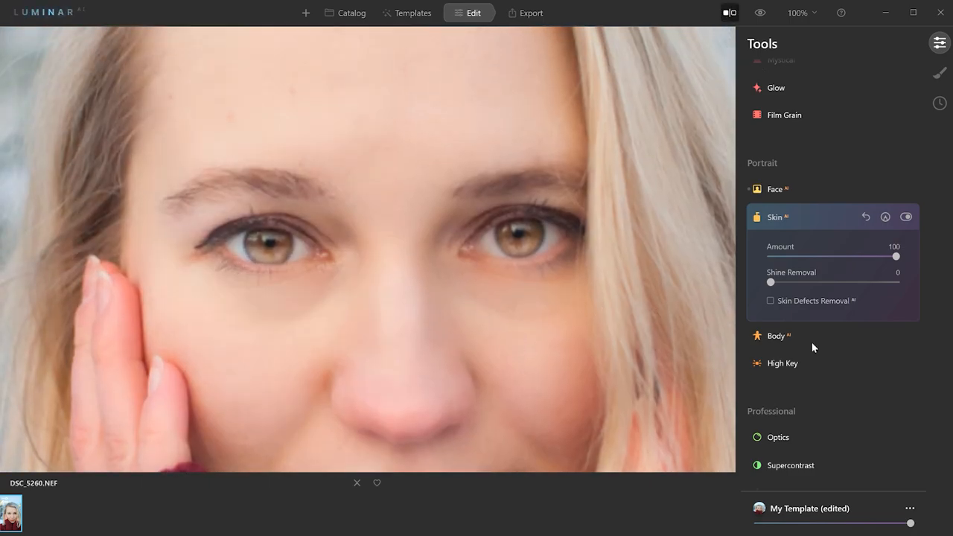
- Set Shine Removal to about 8 and enable Skin Defects Removal
left_click_drag(771, 281, 896, 281)
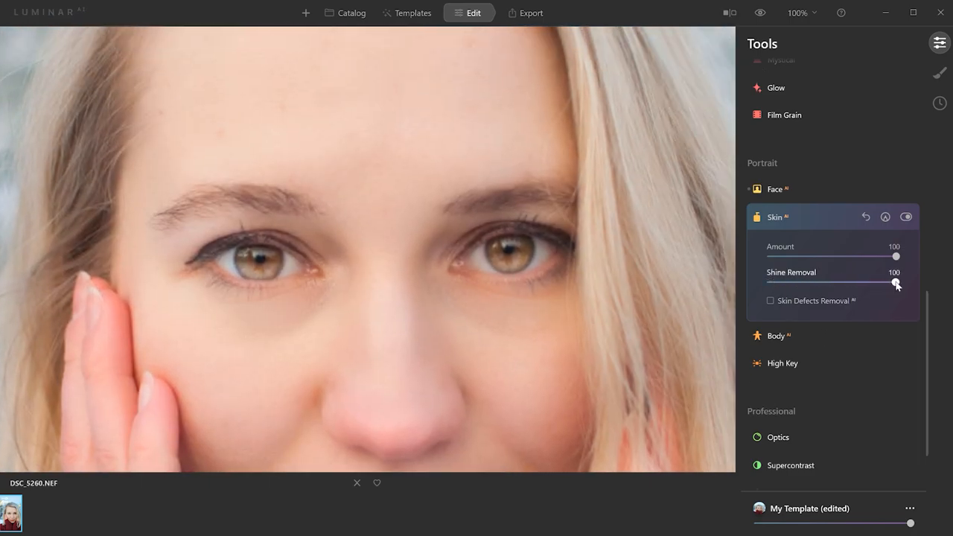
left_click_drag(896, 283, 782, 283)
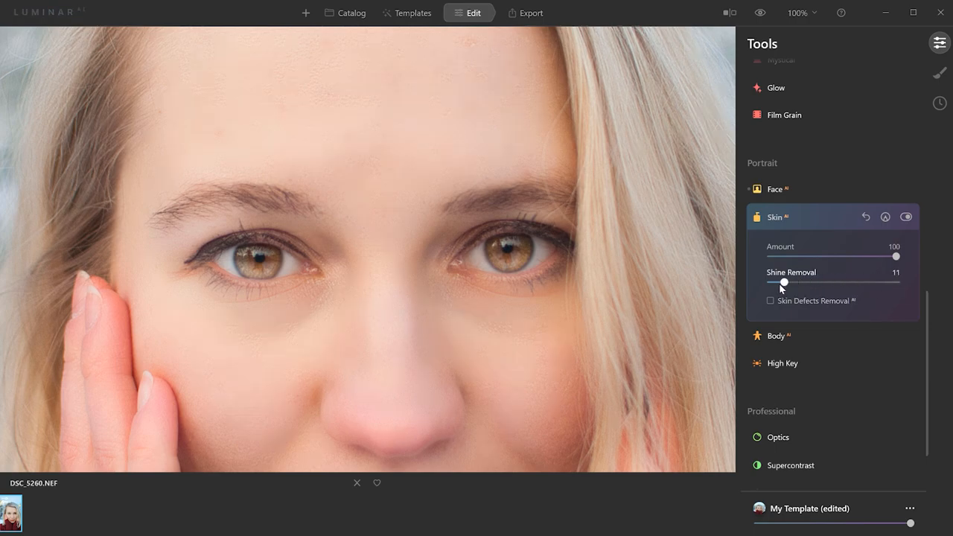
left_click_drag(782, 281, 768, 282)
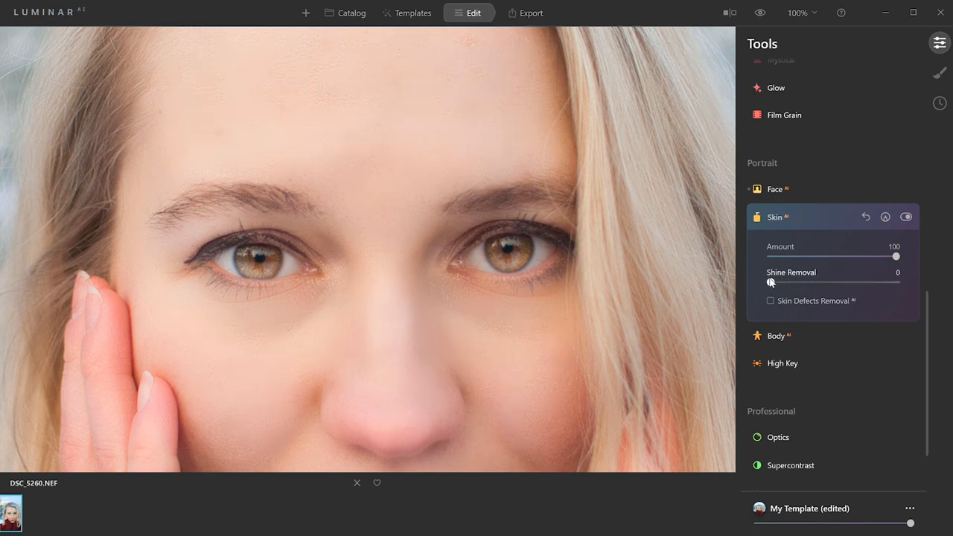
left_click_drag(770, 281, 782, 281)
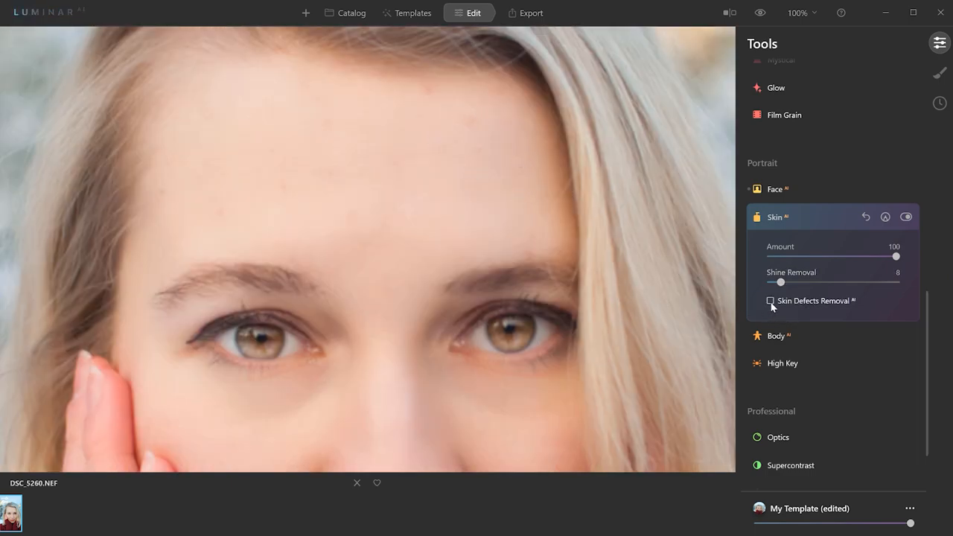
left_click(770, 301)
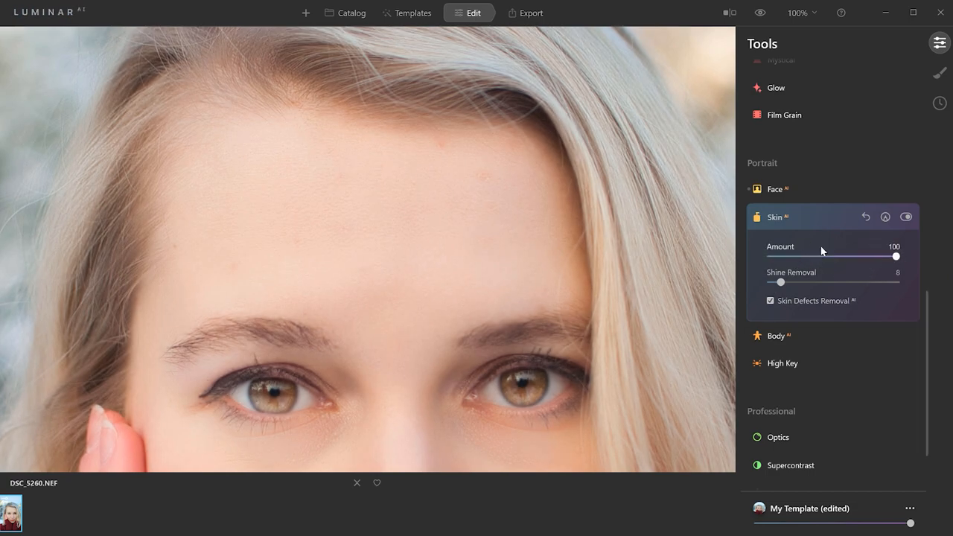
mouse_move(574, 230)
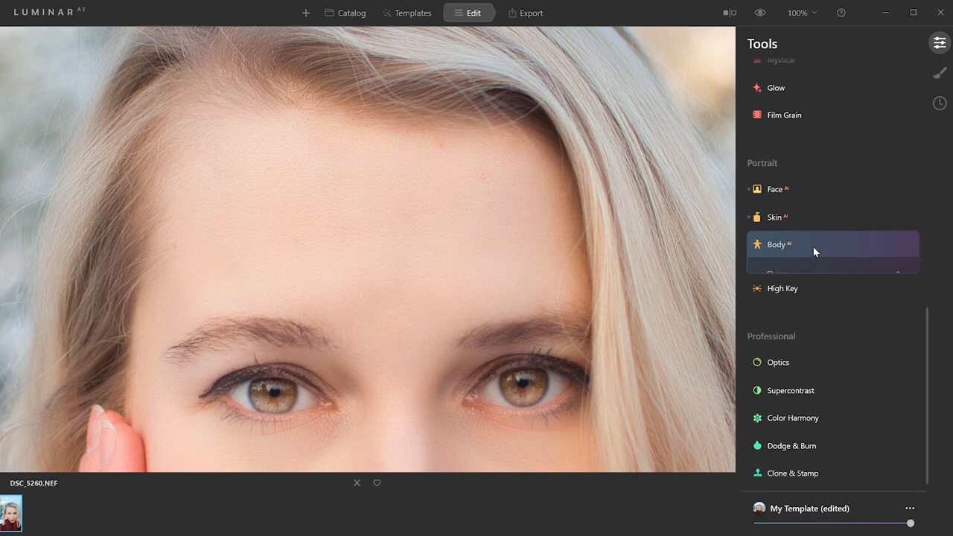
- Expand High Key and set its Amount to about 86
left_click(776, 244)
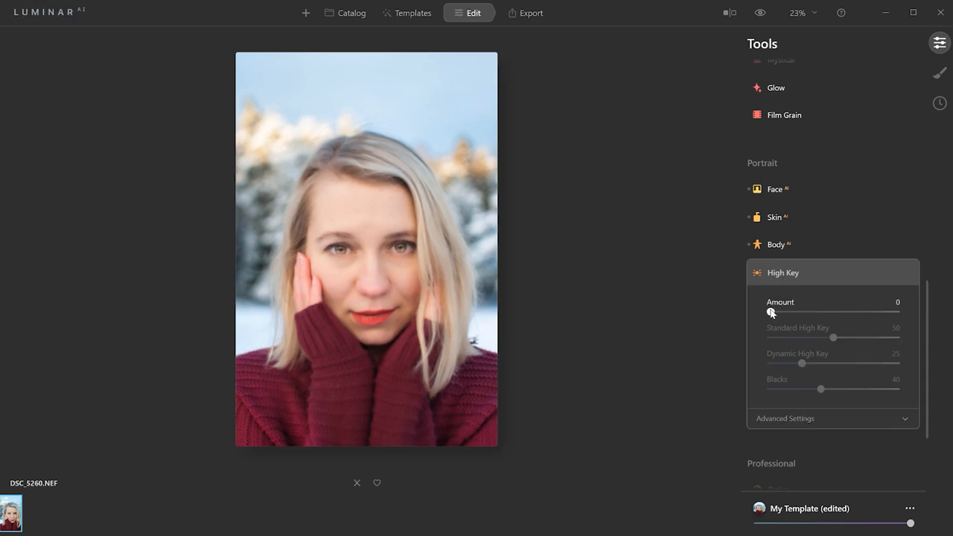
left_click_drag(772, 312, 878, 312)
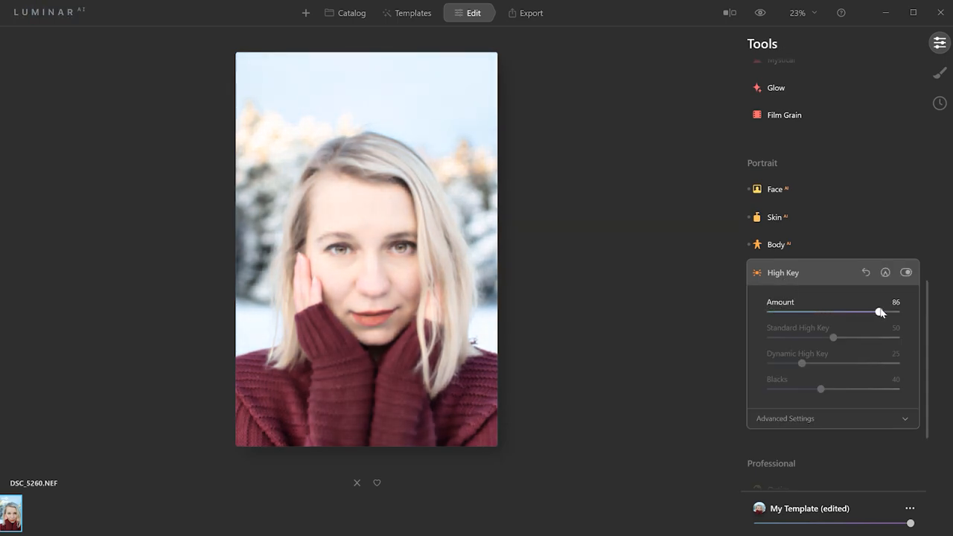
left_click_drag(878, 312, 883, 312)
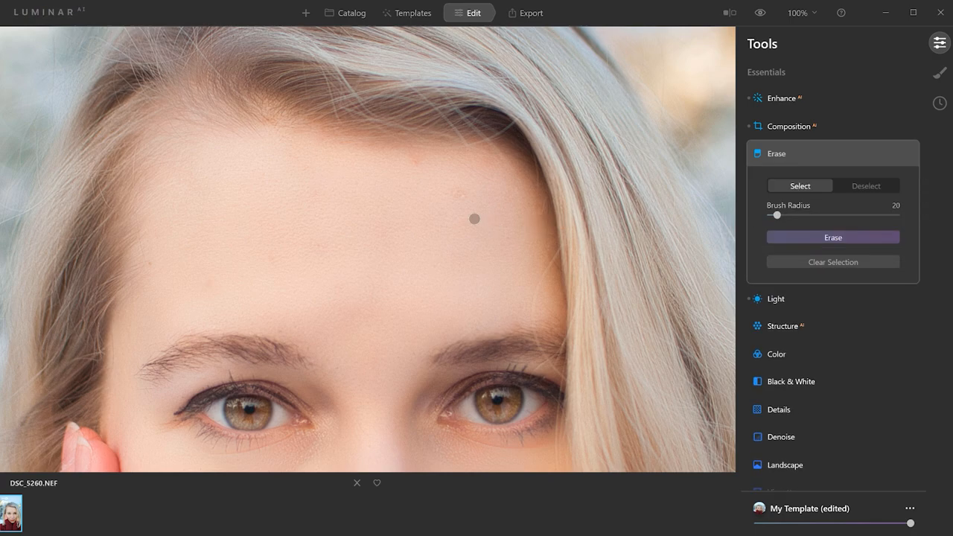
- Enlarge the Erase brush to radius 68 and erase two small forehead spots
left_click_drag(776, 215, 790, 215)
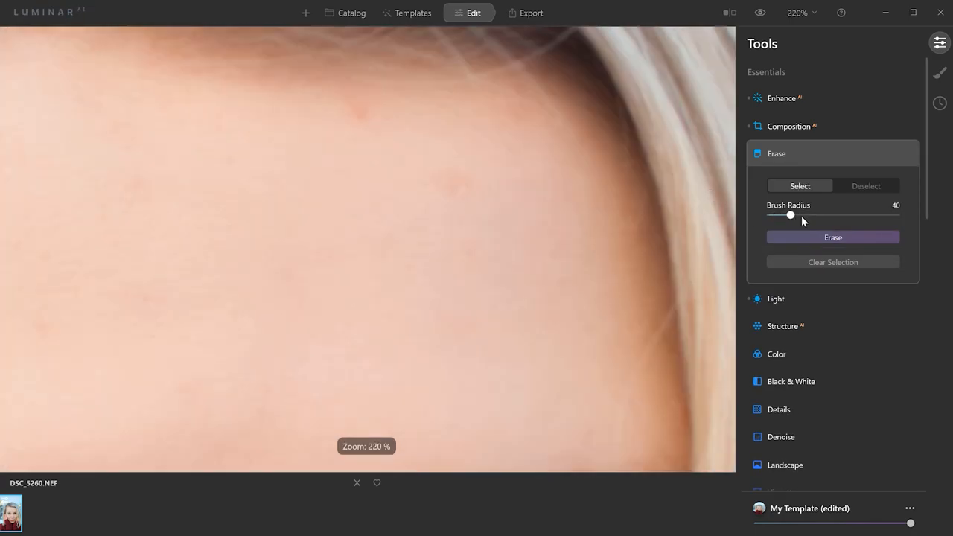
left_click_drag(791, 215, 809, 216)
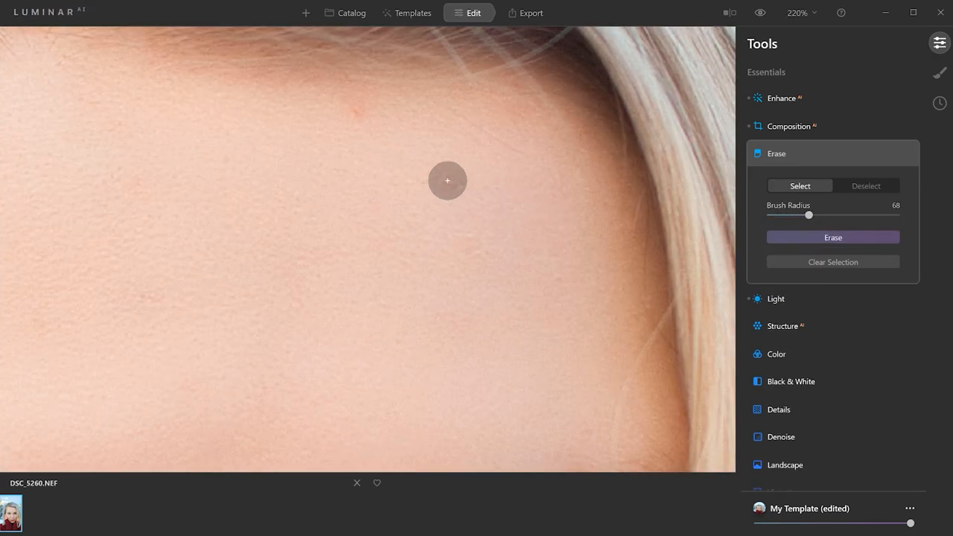
left_click(451, 189)
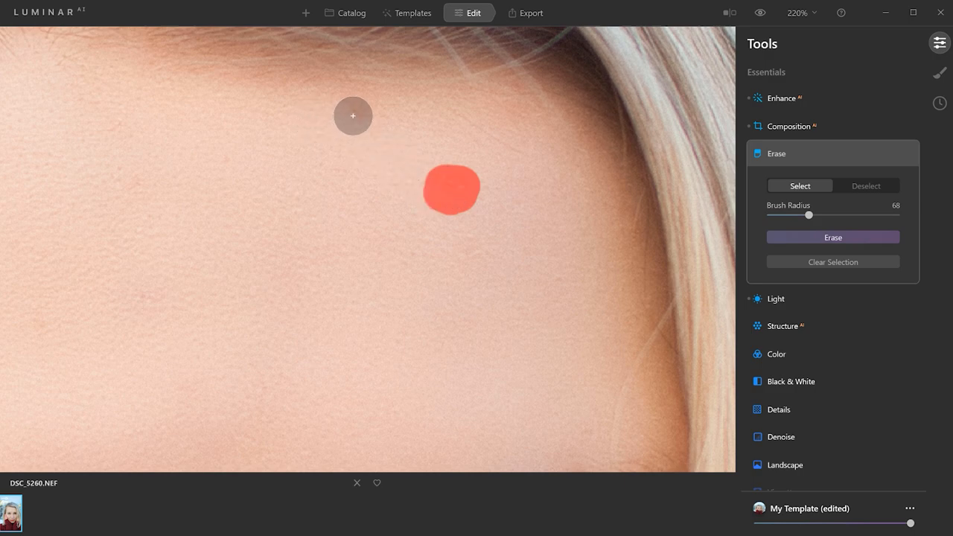
left_click(353, 116)
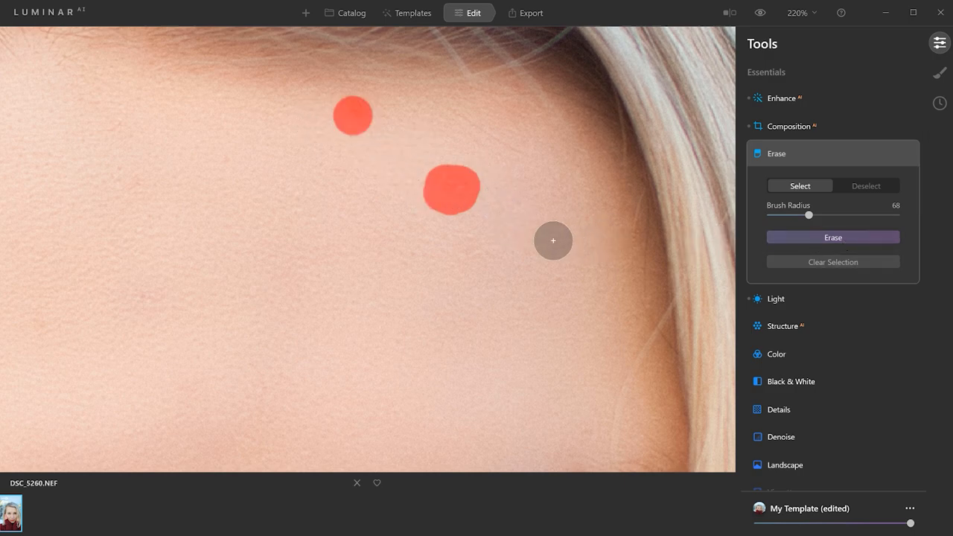
left_click(832, 236)
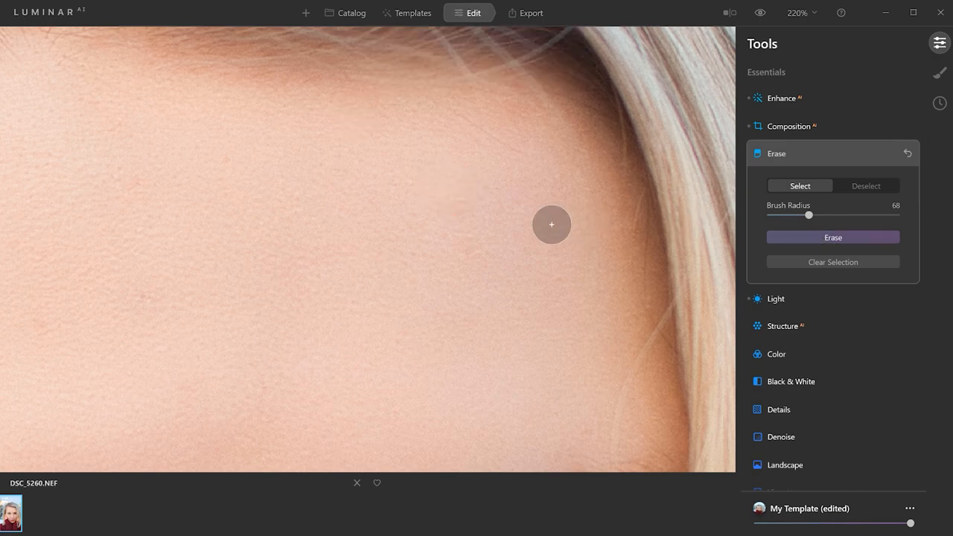
- Erase a larger forehead blemish, then set Structure AI to Amount 15, Boost 6
left_click_drag(551, 224, 409, 279)
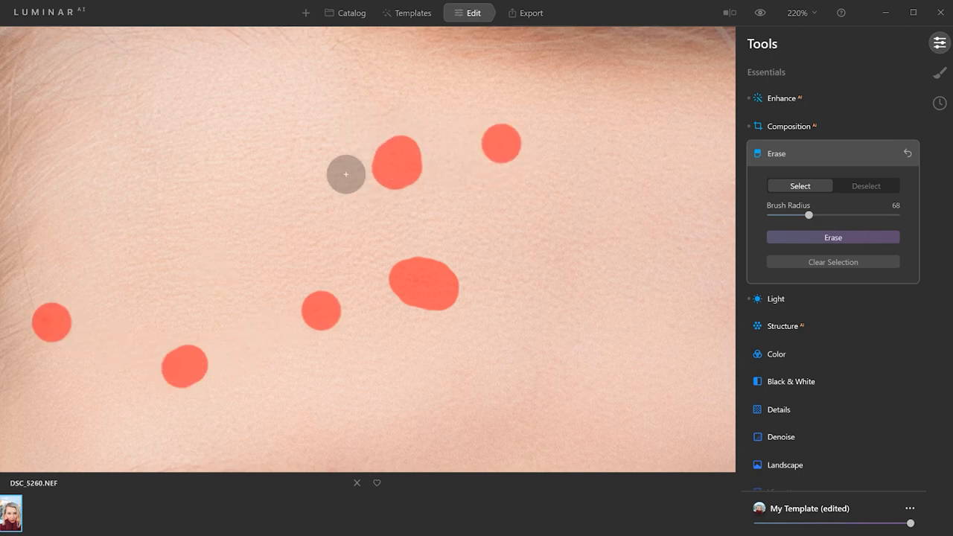
left_click(832, 237)
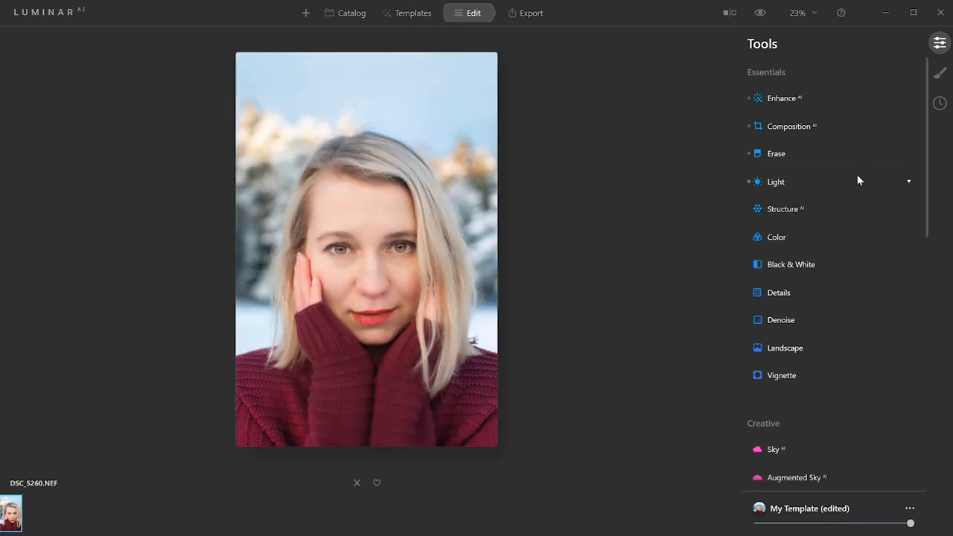
left_click(783, 209)
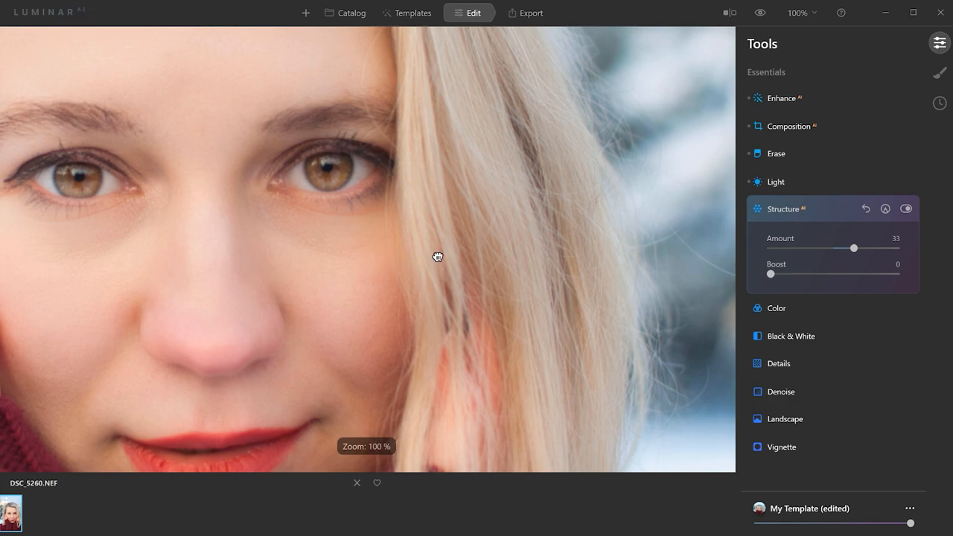
left_click_drag(854, 248, 896, 248)
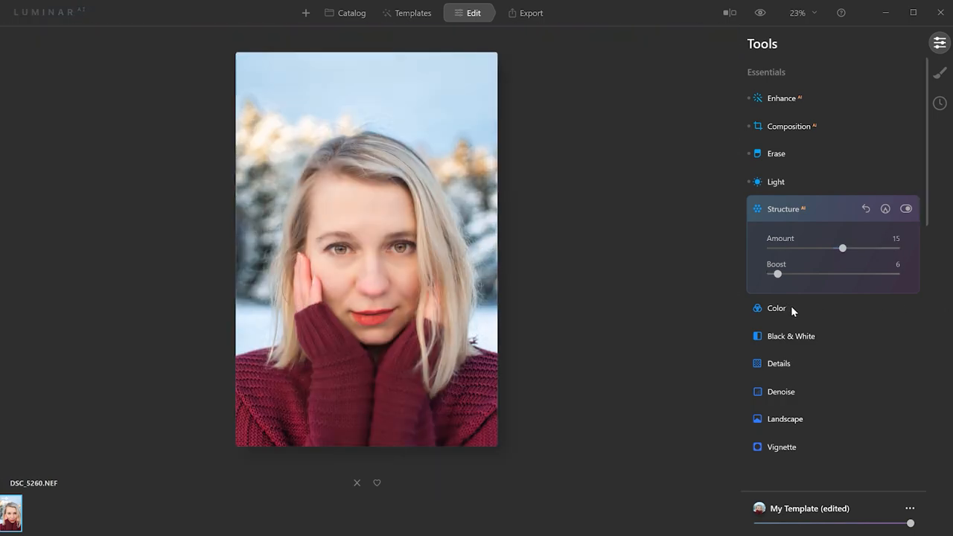
- Set Color Vibrance to 11, leaving Saturation at 0
left_click(776, 307)
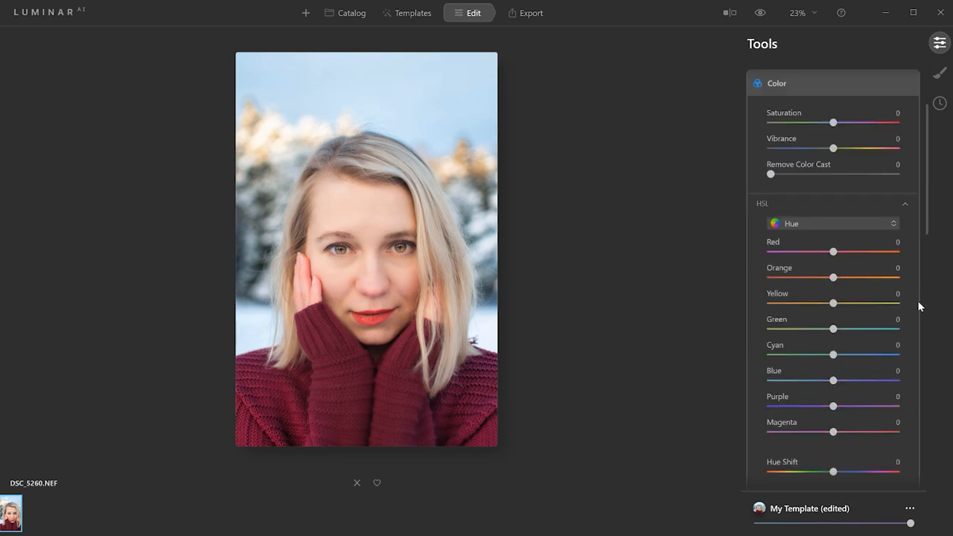
scroll("down", 3)
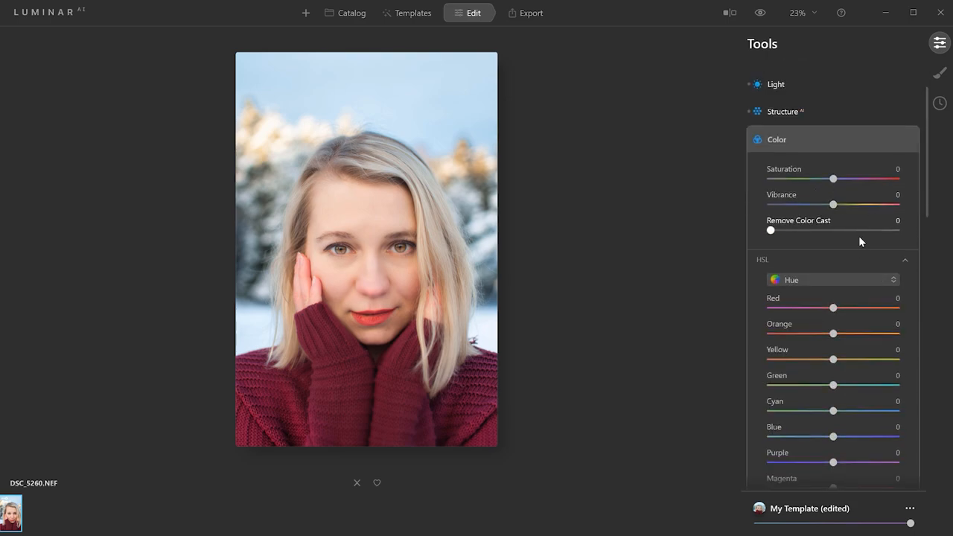
left_click_drag(834, 204, 840, 204)
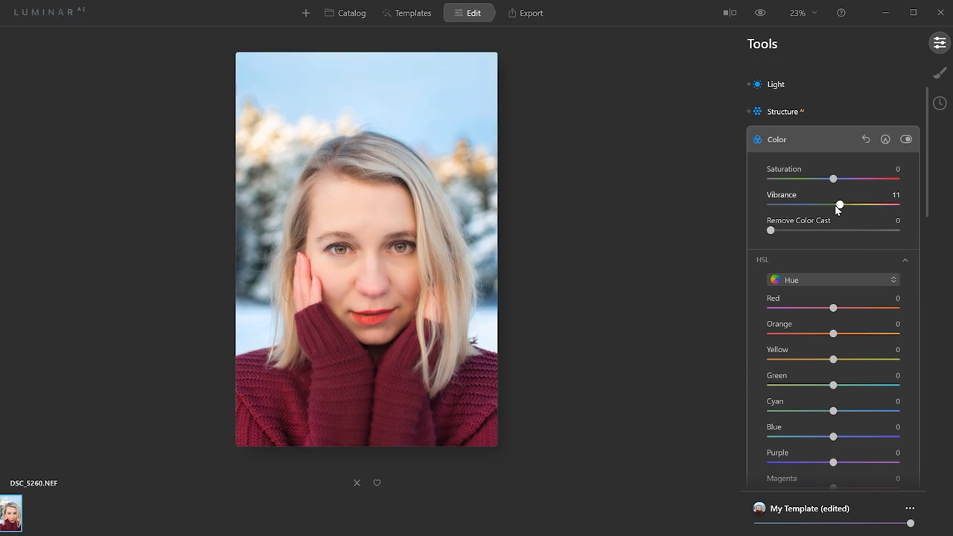
left_click_drag(840, 204, 834, 204)
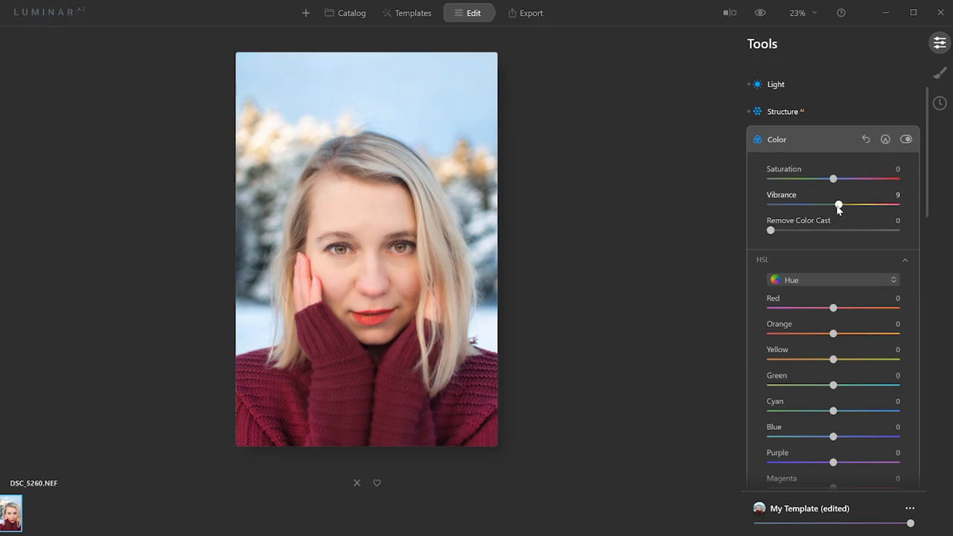
left_click_drag(839, 205, 840, 205)
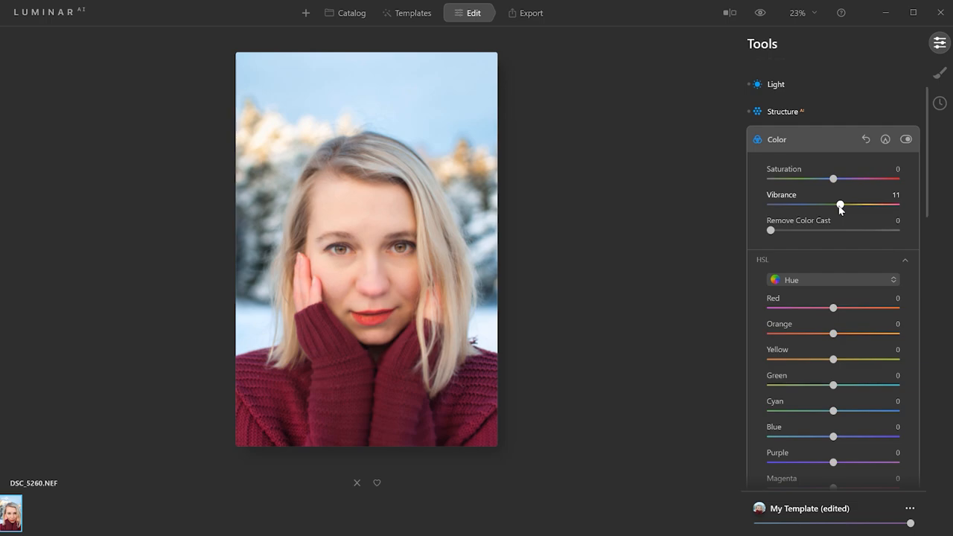
scroll("down", 3)
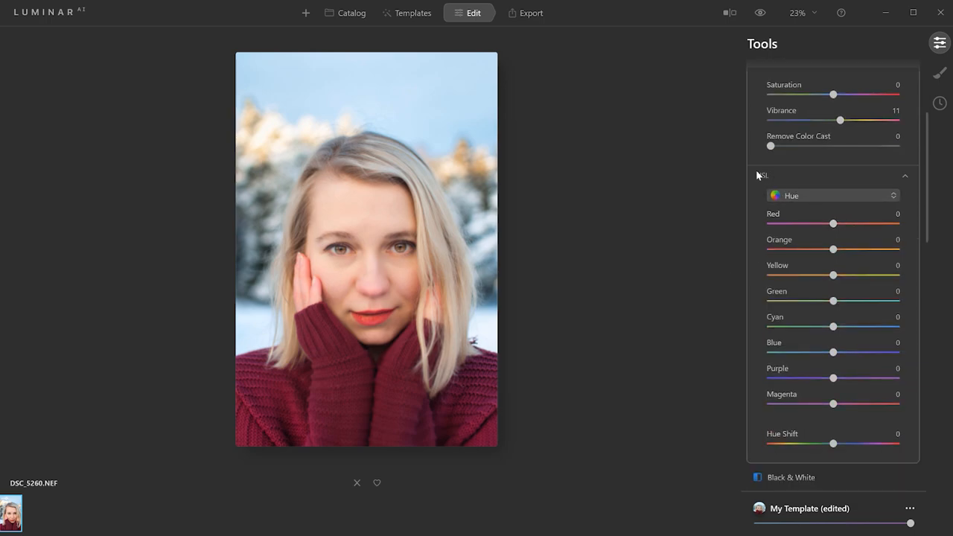
- Adjust HSL hues for the cool, orange and red tones, and set Magenta to 52
left_click_drag(833, 352, 799, 351)
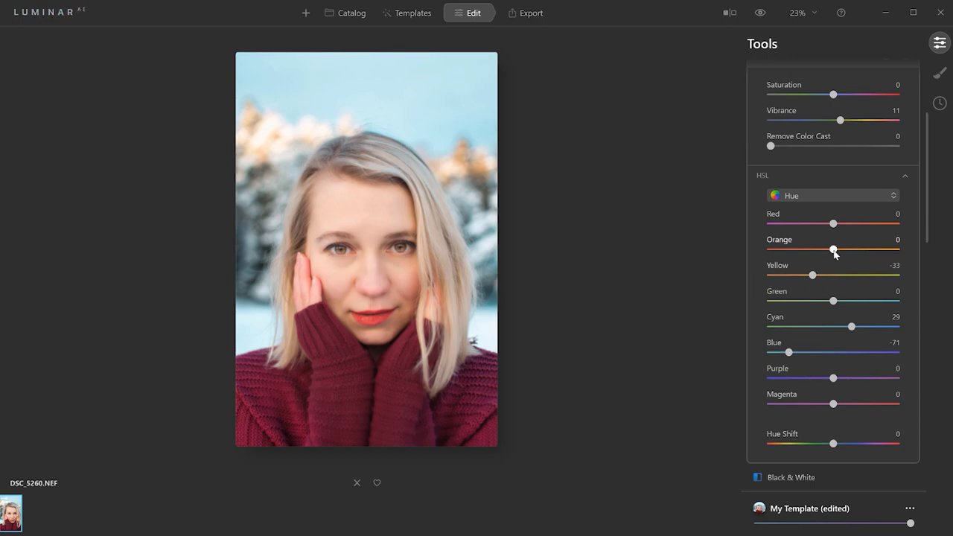
left_click_drag(833, 250, 819, 249)
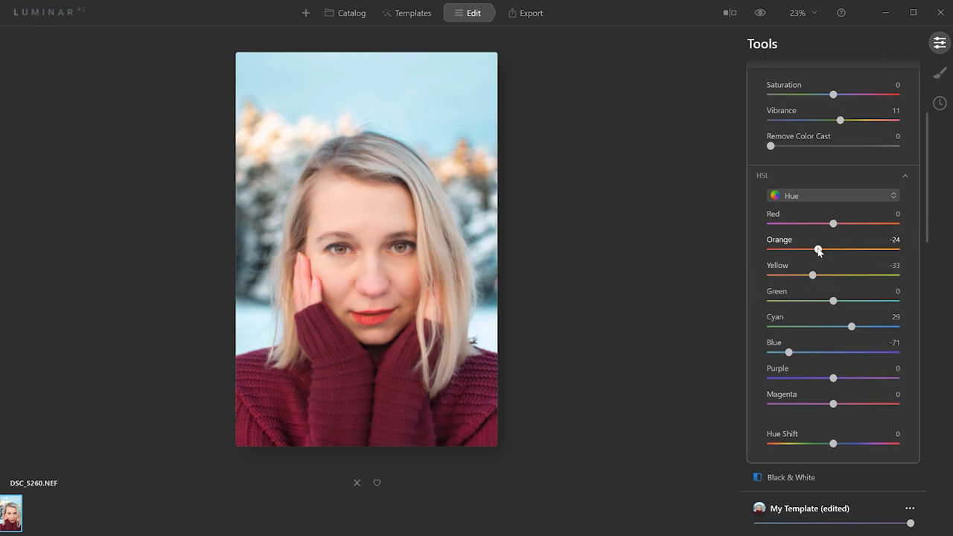
left_click_drag(819, 249, 829, 249)
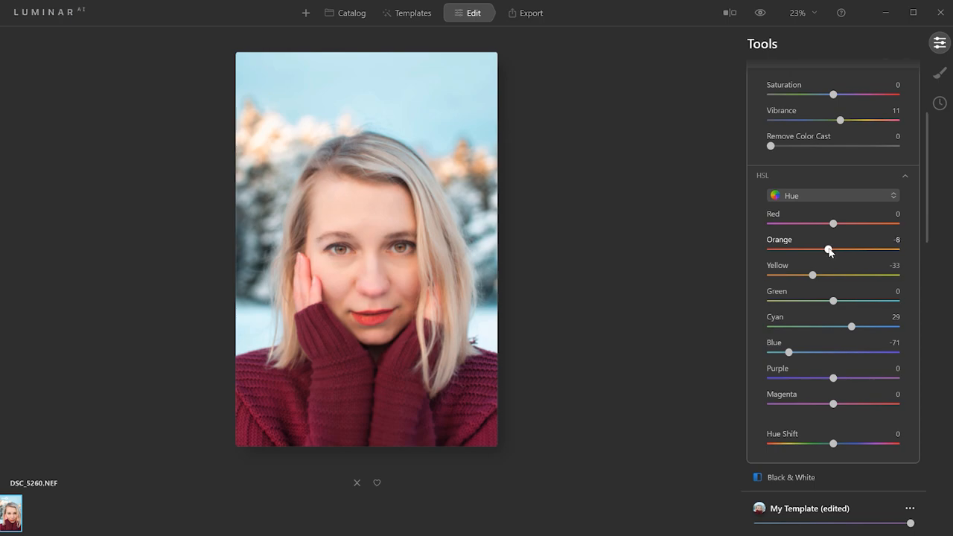
left_click_drag(833, 224, 830, 224)
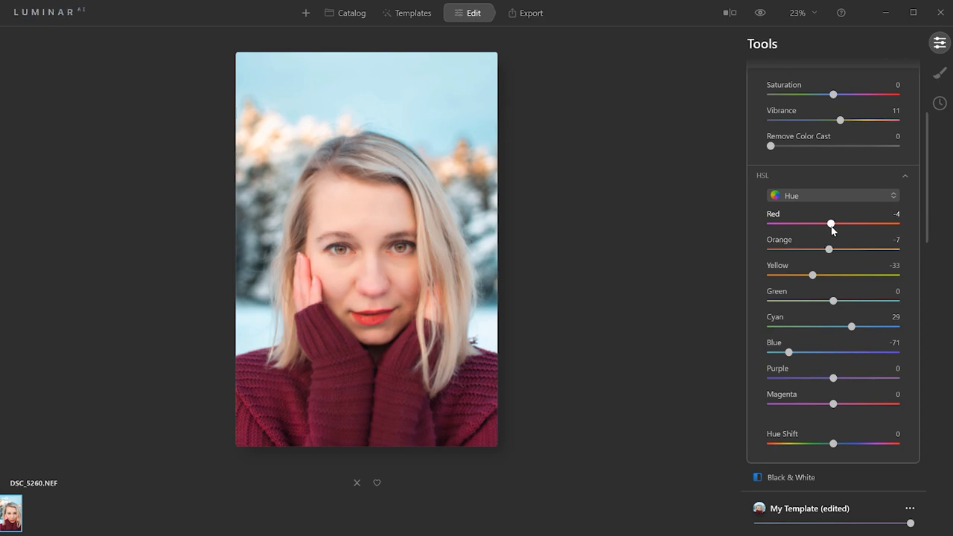
left_click_drag(831, 224, 836, 224)
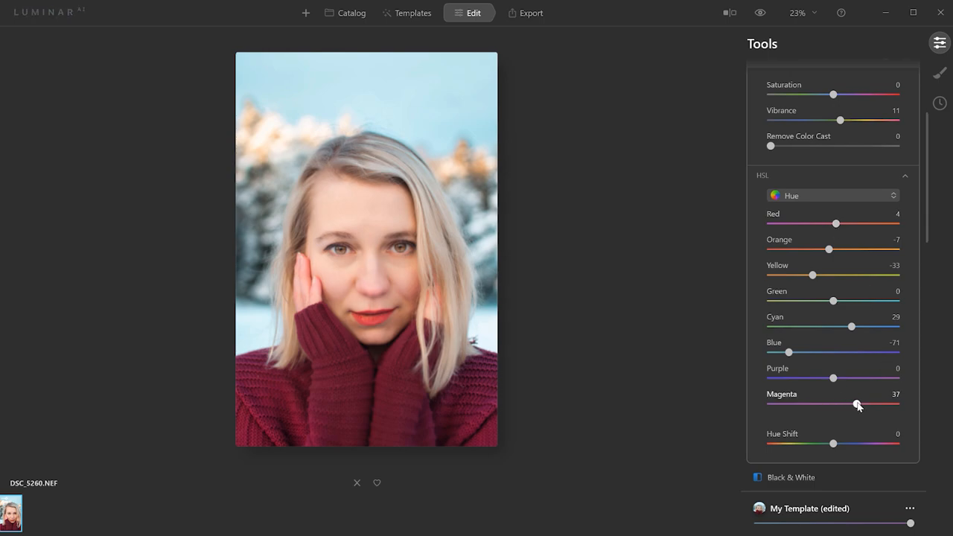
left_click_drag(857, 403, 842, 403)
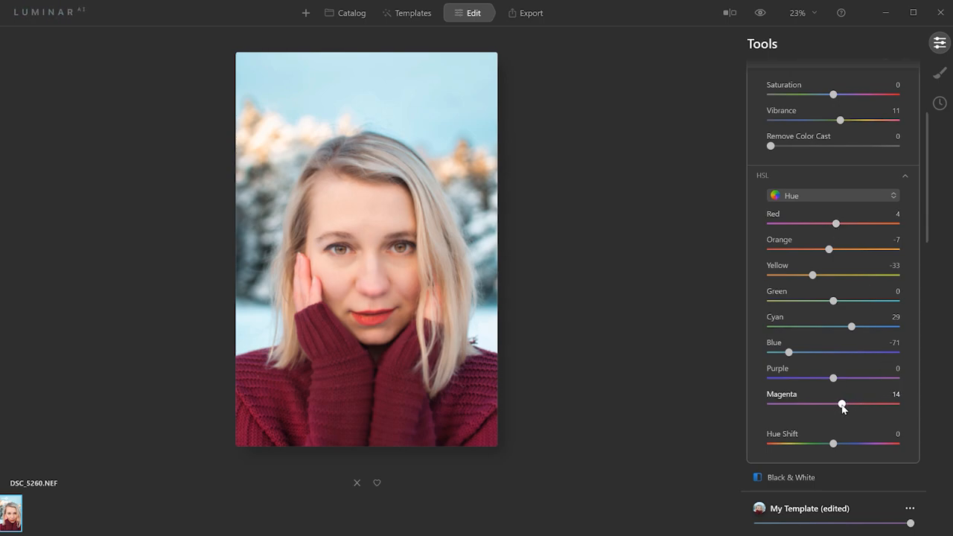
left_click_drag(842, 403, 866, 404)
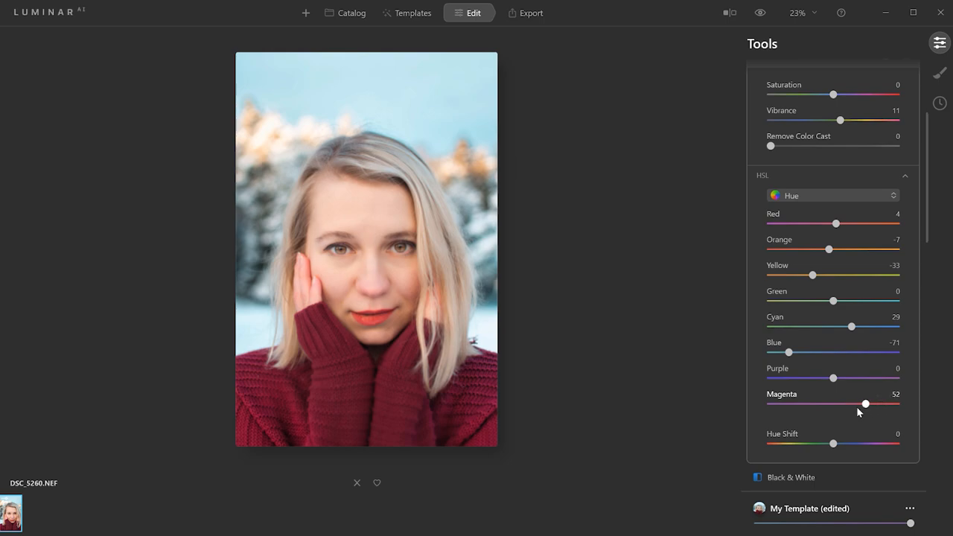
- Test stronger overall Hue Shift values and settle it at -2
left_click_drag(833, 443, 832, 443)
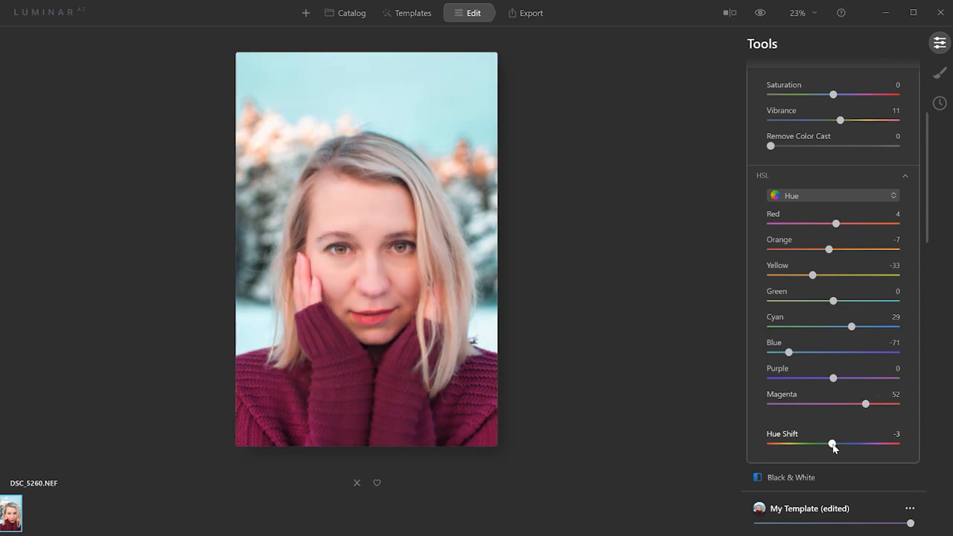
left_click_drag(832, 443, 787, 443)
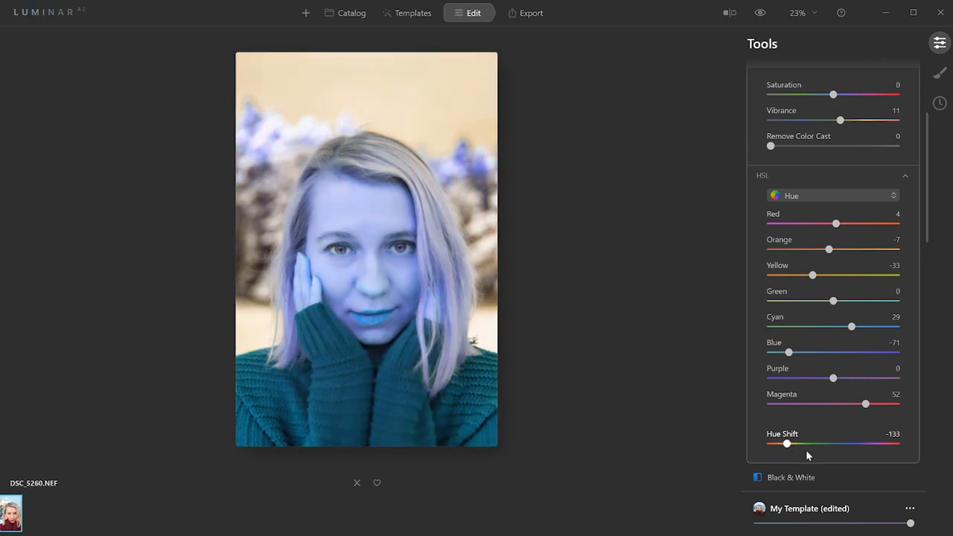
left_click_drag(787, 443, 833, 444)
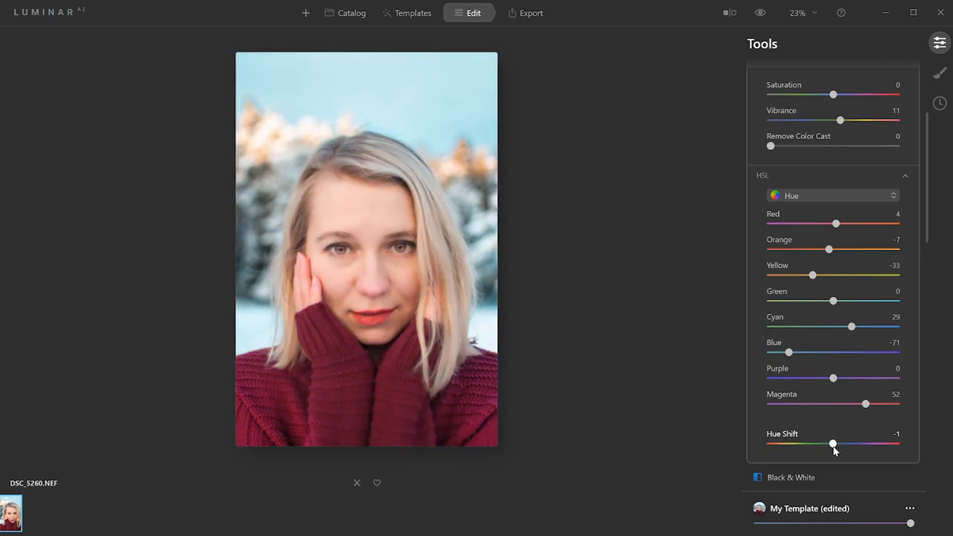
left_click_drag(834, 444, 833, 444)
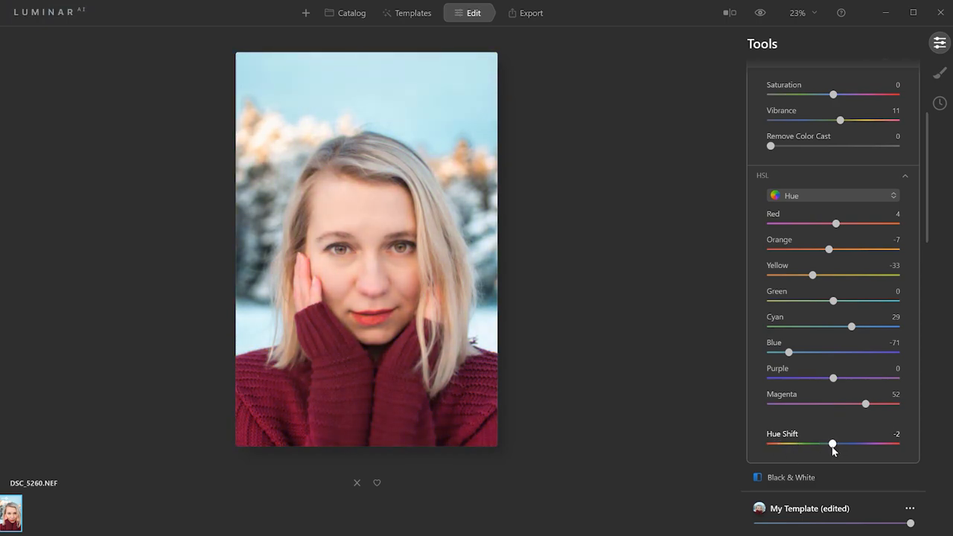
left_click(832, 195)
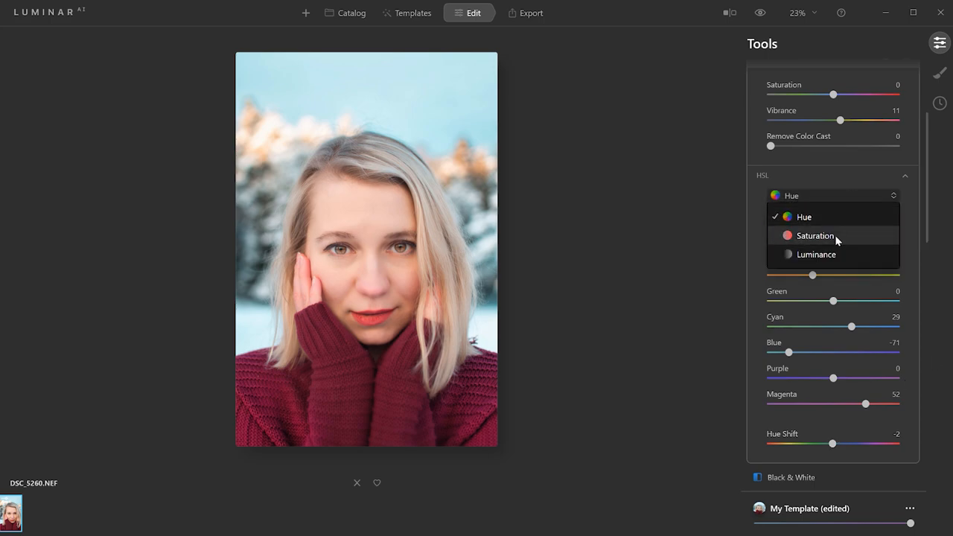
- Lift HSL luminance for Orange 22, Yellow 9, Magenta 11, keeping saturation at zero
left_click(816, 254)
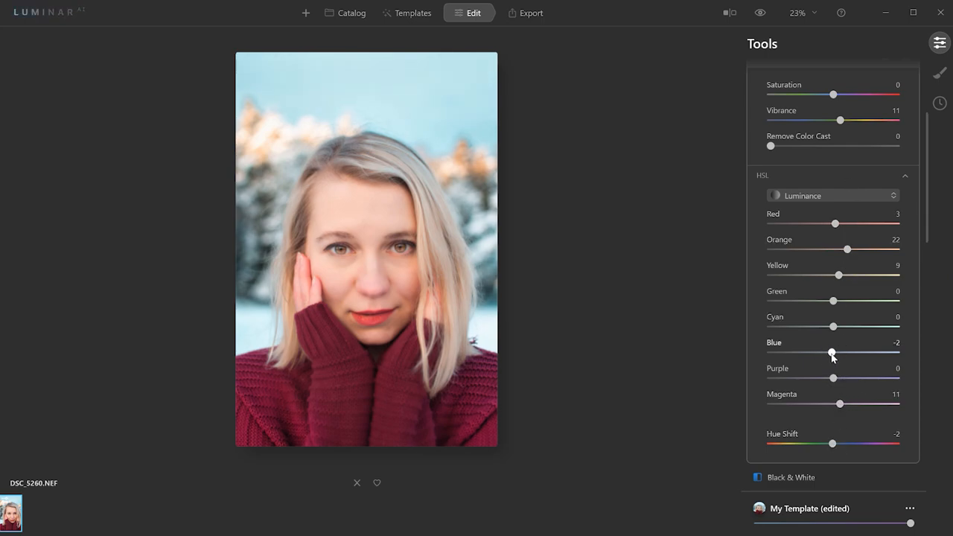
left_click(832, 195)
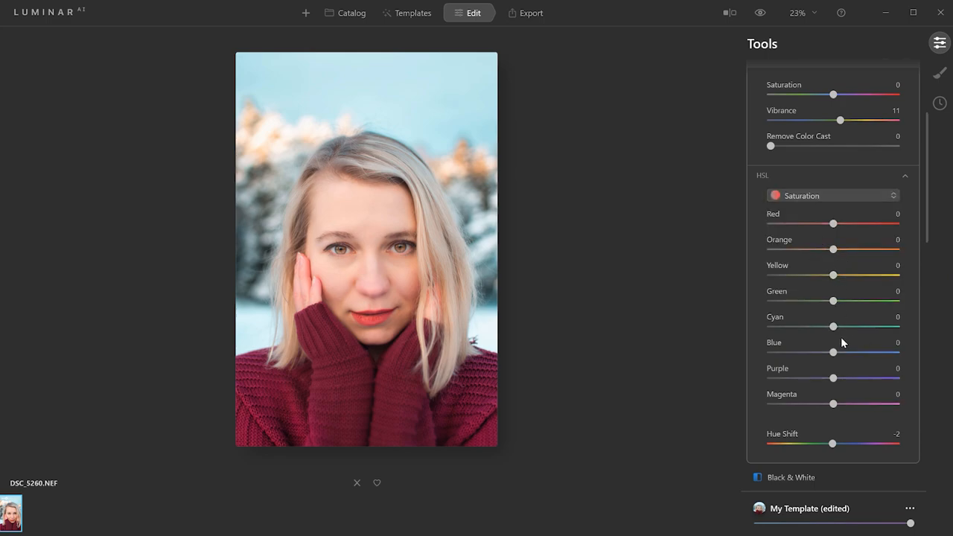
left_click_drag(833, 224, 837, 223)
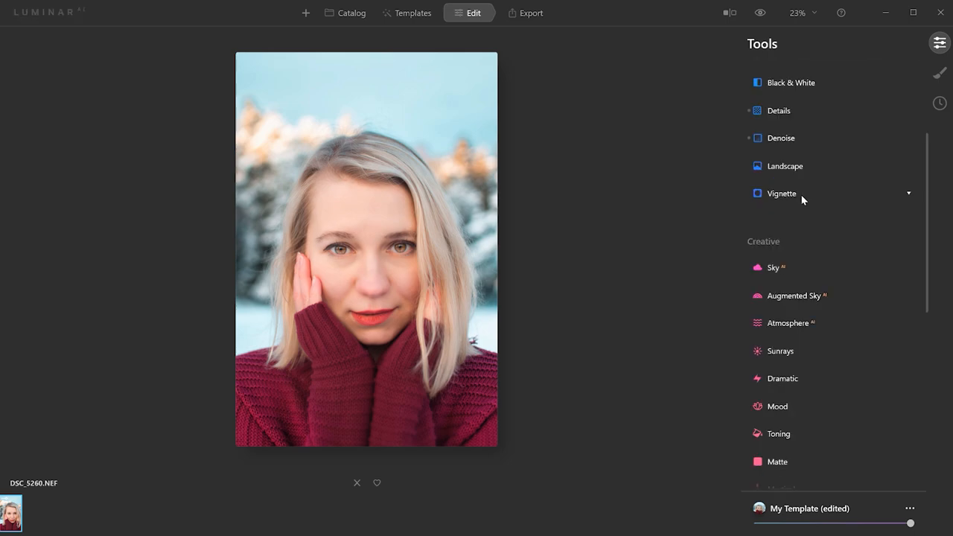
- Add a vignette with Amount -40 and Size 76
left_click(781, 194)
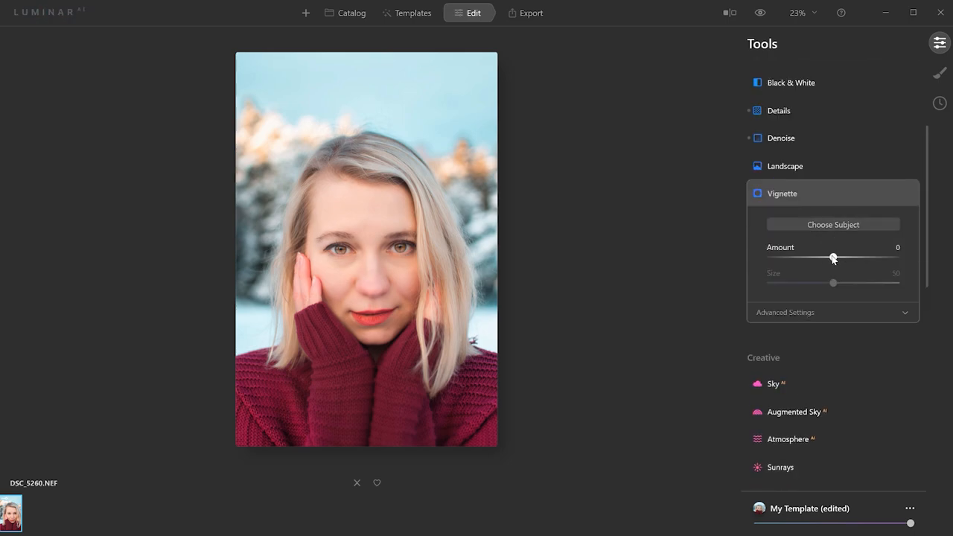
left_click_drag(833, 258, 809, 258)
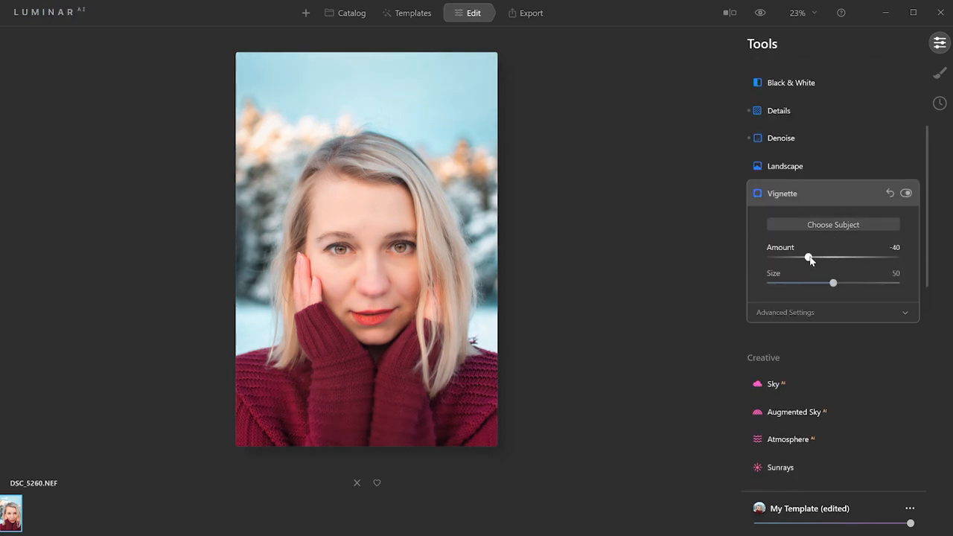
left_click_drag(833, 283, 865, 283)
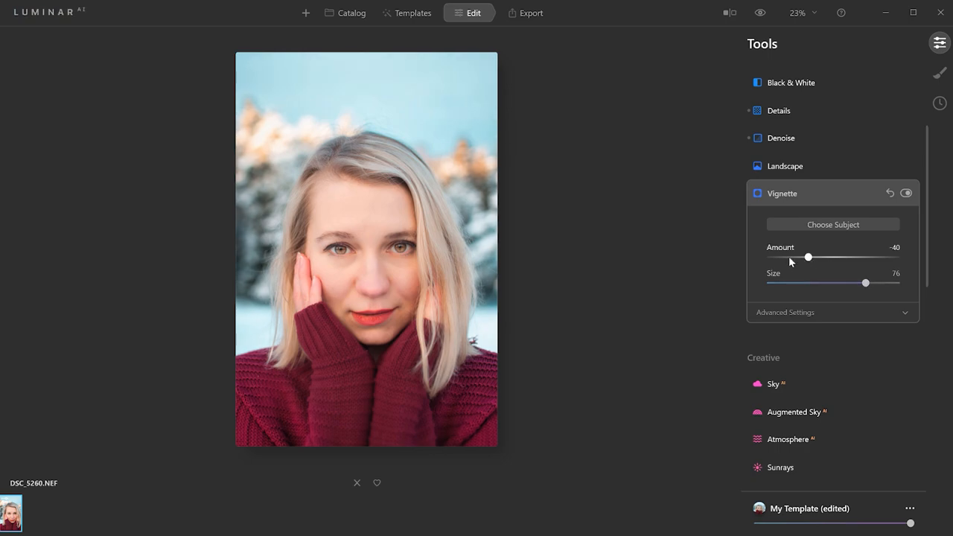
left_click_drag(808, 257, 793, 257)
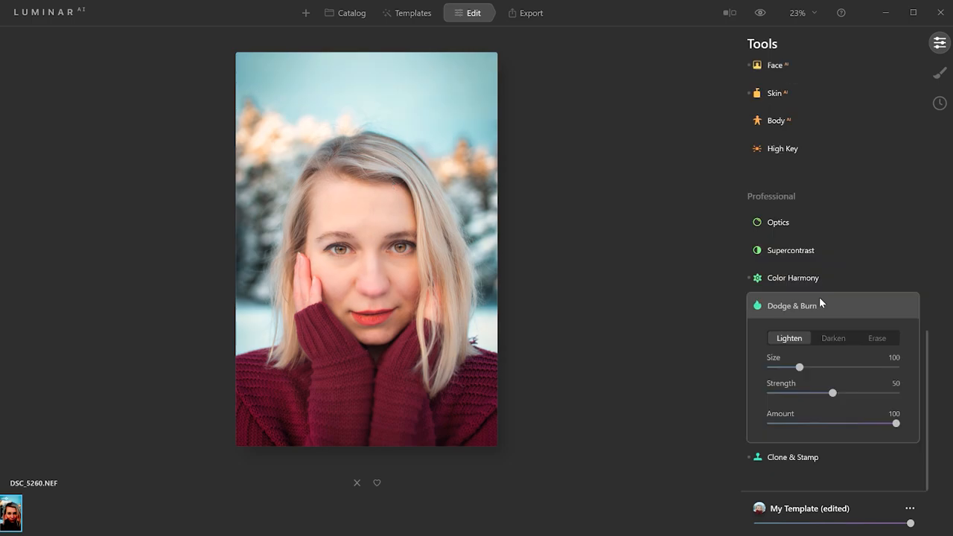
mouse_move(810, 311)
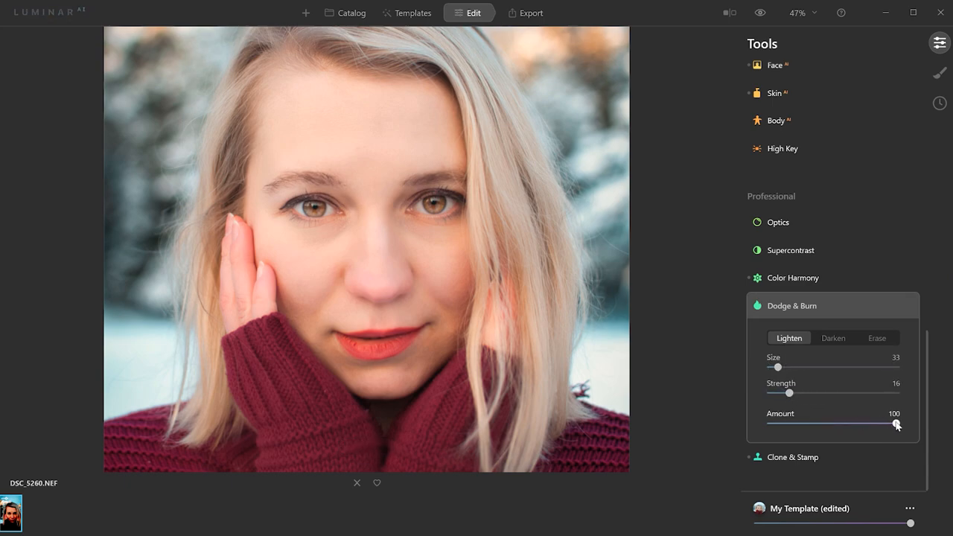
- Set dodge Amount 42 and brush Size 62, then lighten the forehead
left_click_drag(898, 424, 824, 424)
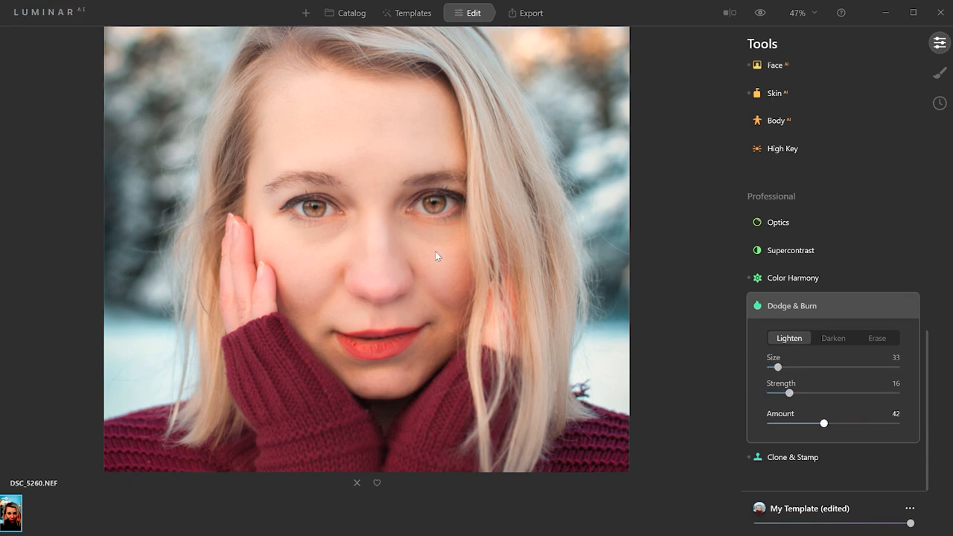
left_click_drag(777, 366, 808, 366)
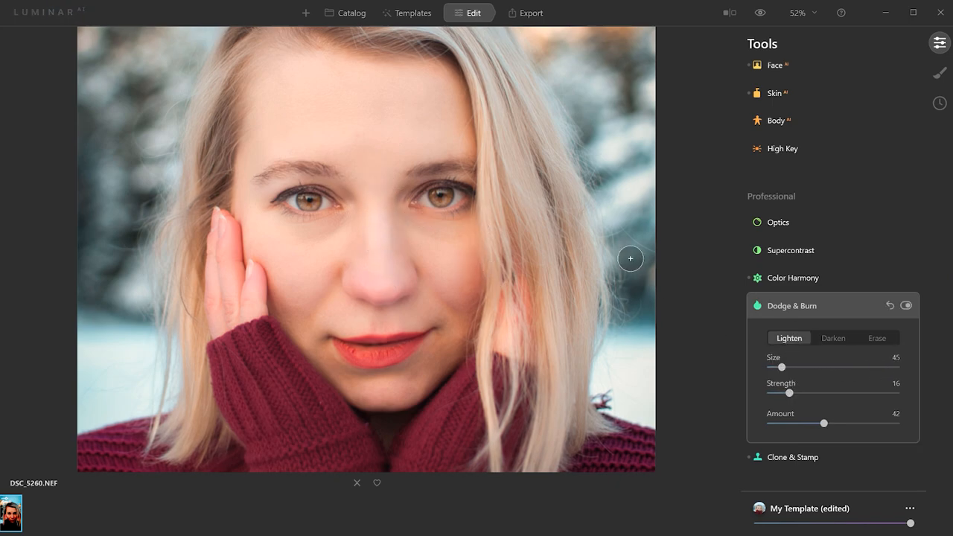
left_click_drag(781, 367, 813, 367)
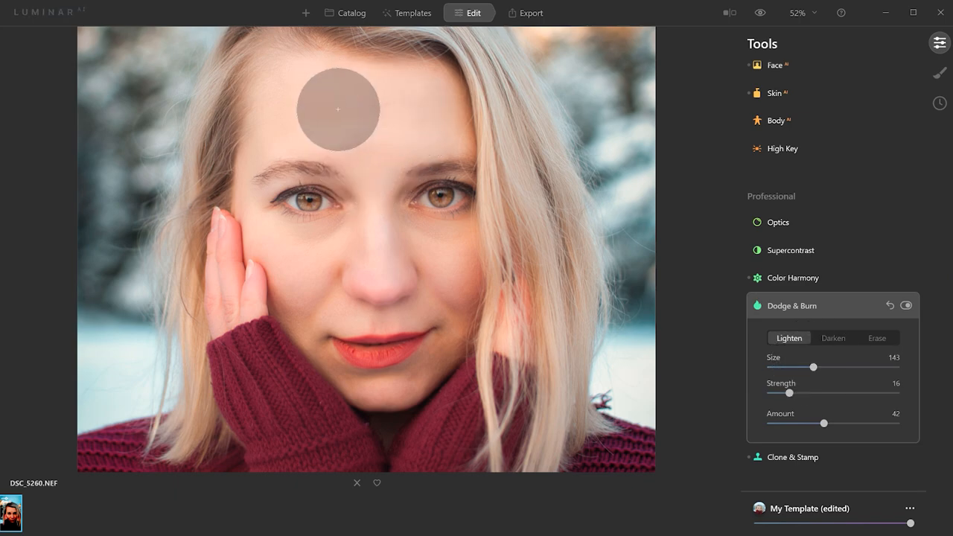
left_click_drag(336, 110, 440, 119)
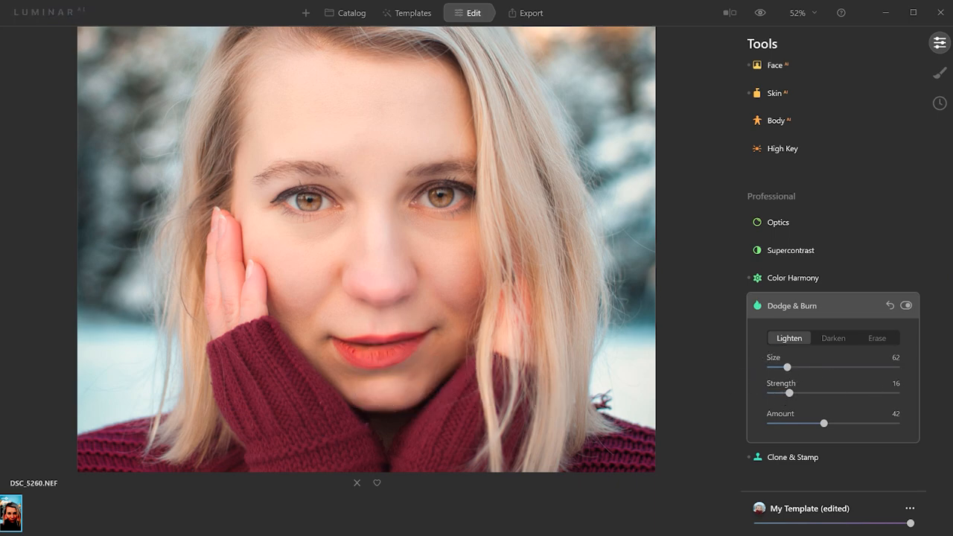
left_click(906, 305)
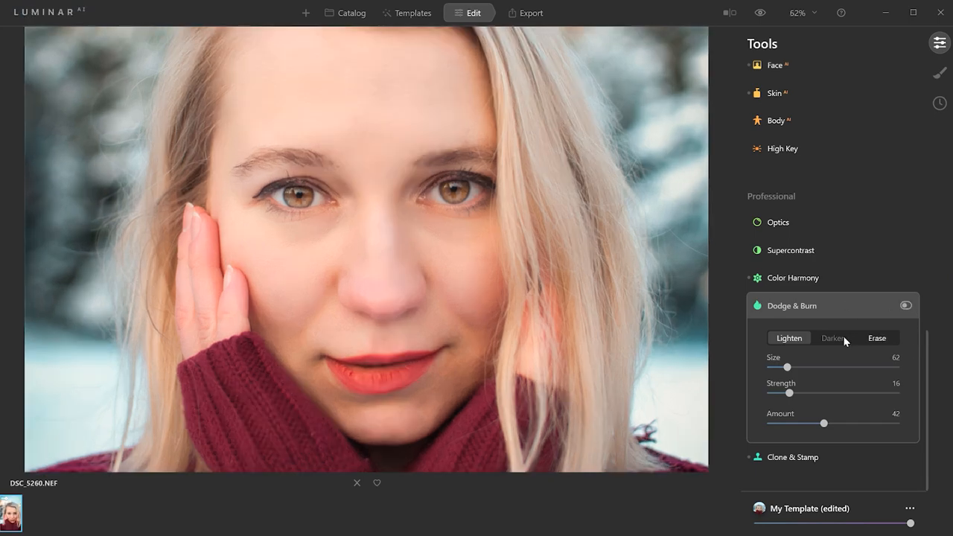
- Darken with a size-35 brush, then toggle Dodge & Burn off and on to compare
left_click(833, 337)
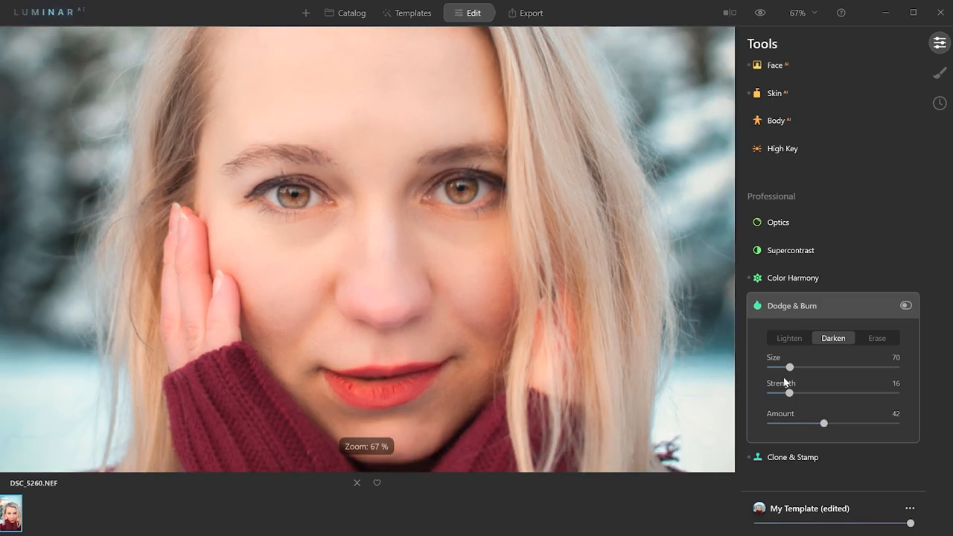
left_click_drag(791, 366, 777, 366)
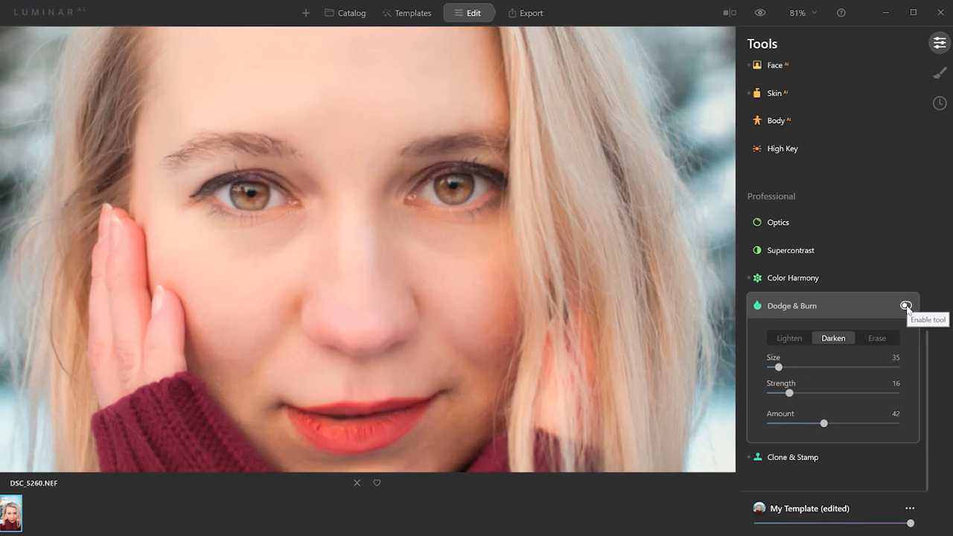
left_click(906, 306)
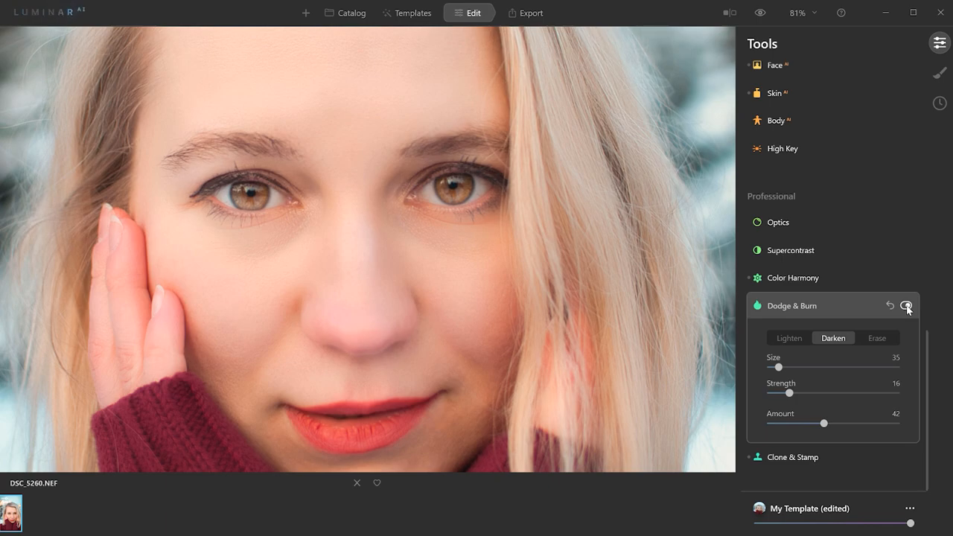
left_click(907, 306)
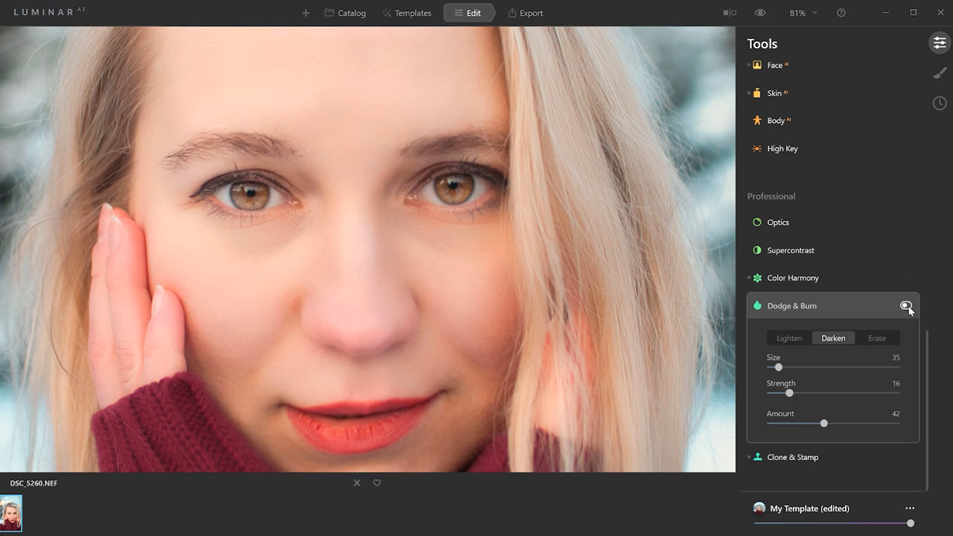
left_click(246, 178)
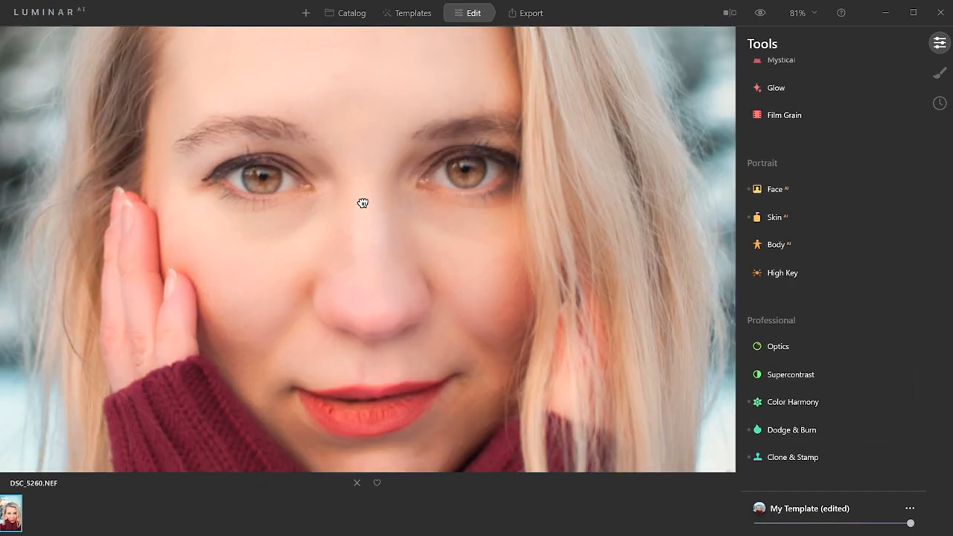
- Darken the inner-eye shadow beside the nose with Dodge & Burn, then compare against the original
left_click(791, 429)
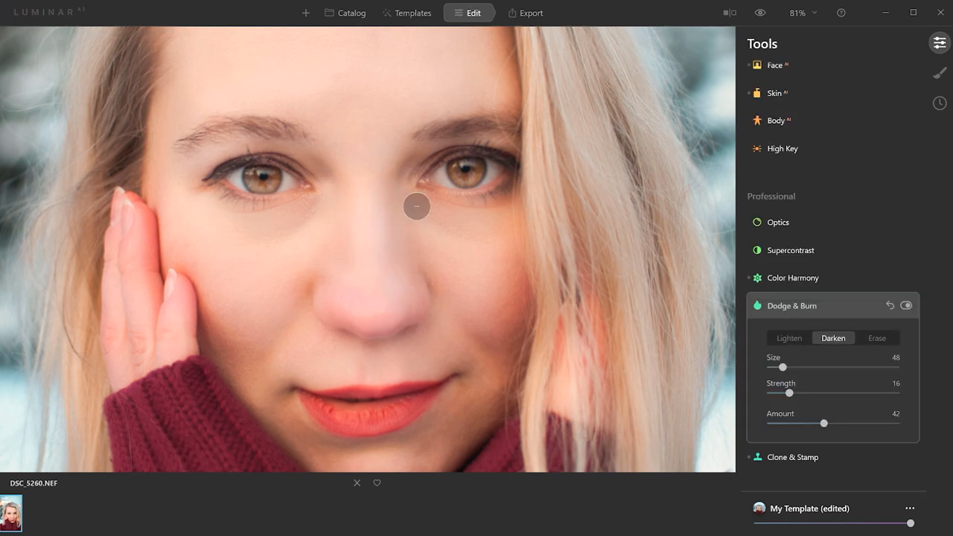
left_click_drag(417, 206, 498, 375)
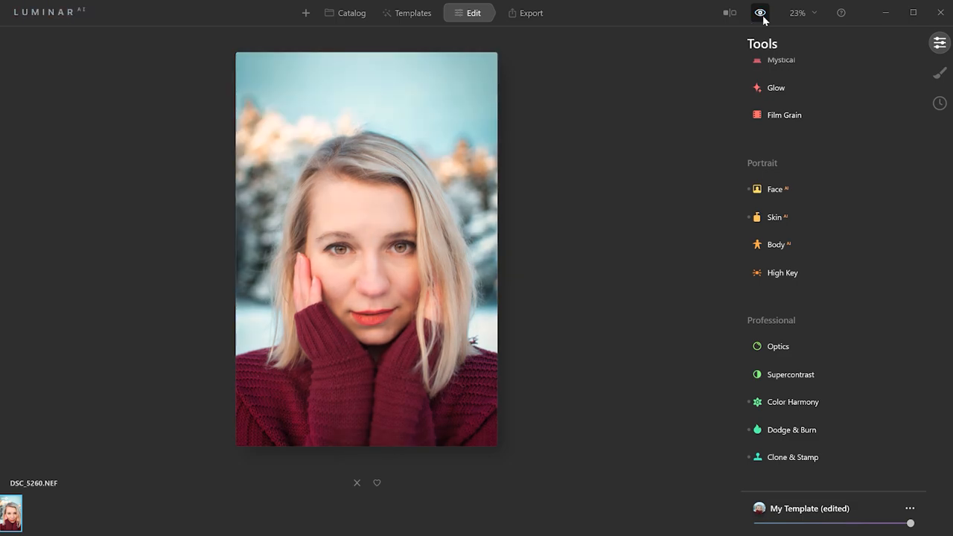
left_click(759, 12)
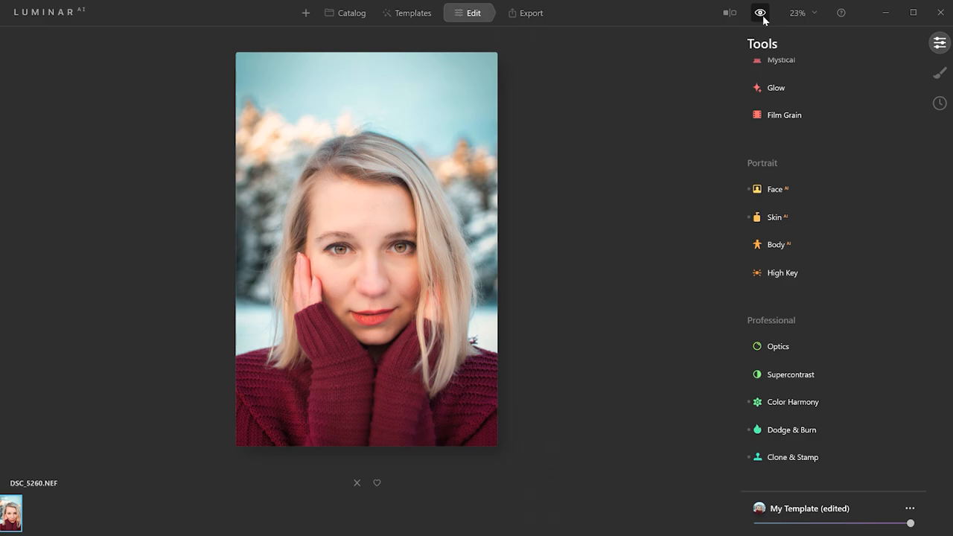